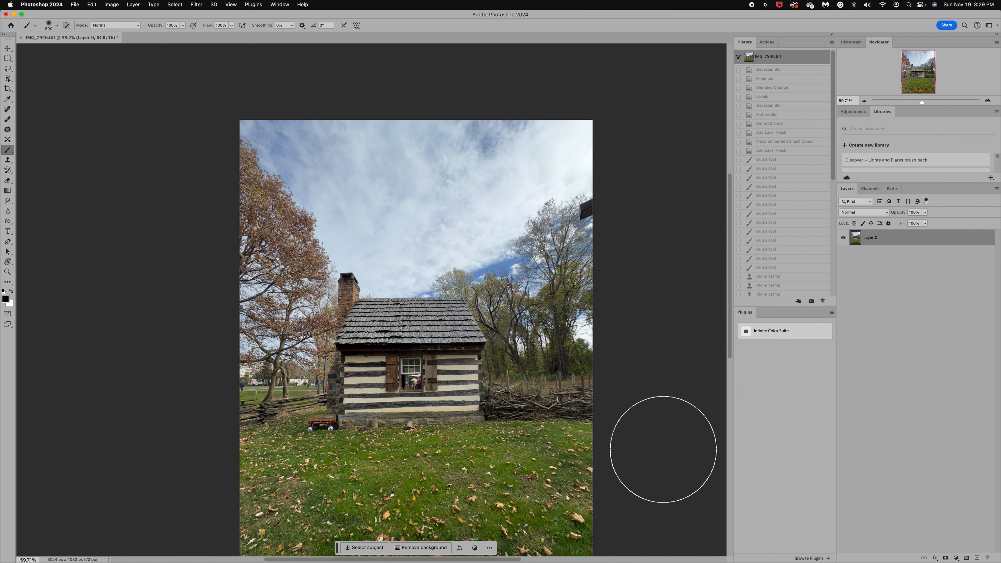
{"action": "mouse_move", "coordinate": [625, 445]}
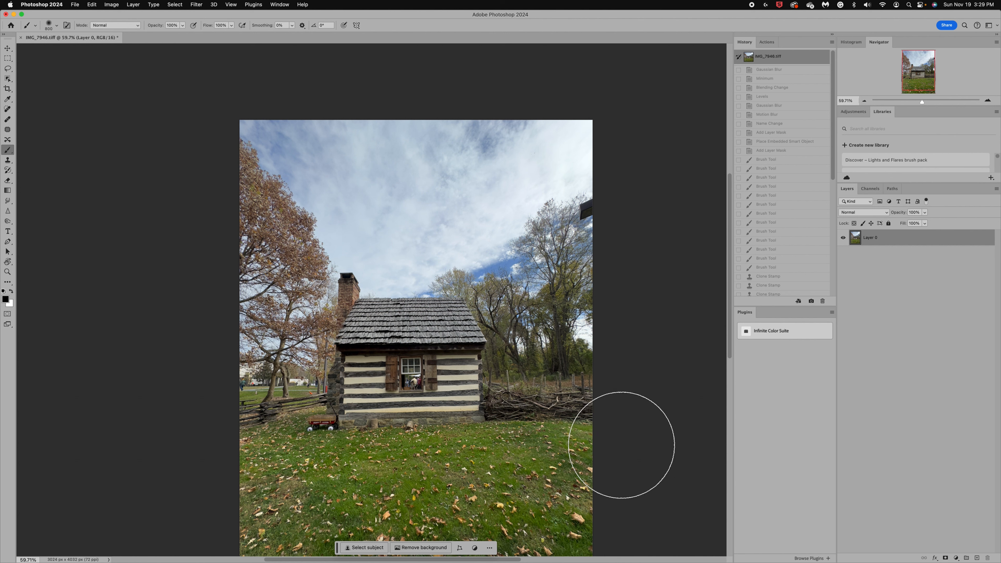
{"action": "mouse_move", "coordinate": [502, 483]}
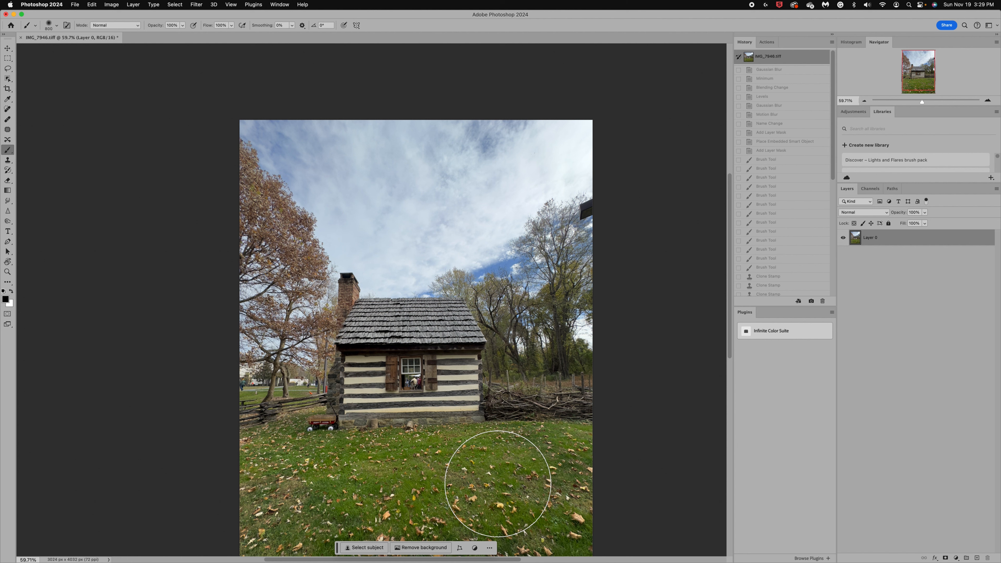
{"action": "mouse_move", "coordinate": [650, 478]}
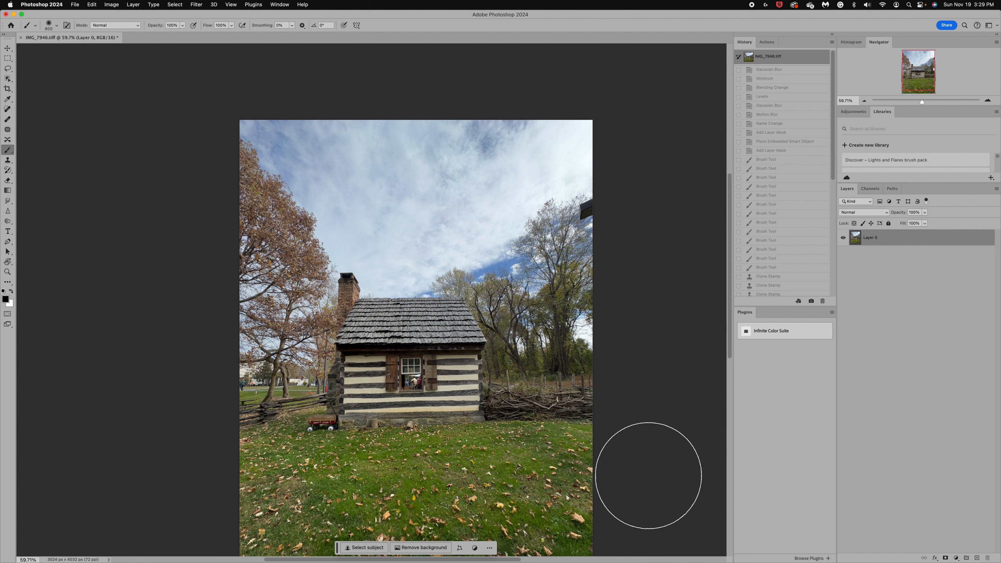
{"action": "mouse_move", "coordinate": [597, 476]}
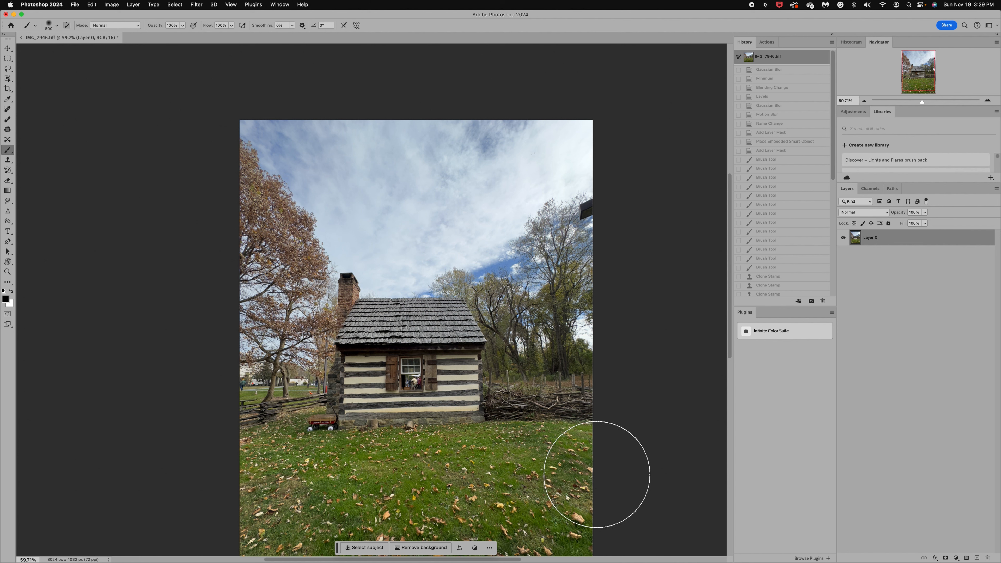
{"action": "mouse_move", "coordinate": [444, 476]}
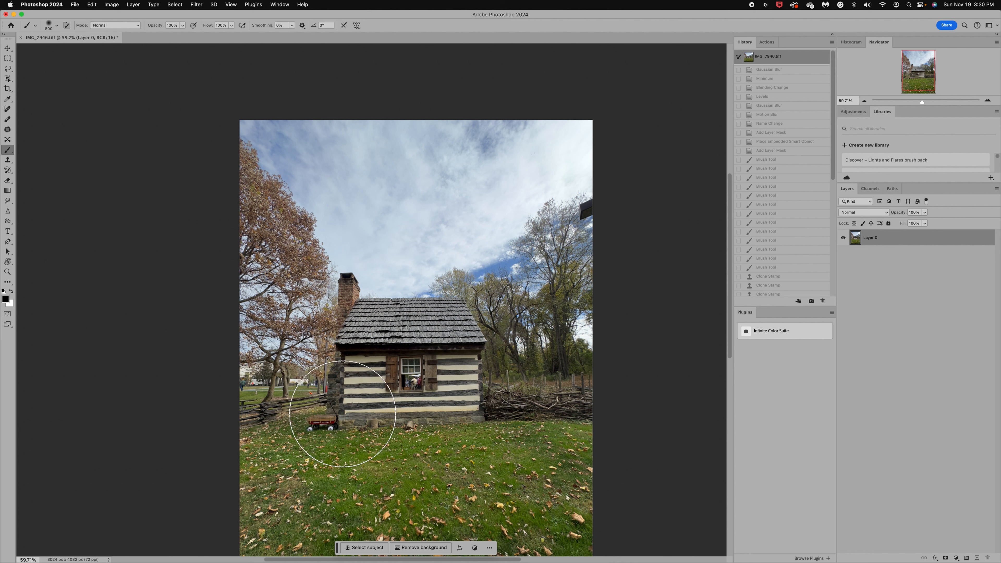
{"action": "mouse_move", "coordinate": [473, 383]}
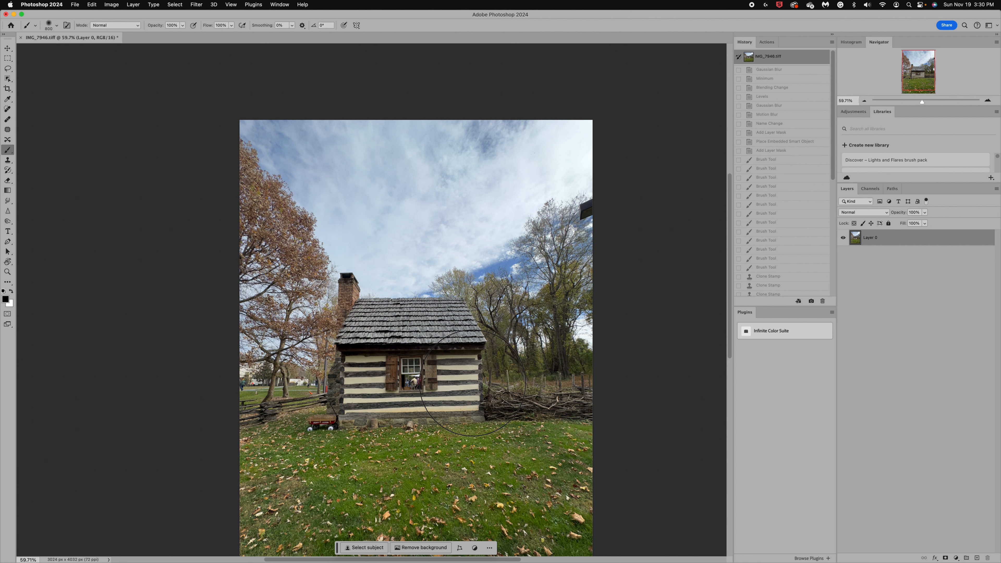
{"action": "mouse_move", "coordinate": [560, 411]}
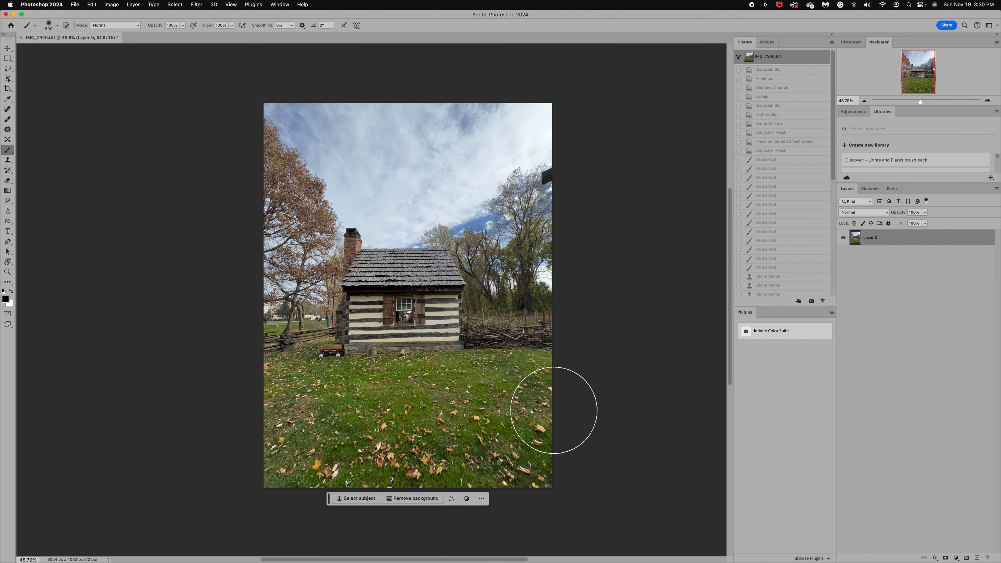
Duplicate the photo layer and crop a strip off the bottom foreground grass.
{"action": "key", "text": "cmd+j"}
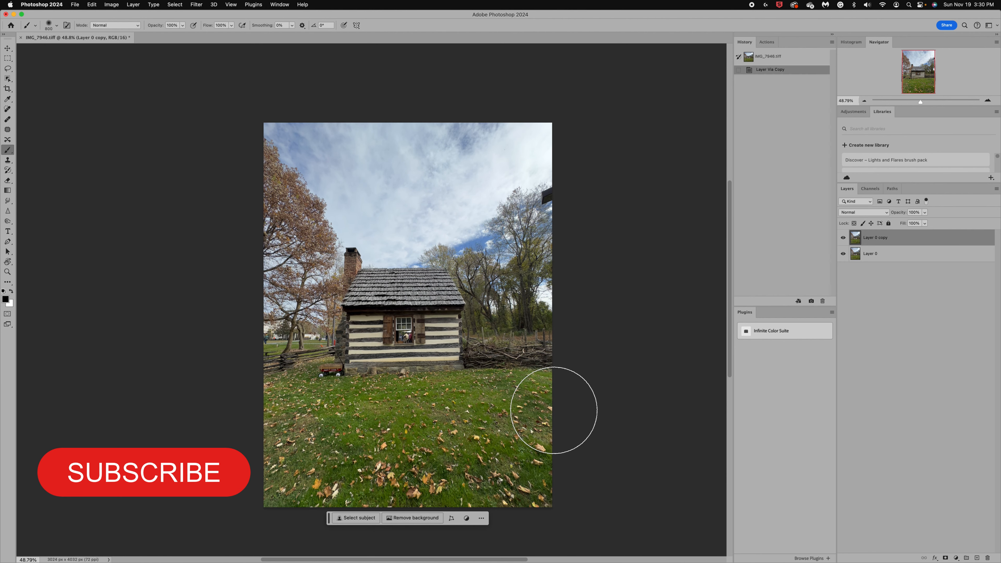
{"action": "mouse_move", "coordinate": [34, 155]}
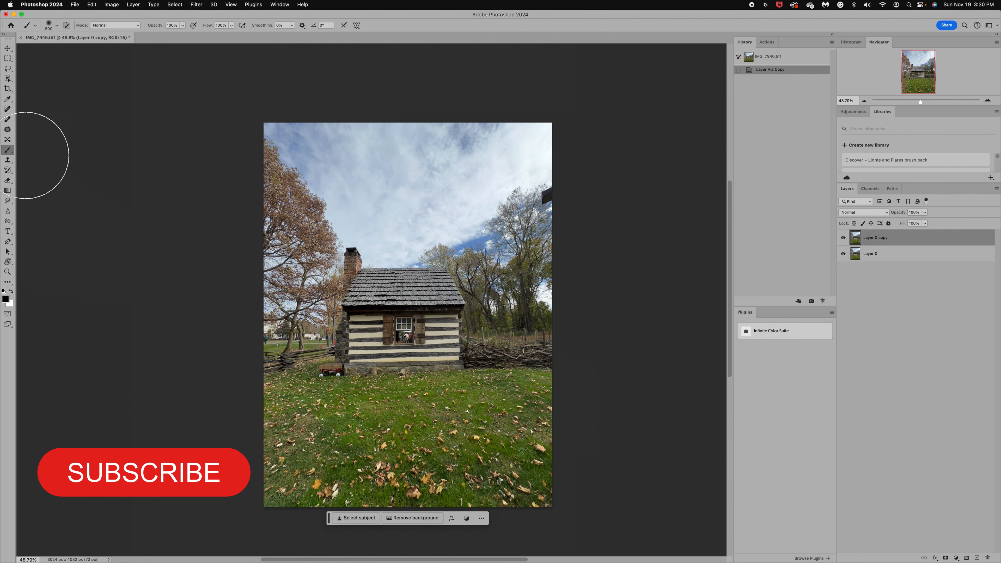
{"action": "left_click", "coordinate": [8, 88]}
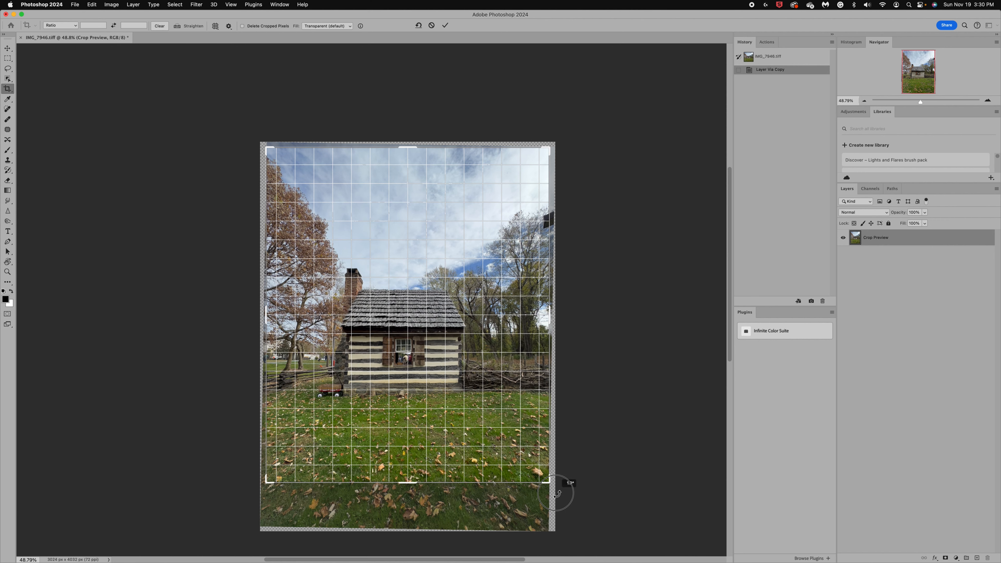
{"action": "left_click_drag", "start_coordinate": [557, 491], "coordinate": [555, 489]}
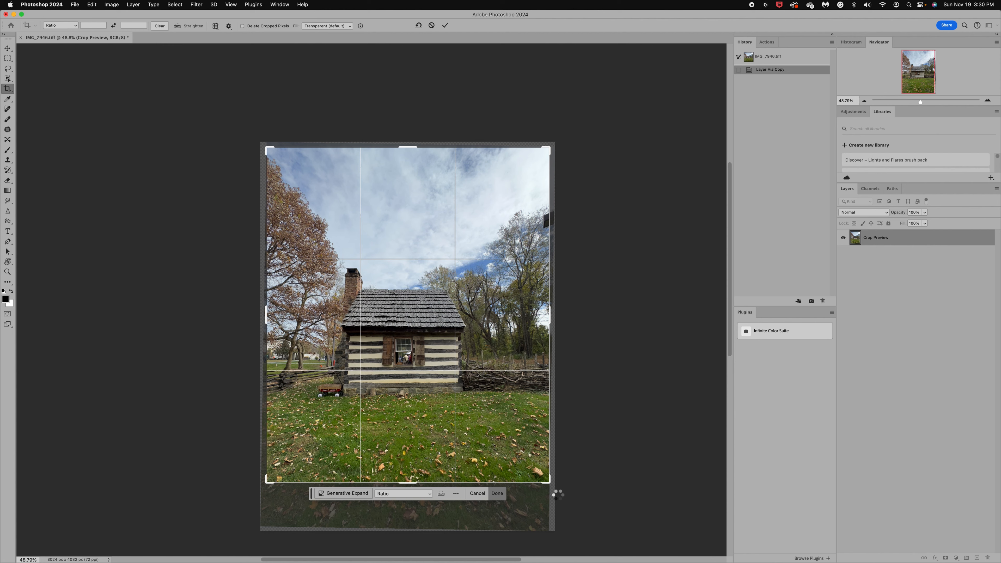
{"action": "left_click", "coordinate": [498, 493]}
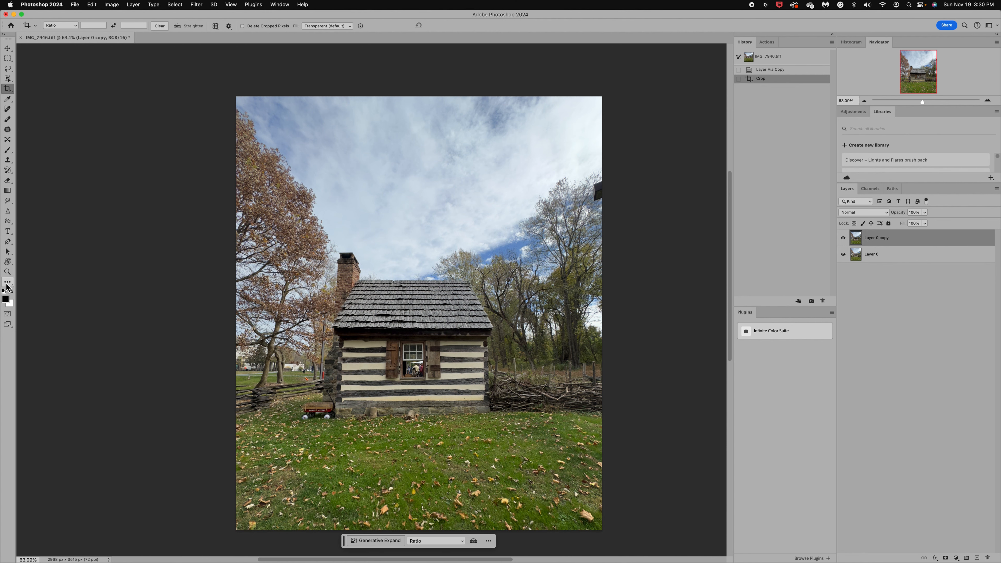
Use the Remove tool to erase the window figure and the distant object by the left fence.
{"action": "left_click", "coordinate": [7, 281]}
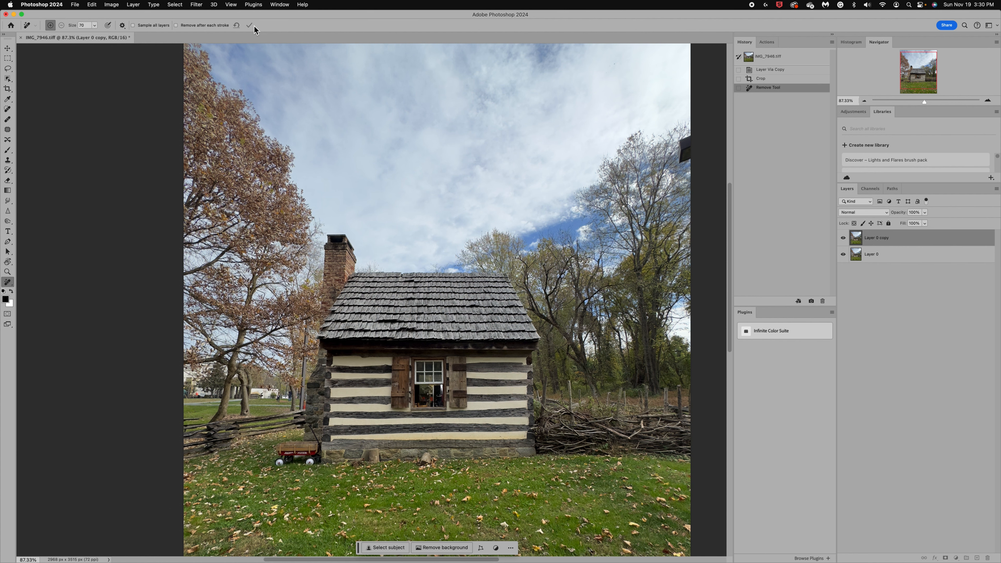
{"action": "left_click", "coordinate": [434, 396]}
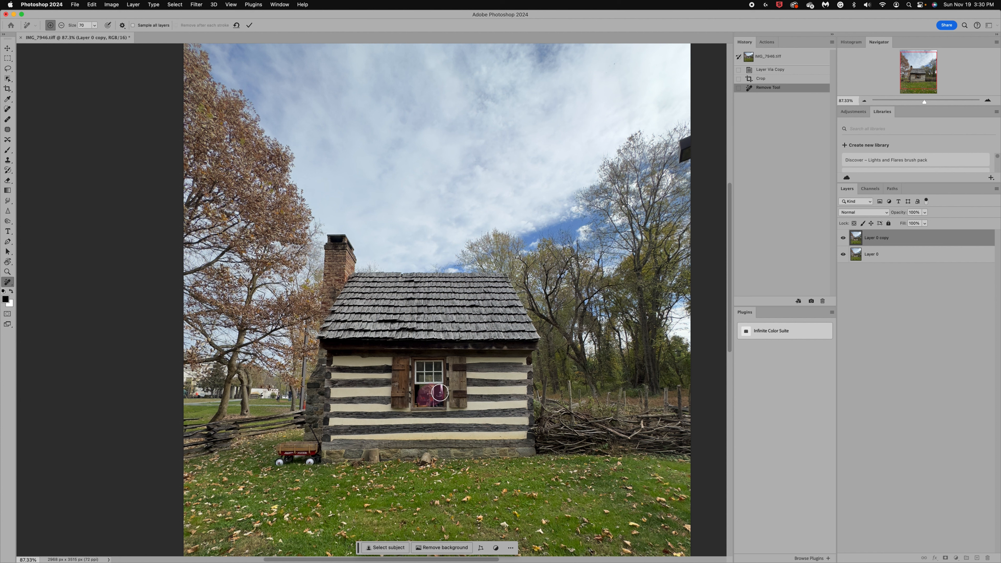
{"action": "left_click", "coordinate": [249, 25]}
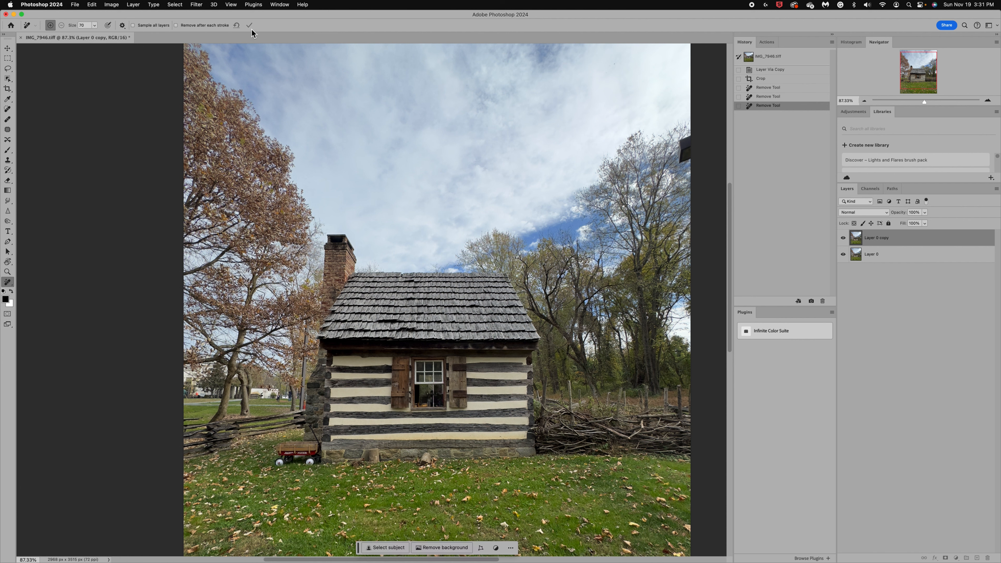
{"action": "mouse_move", "coordinate": [312, 400]}
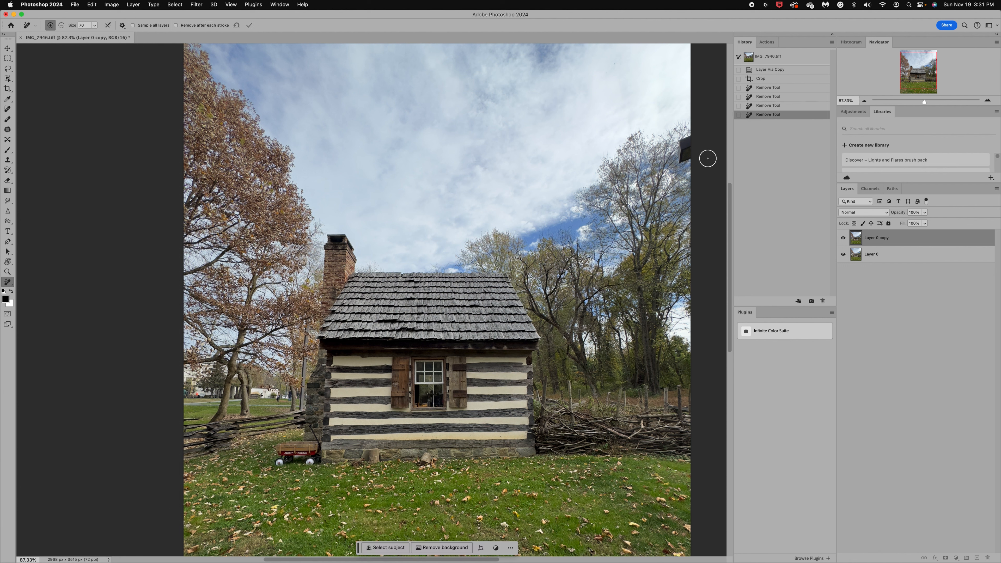
{"action": "left_click_drag", "start_coordinate": [707, 158], "coordinate": [686, 163]}
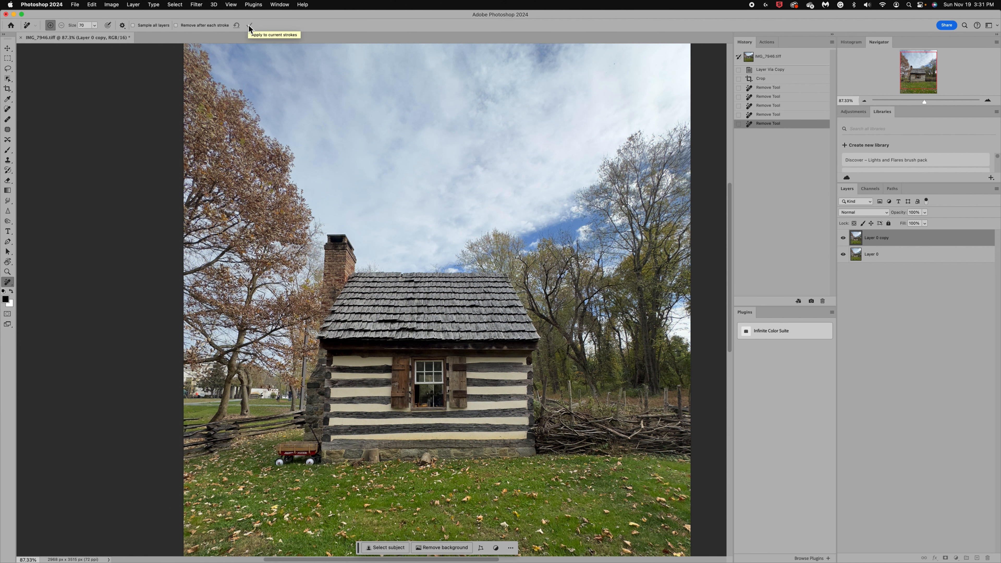
{"action": "mouse_move", "coordinate": [280, 405]}
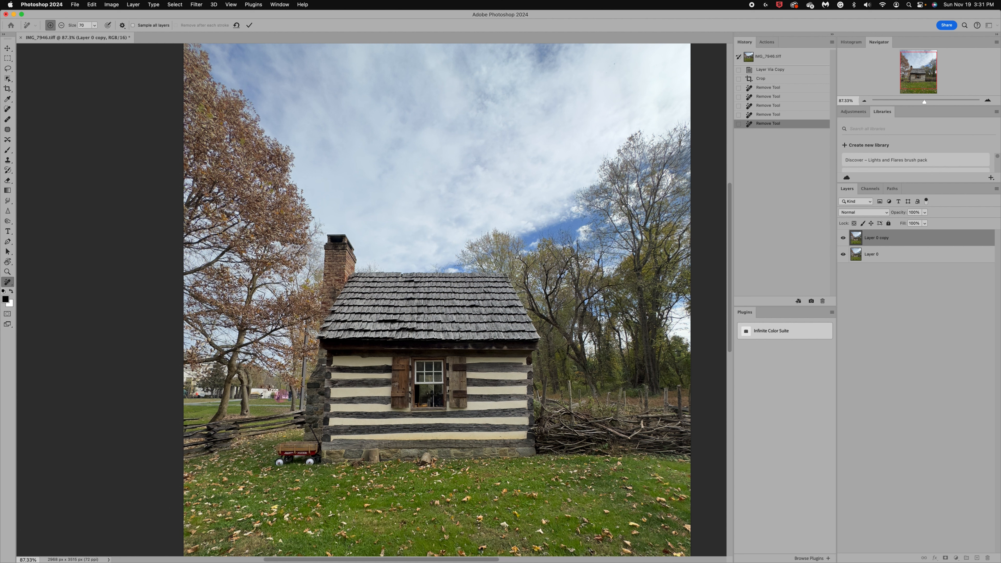
{"action": "left_click", "coordinate": [249, 25]}
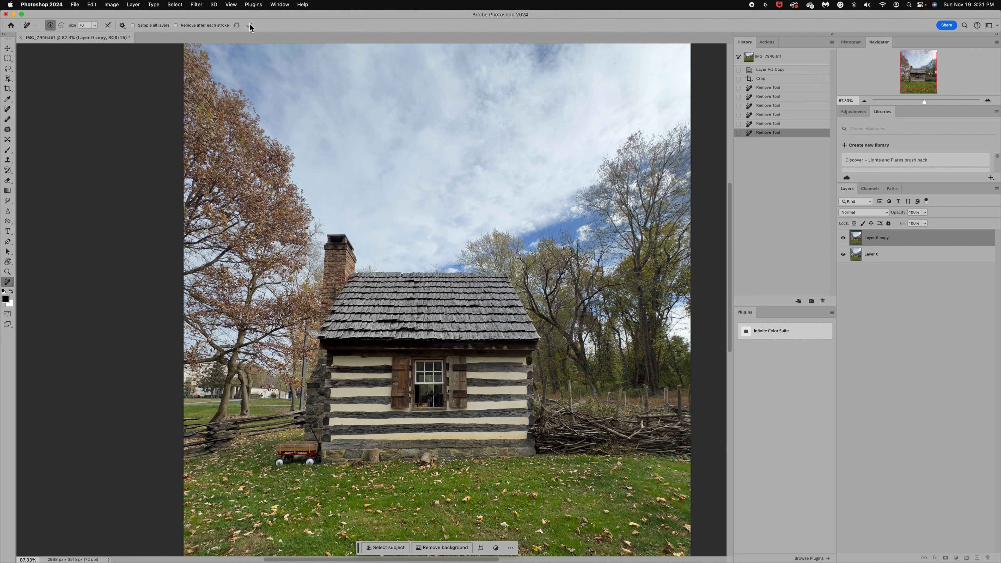
{"action": "mouse_move", "coordinate": [249, 26]}
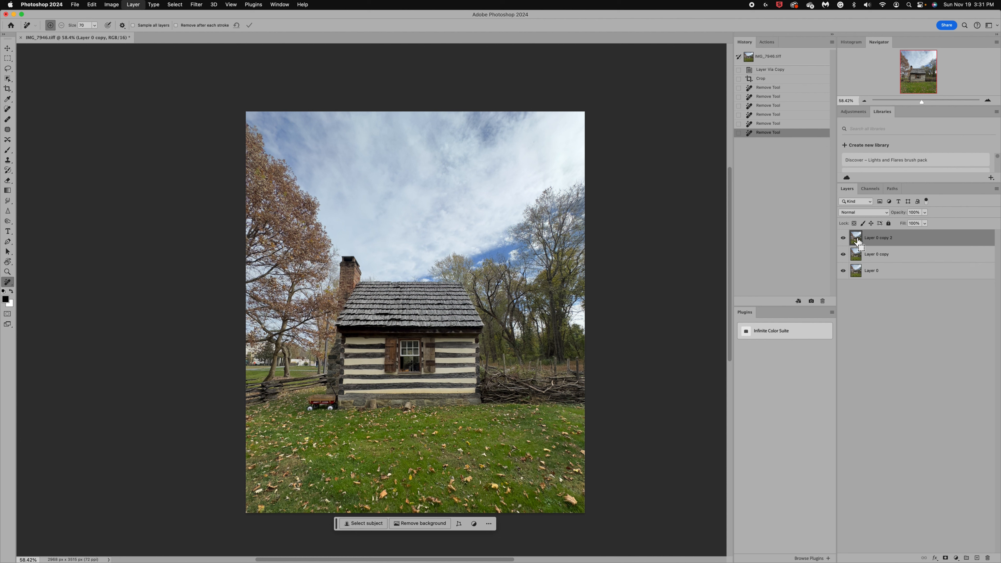
Start renaming the newest copy layer and bring up the new adjustment layer list.
{"action": "double_click", "coordinate": [878, 238]}
{"action": "type", "text": "Color LOOKUP"}
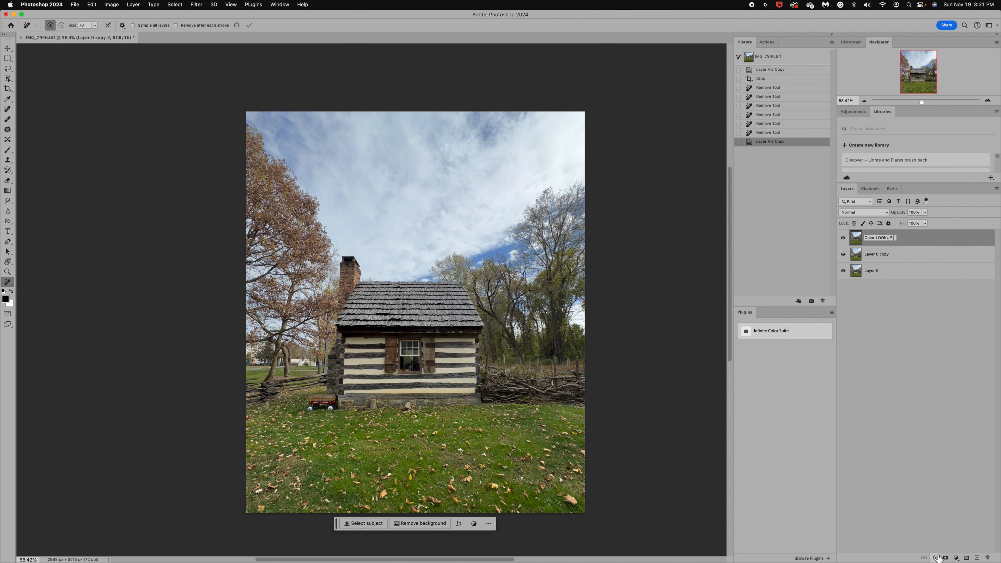
{"action": "double_click", "coordinate": [879, 238]}
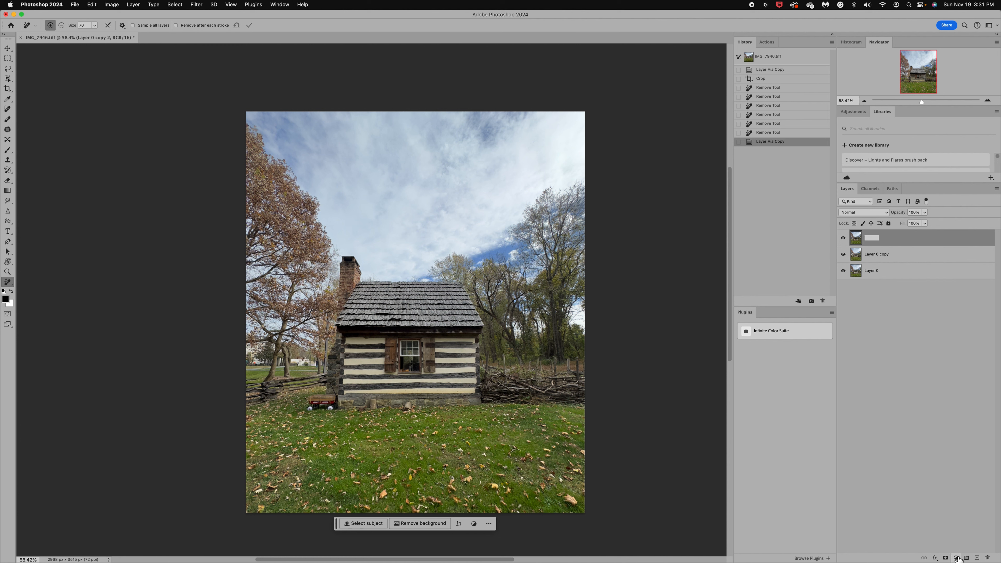
{"action": "left_click", "coordinate": [956, 558]}
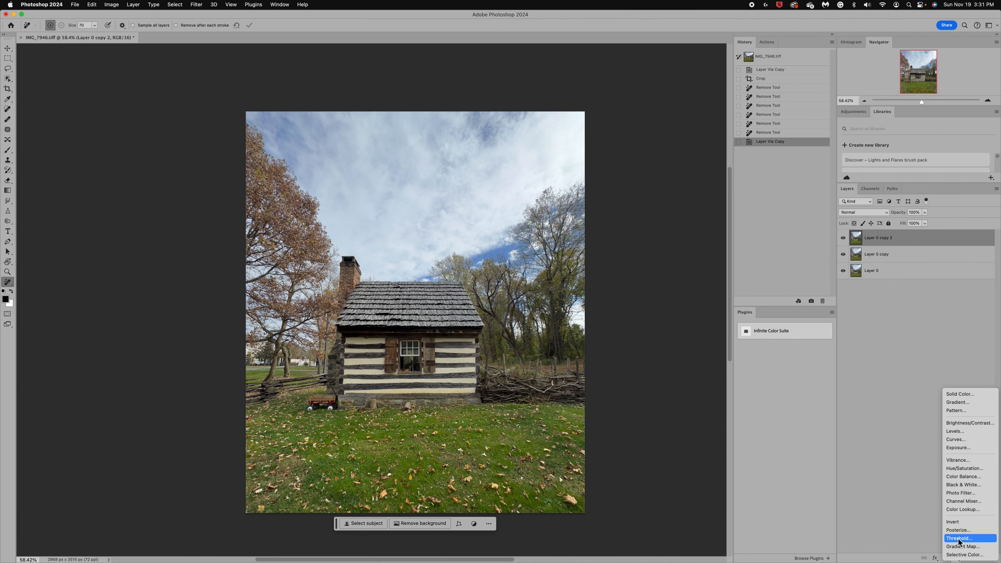
{"action": "mouse_move", "coordinate": [968, 521]}
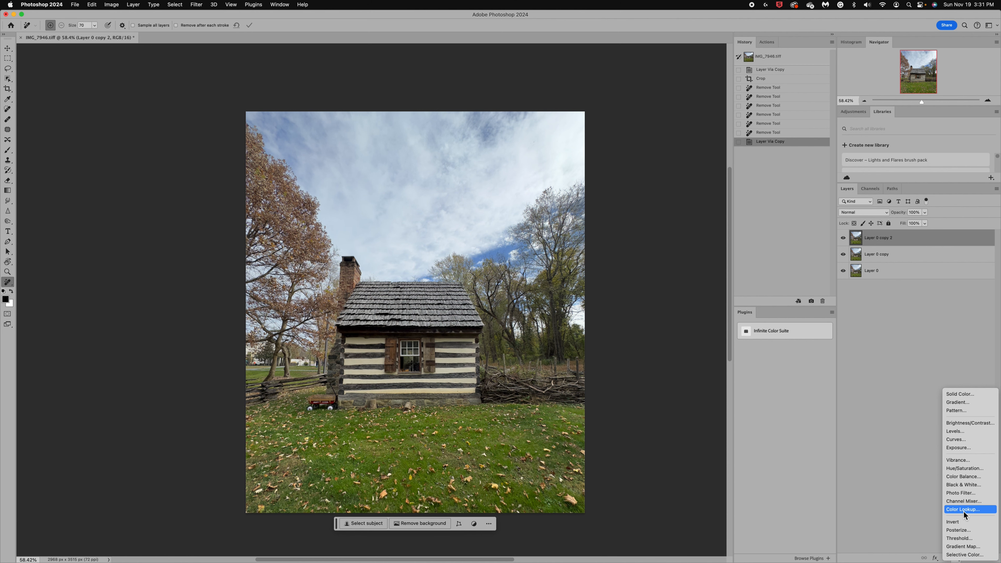
Add a Color Lookup layer with the NightFromDay look and adjust its strength.
{"action": "left_click", "coordinate": [963, 510]}
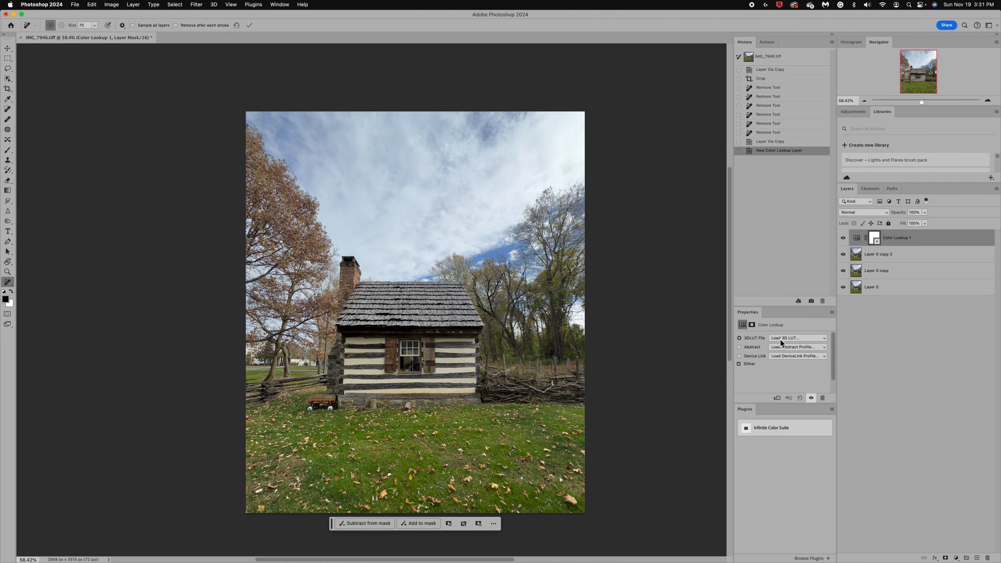
{"action": "left_click", "coordinate": [798, 338]}
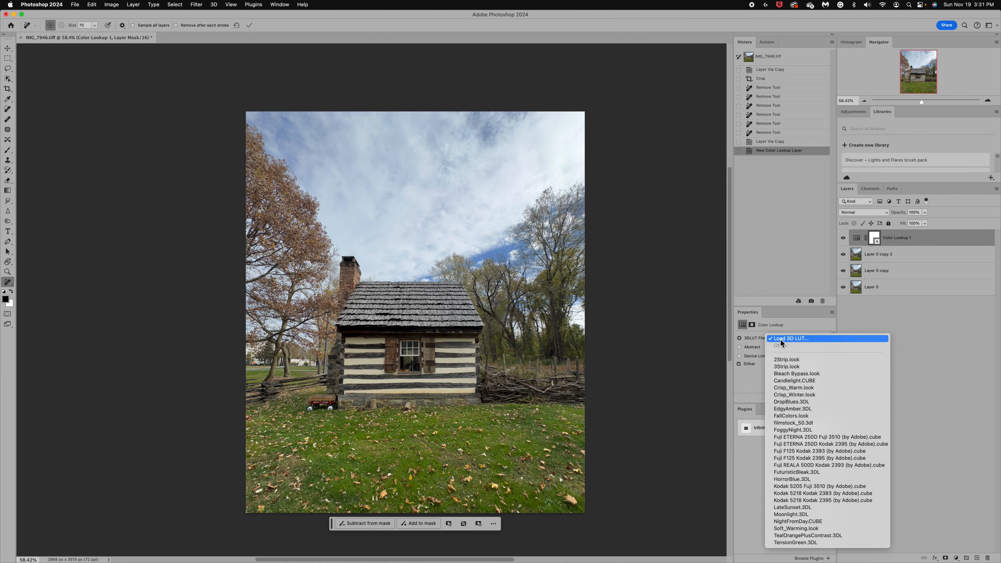
{"action": "mouse_move", "coordinate": [791, 430]}
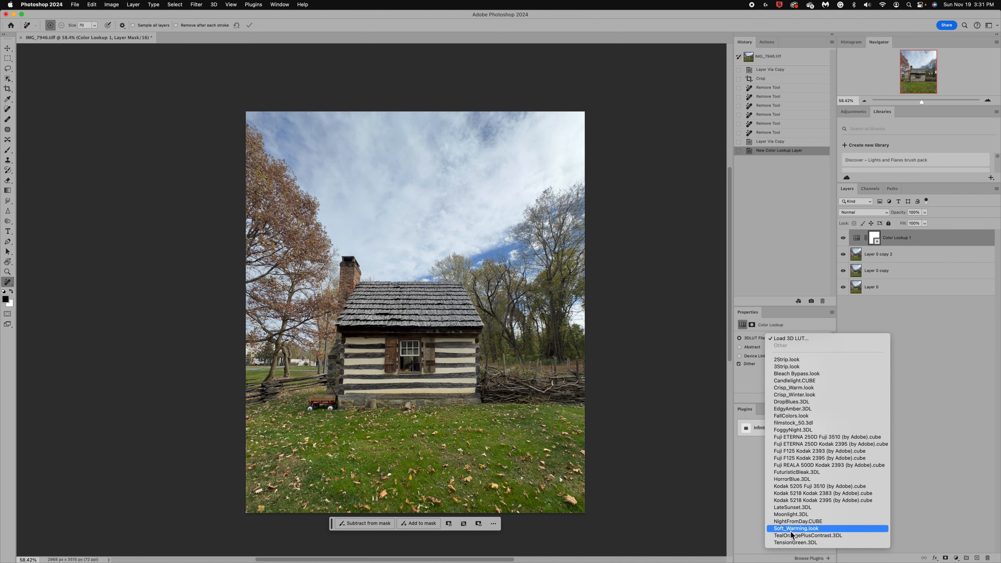
{"action": "mouse_move", "coordinate": [792, 526]}
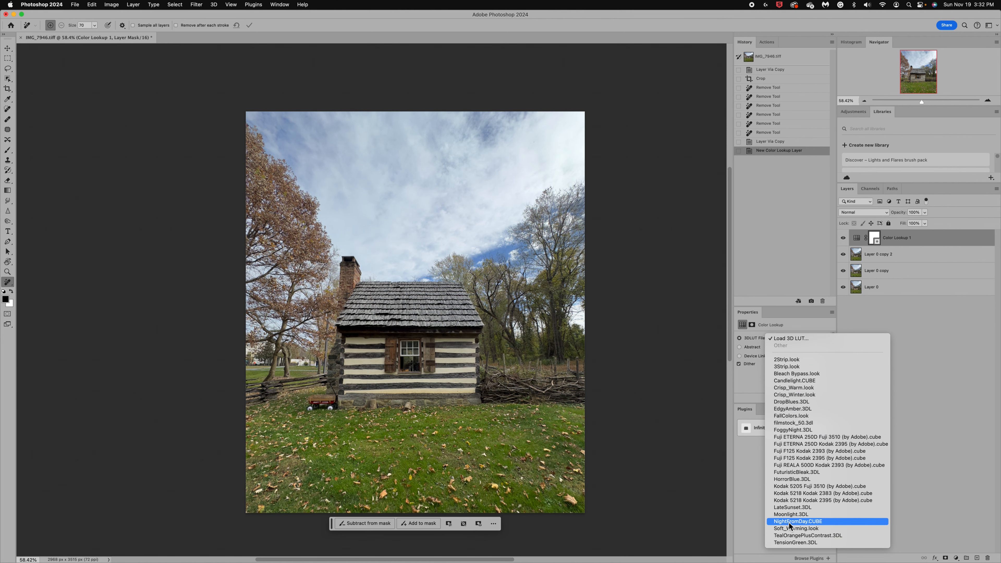
{"action": "left_click", "coordinate": [795, 521]}
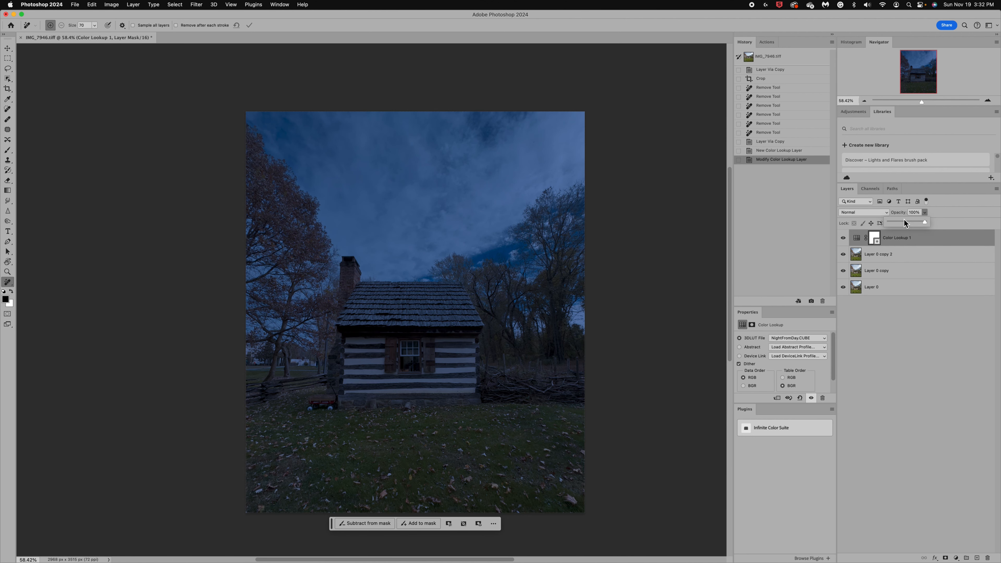
{"action": "left_click_drag", "start_coordinate": [921, 222], "coordinate": [910, 222]}
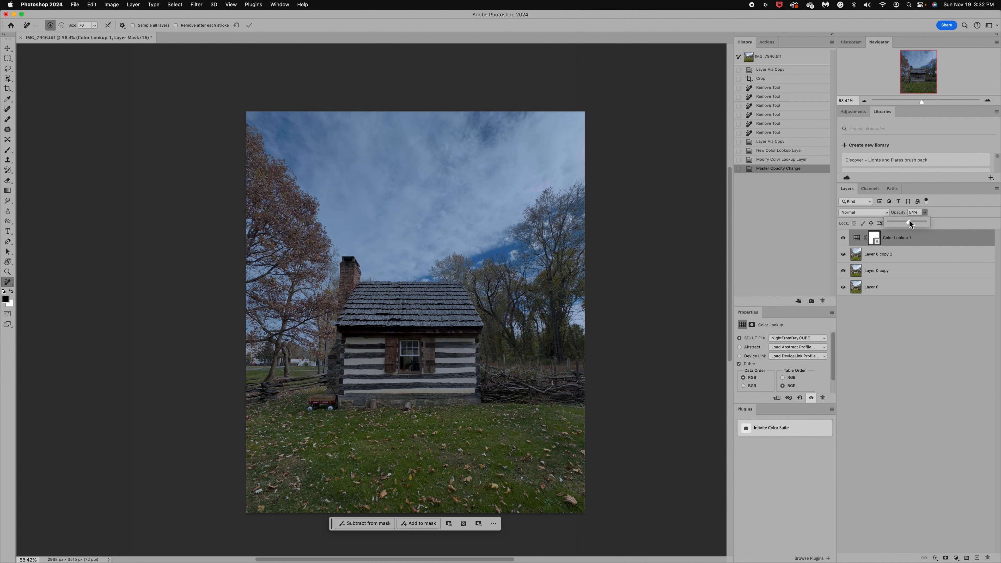
Switch the lookup to Moonlight.3DL and settle its opacity around 53%.
{"action": "left_click", "coordinate": [798, 338]}
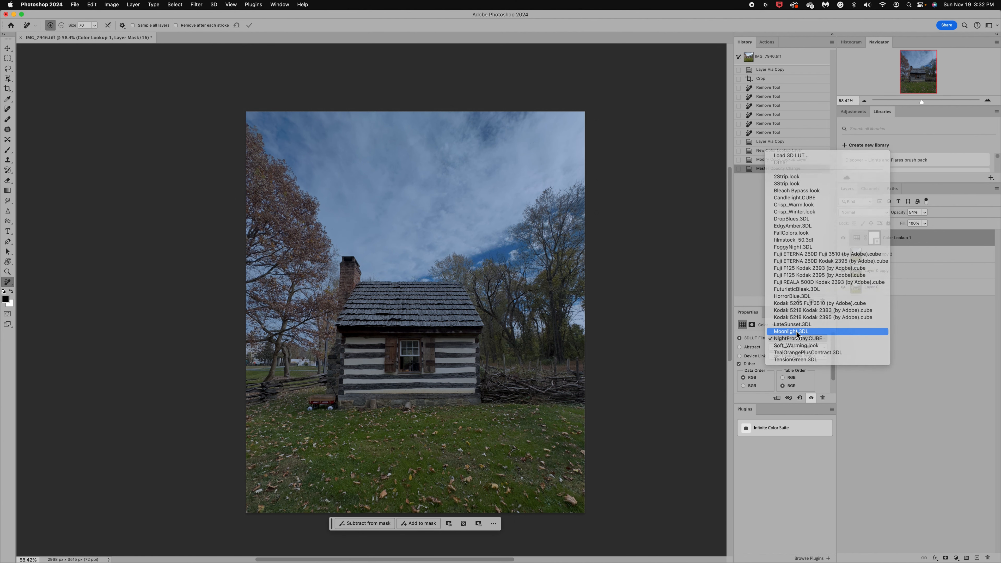
{"action": "left_click", "coordinate": [791, 331]}
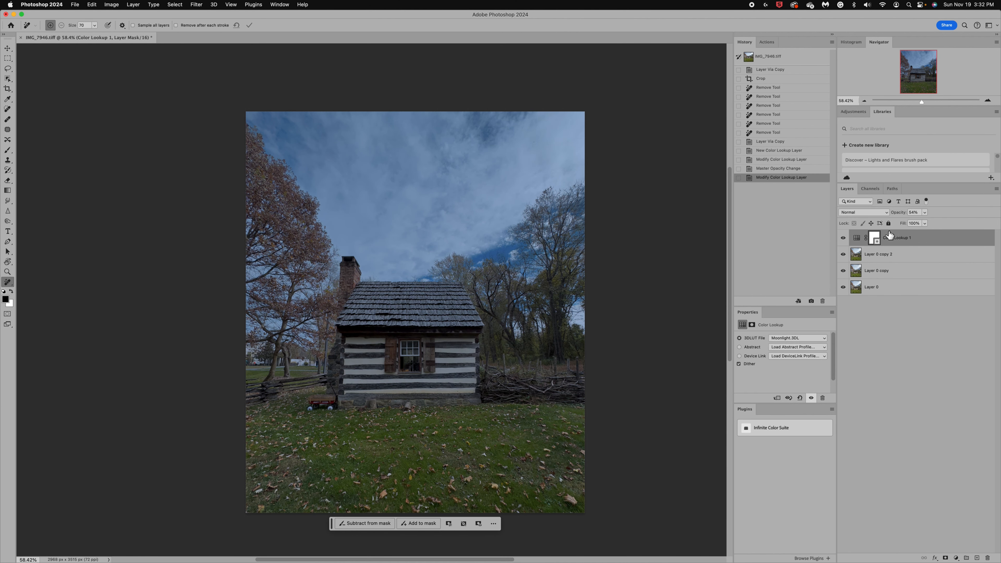
{"action": "left_click_drag", "start_coordinate": [907, 212], "coordinate": [935, 213]}
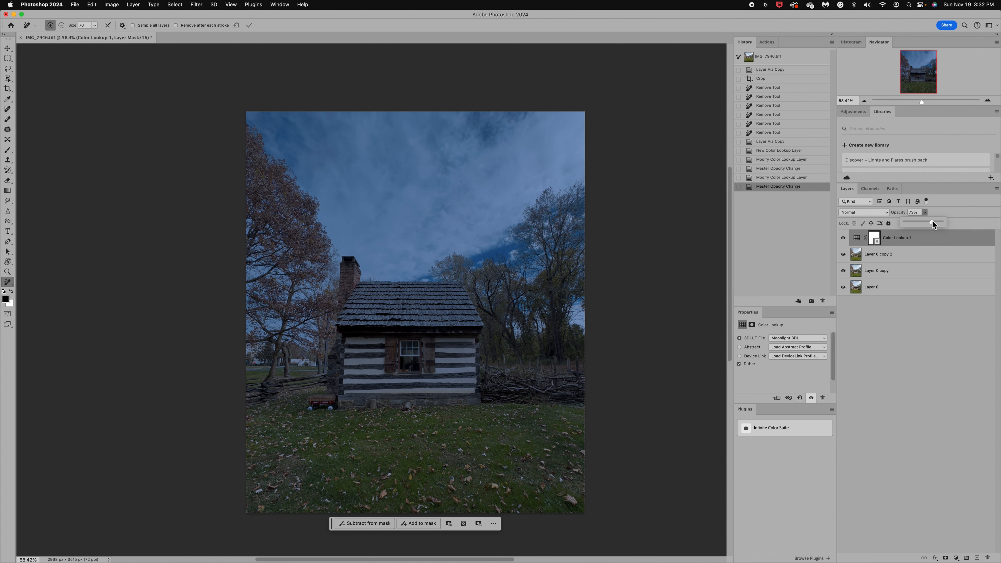
{"action": "left_click_drag", "start_coordinate": [922, 224], "coordinate": [932, 224]}
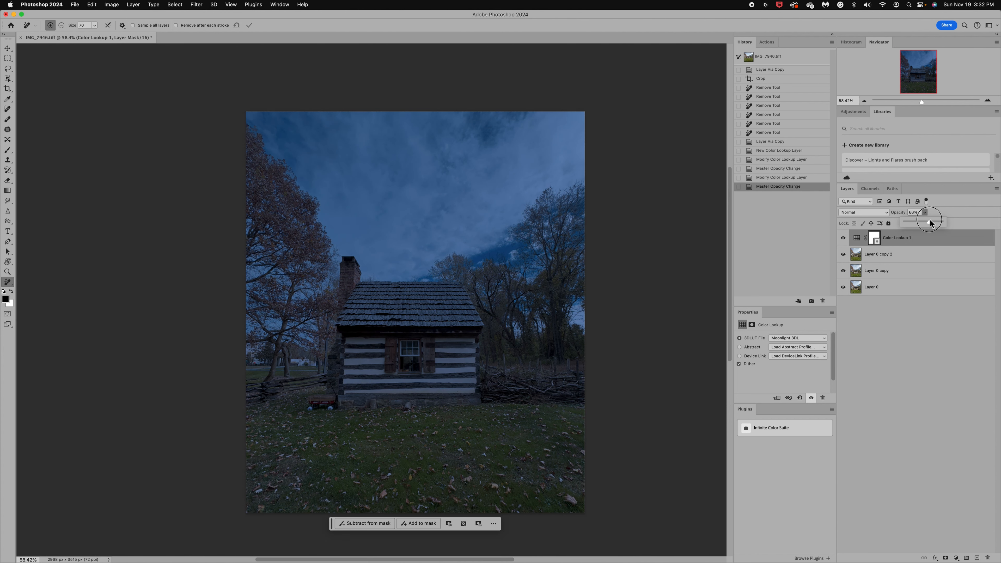
{"action": "left_click_drag", "start_coordinate": [930, 218], "coordinate": [926, 218]}
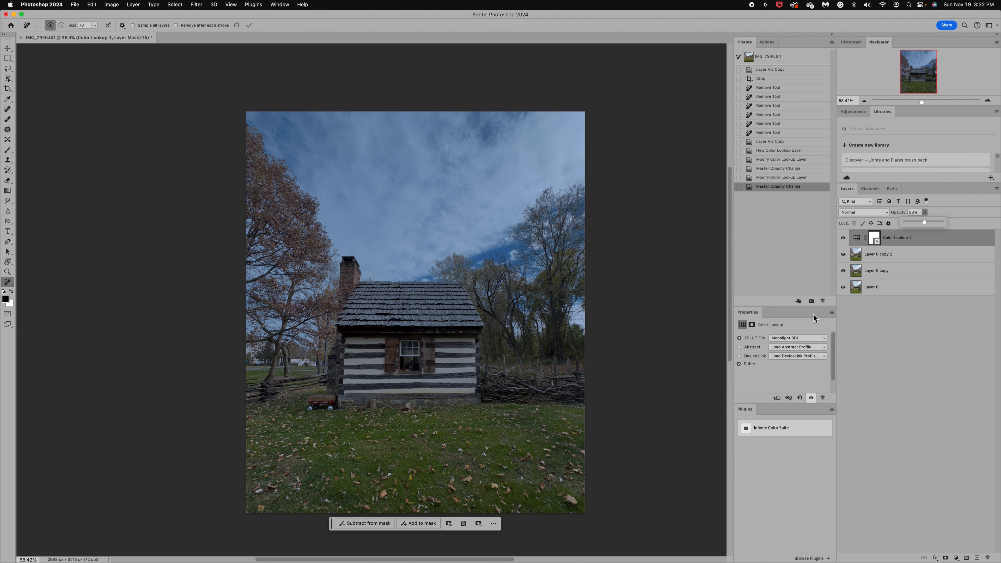
Trial the Crisp_Winter and Candlelight looks, nudging the Candlelight strength.
{"action": "left_click", "coordinate": [797, 338]}
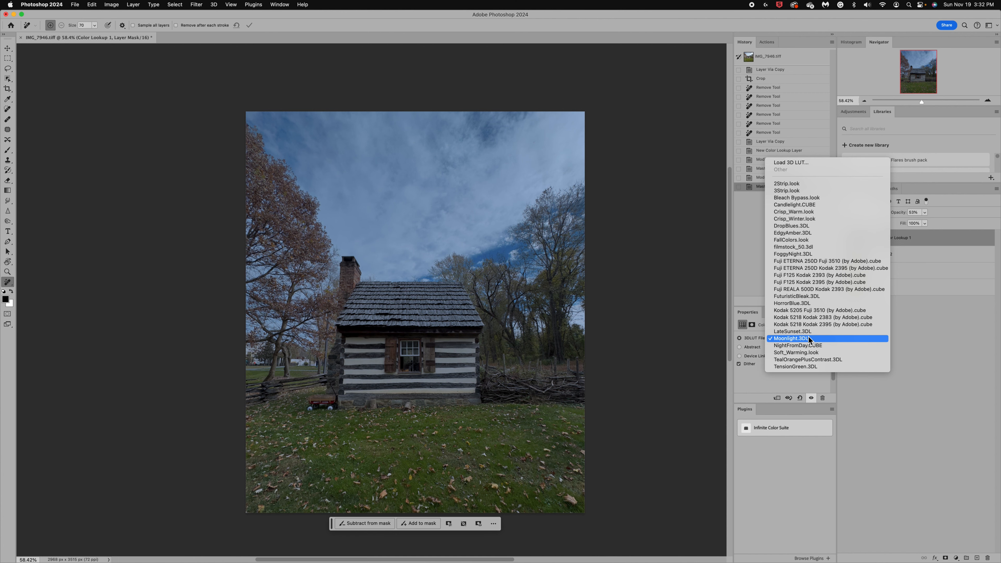
{"action": "mouse_move", "coordinate": [798, 218]}
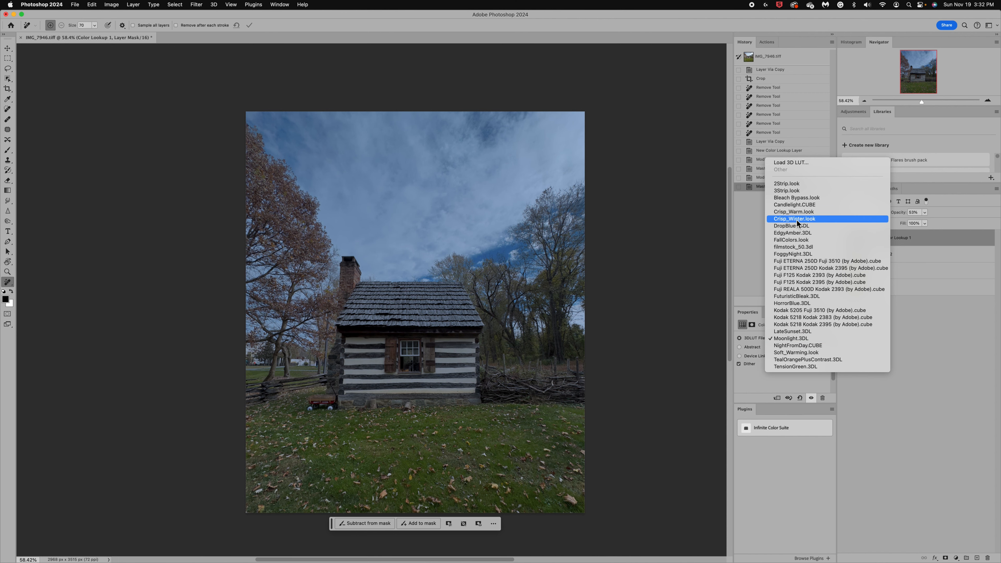
{"action": "left_click", "coordinate": [794, 219]}
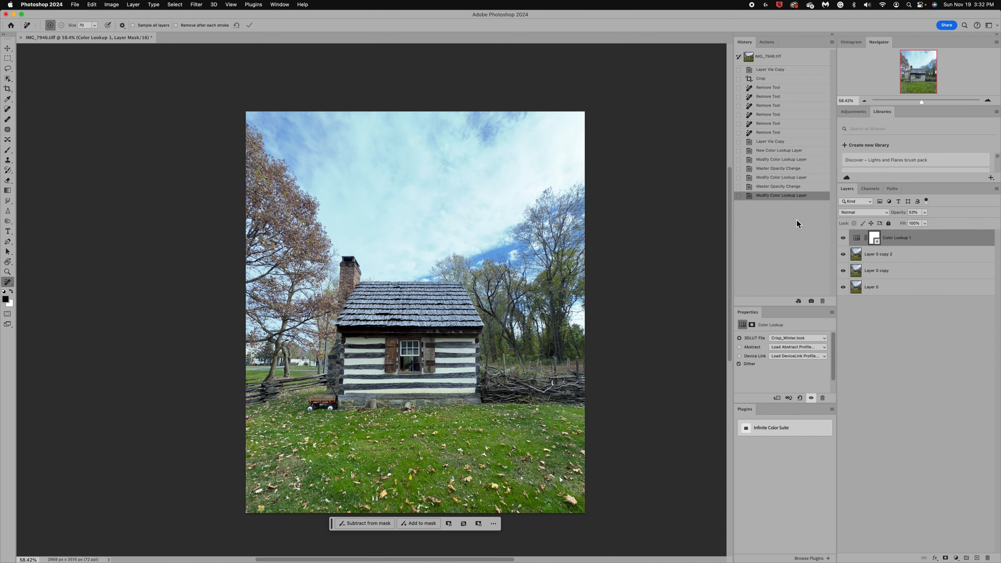
{"action": "mouse_move", "coordinate": [810, 298]}
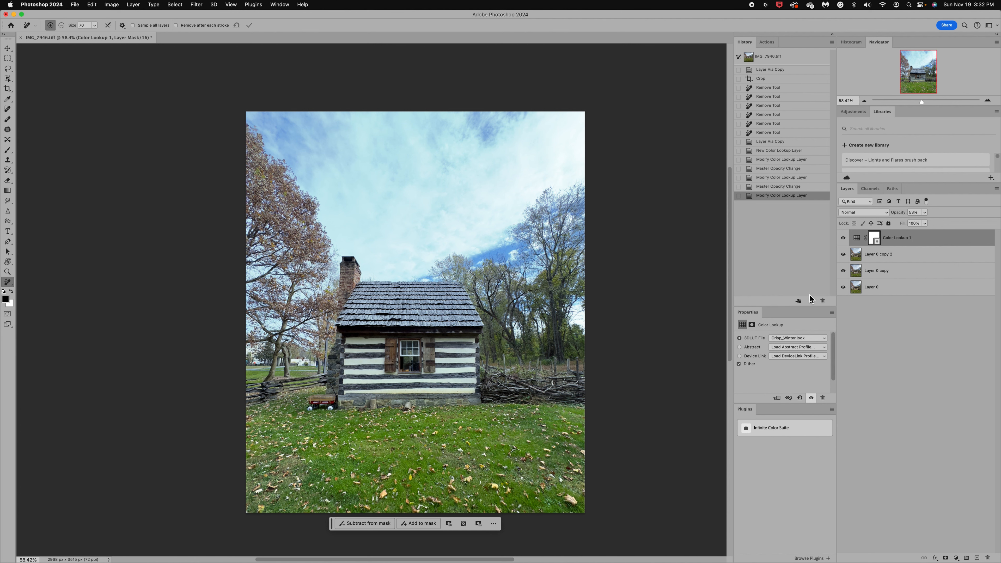
{"action": "left_click", "coordinate": [798, 338]}
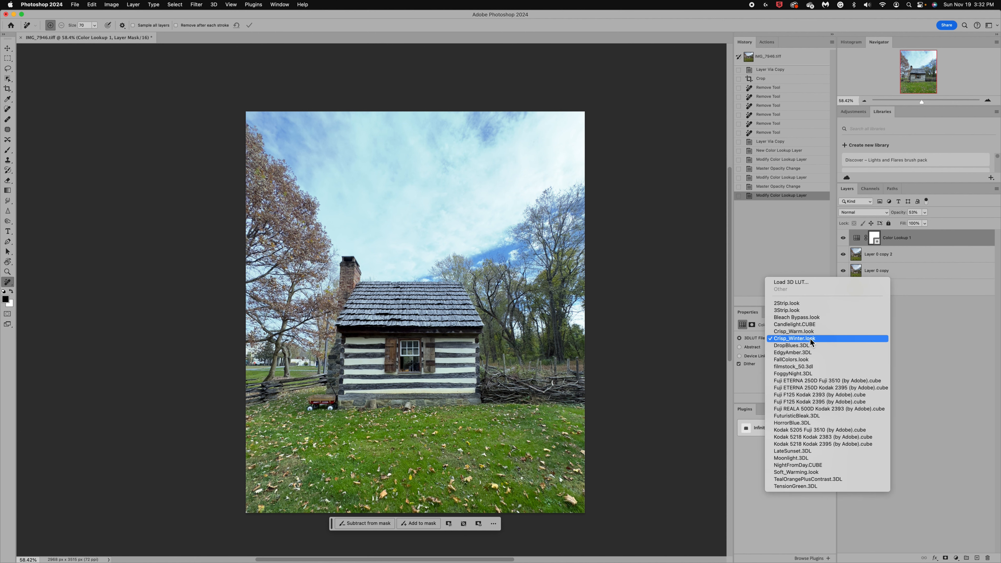
{"action": "left_click", "coordinate": [794, 325]}
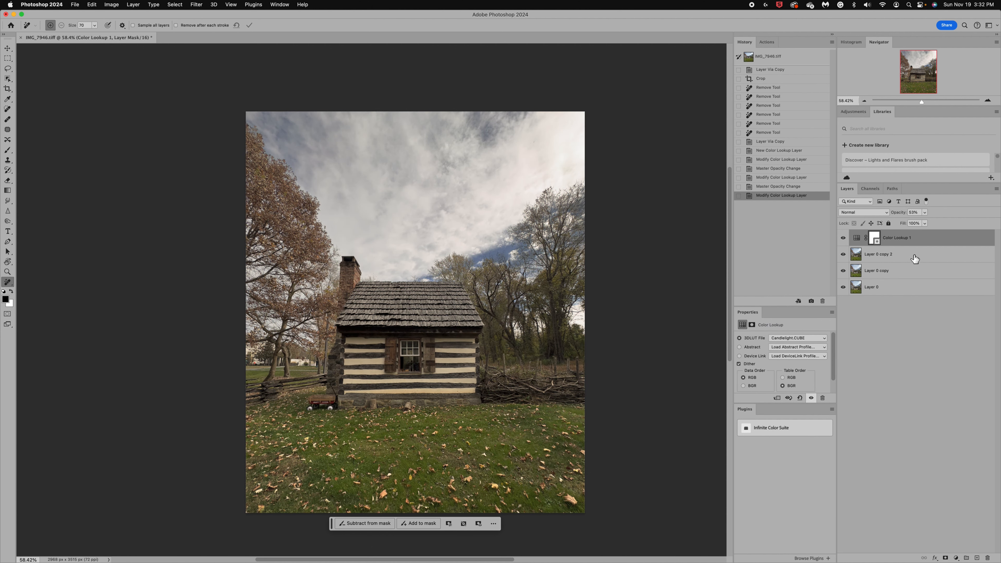
{"action": "left_click_drag", "start_coordinate": [914, 212], "coordinate": [938, 224]}
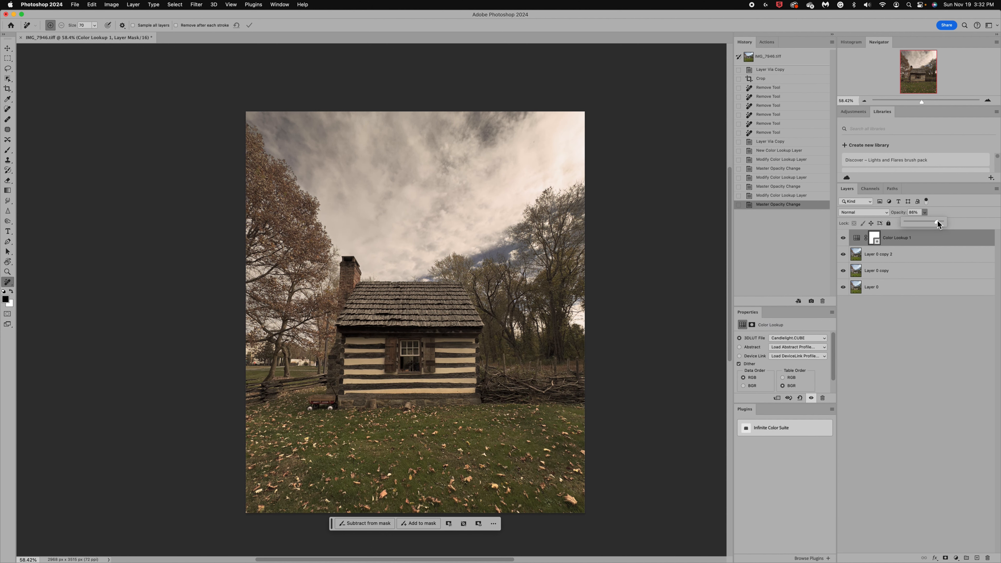
{"action": "left_click_drag", "start_coordinate": [938, 222], "coordinate": [933, 223]}
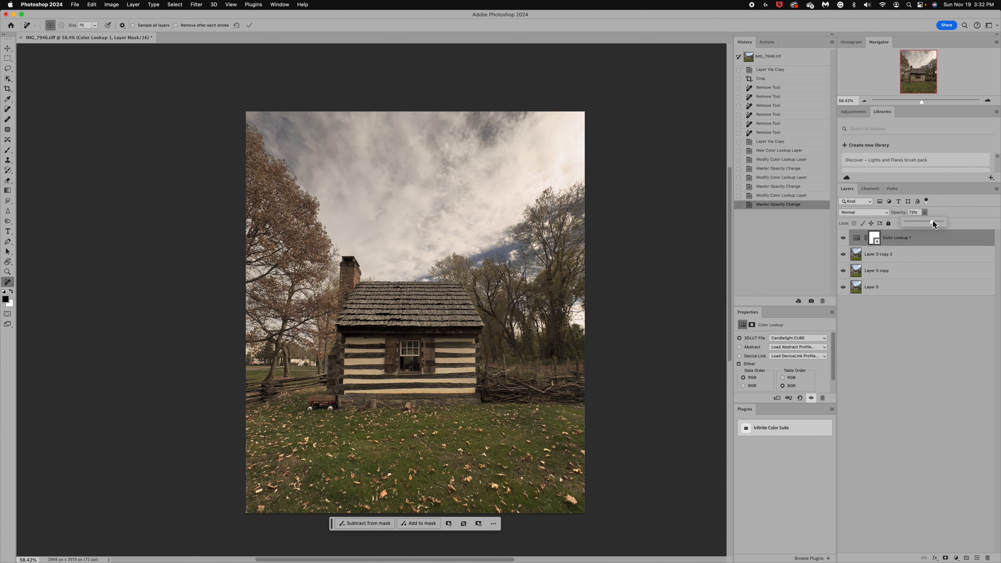
Return to the Moonlight look and lower its opacity to about 46%.
{"action": "left_click", "coordinate": [798, 338]}
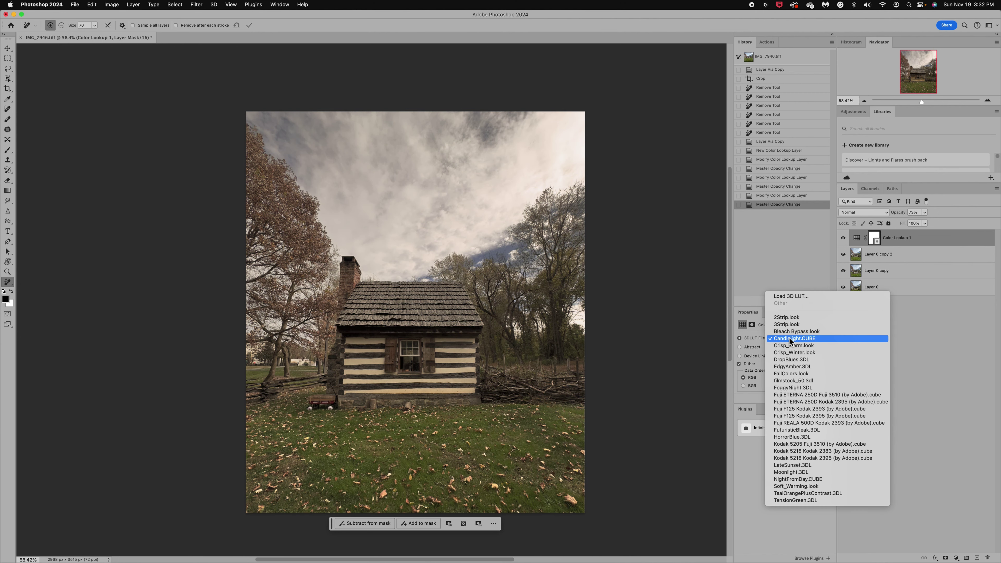
{"action": "mouse_move", "coordinate": [800, 475]}
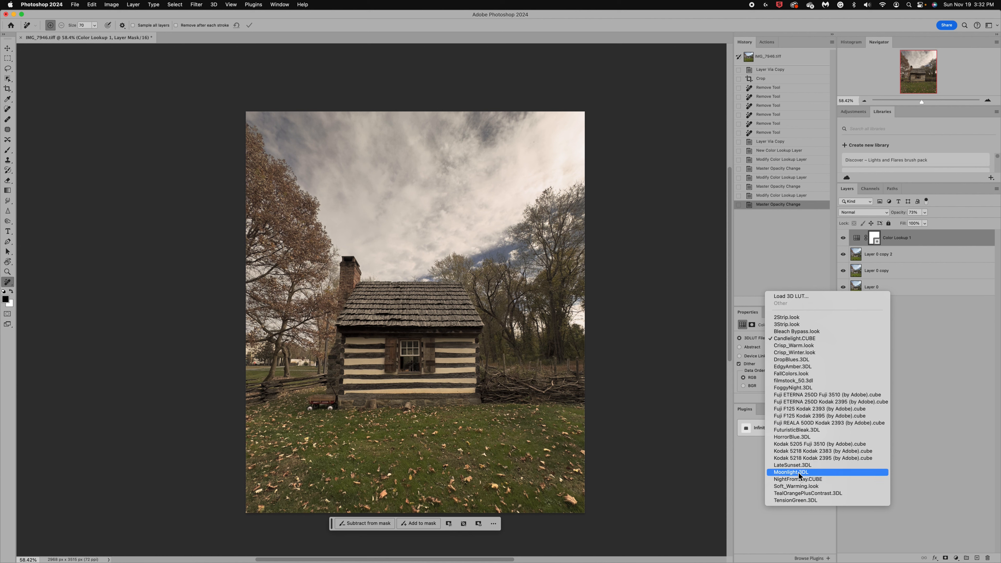
{"action": "left_click", "coordinate": [790, 472]}
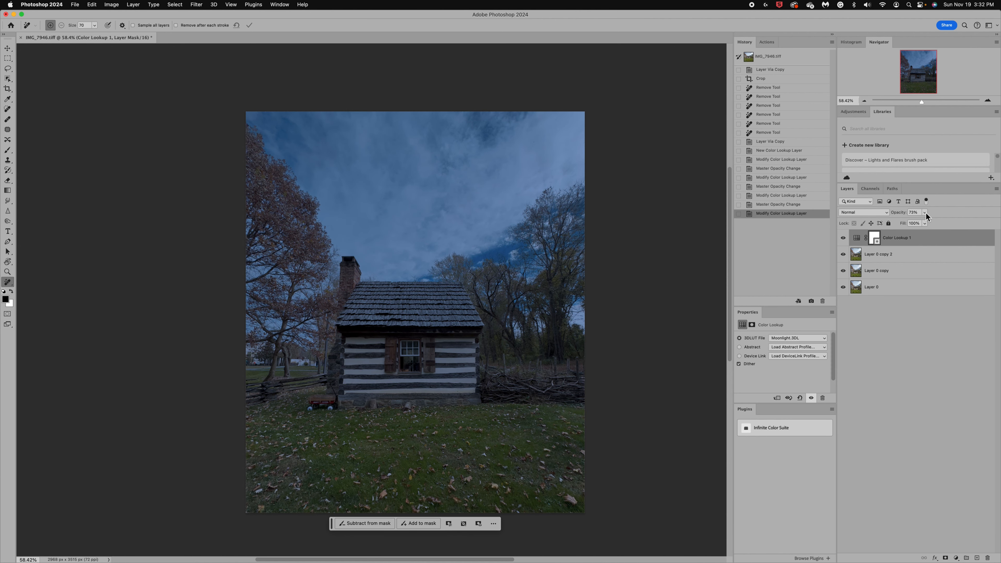
{"action": "left_click_drag", "start_coordinate": [925, 212], "coordinate": [914, 224]}
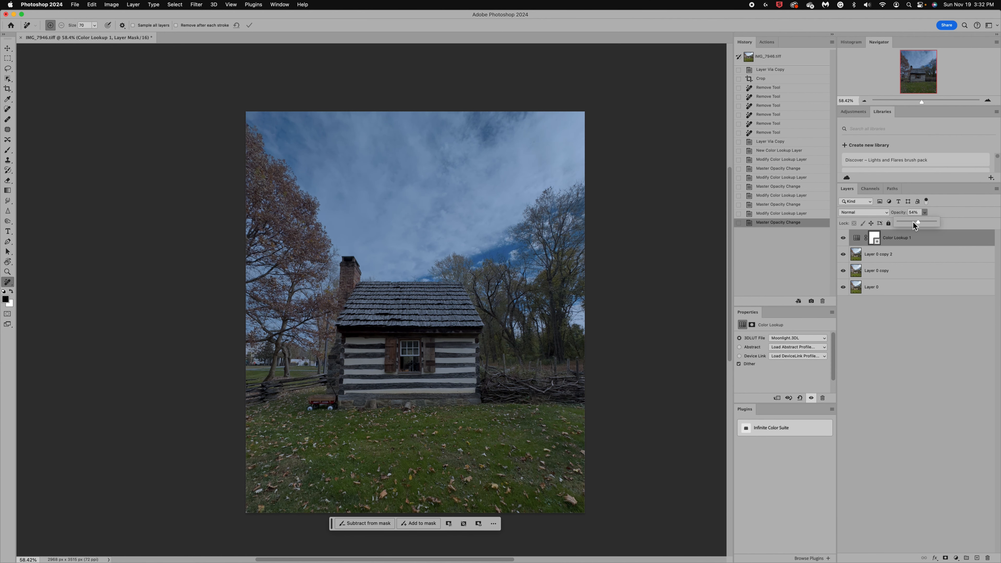
{"action": "left_click_drag", "start_coordinate": [922, 223], "coordinate": [912, 223]}
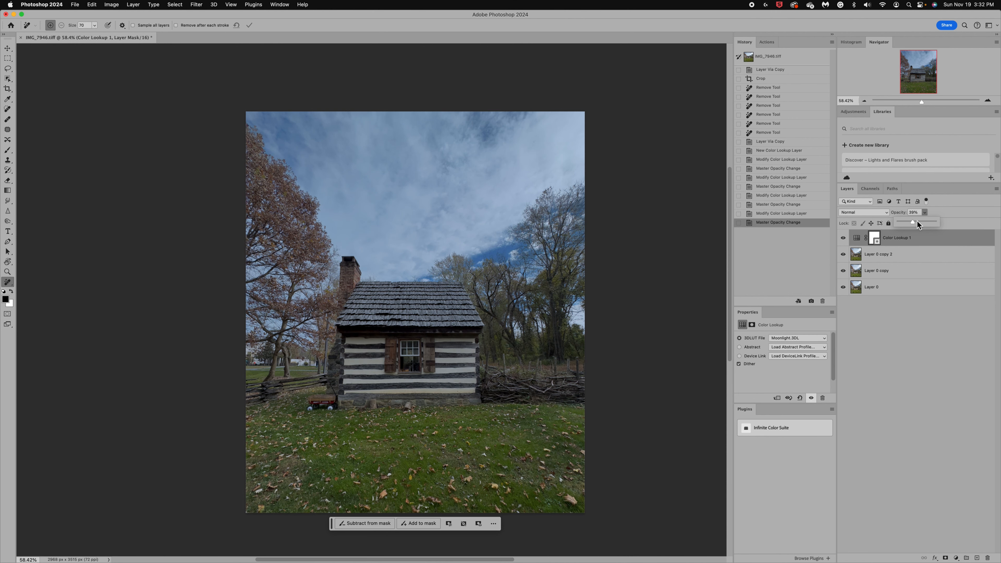
{"action": "left_click_drag", "start_coordinate": [914, 223], "coordinate": [919, 222]}
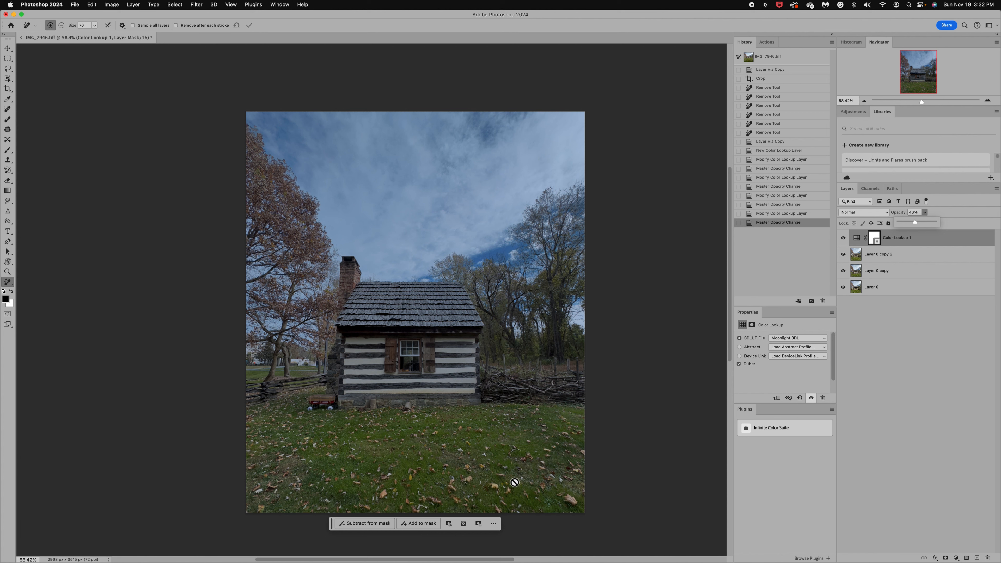
{"action": "mouse_move", "coordinate": [506, 488]}
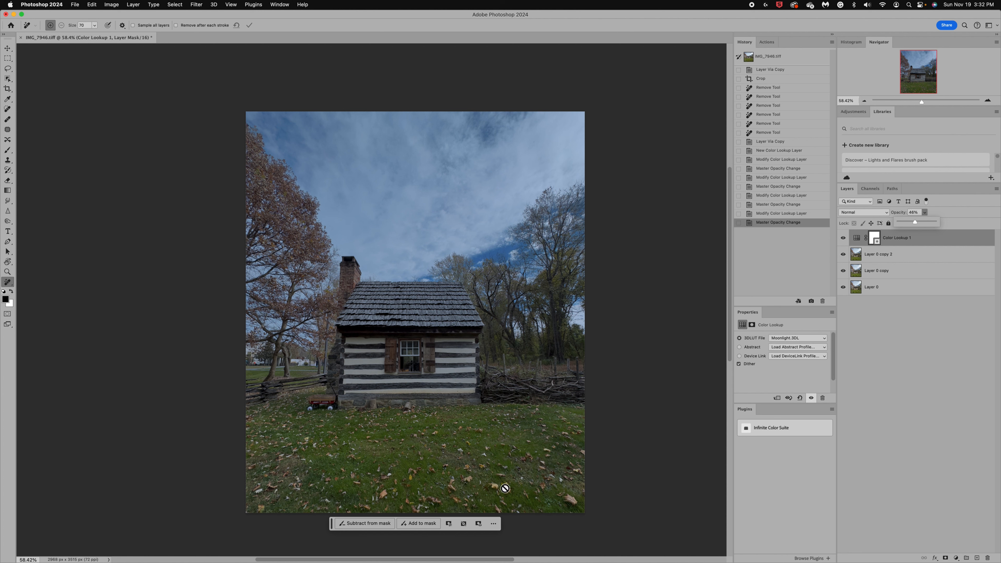
{"action": "mouse_move", "coordinate": [487, 389]}
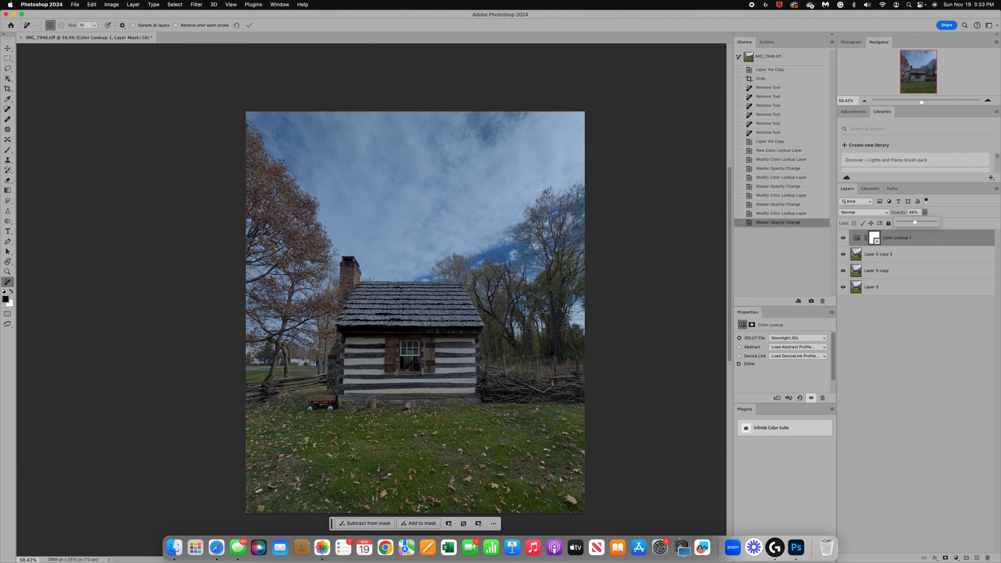
{"action": "mouse_move", "coordinate": [174, 551]}
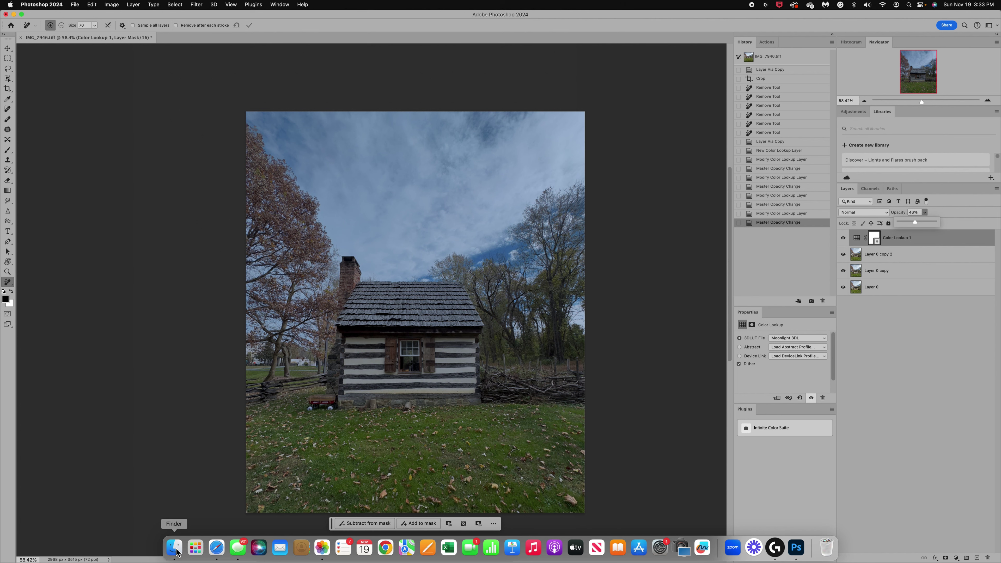
{"action": "mouse_move", "coordinate": [176, 550]}
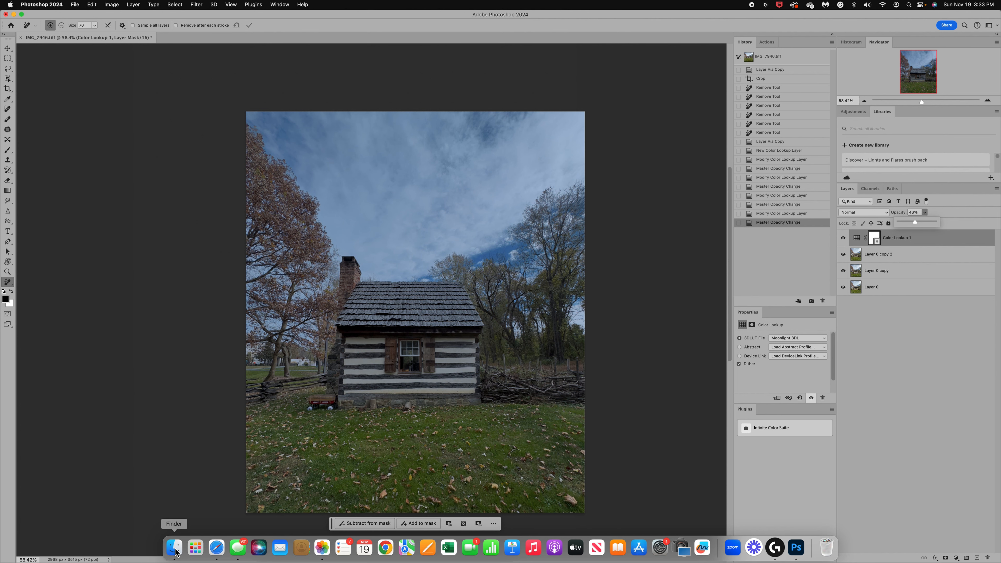
Drag DT-DREAMY WINTER-5.jpg from Finder onto the cabin document as a new layer.
{"action": "left_click", "coordinate": [173, 549]}
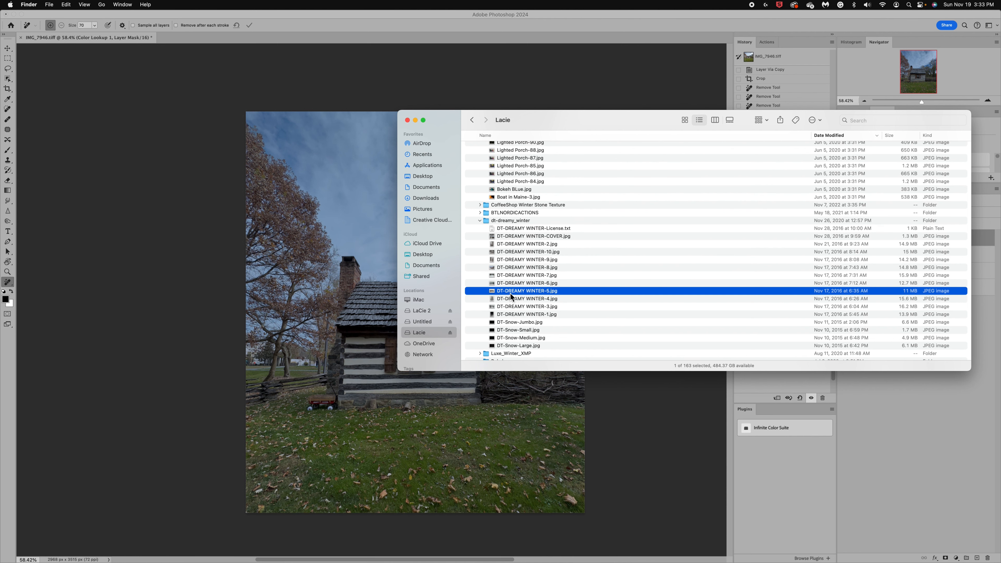
{"action": "left_click_drag", "start_coordinate": [529, 291], "coordinate": [402, 426]}
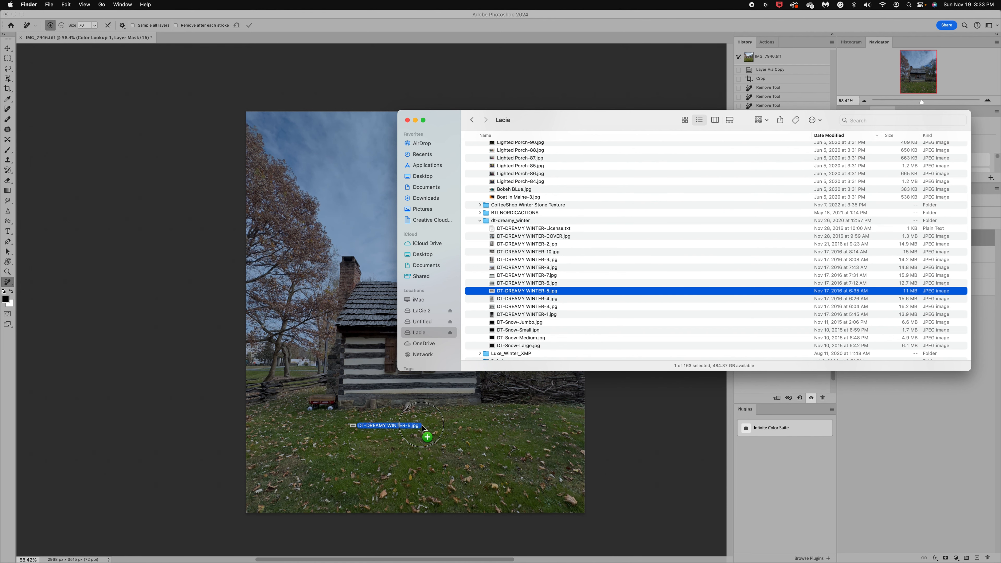
{"action": "left_click_drag", "start_coordinate": [387, 426], "coordinate": [415, 312]}
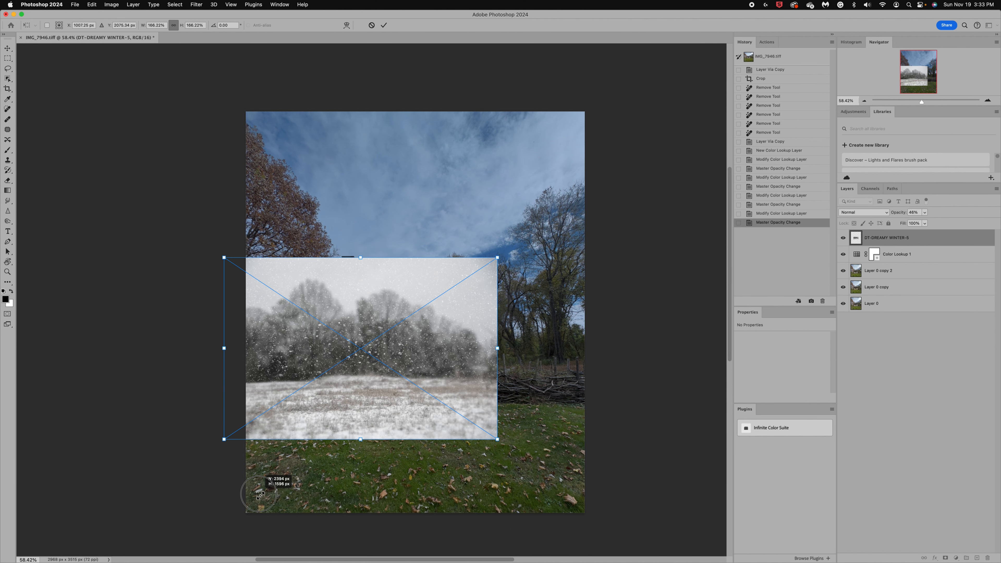
Scale the placed snow photo up until it covers the whole canvas.
{"action": "left_click_drag", "start_coordinate": [496, 439], "coordinate": [624, 503]}
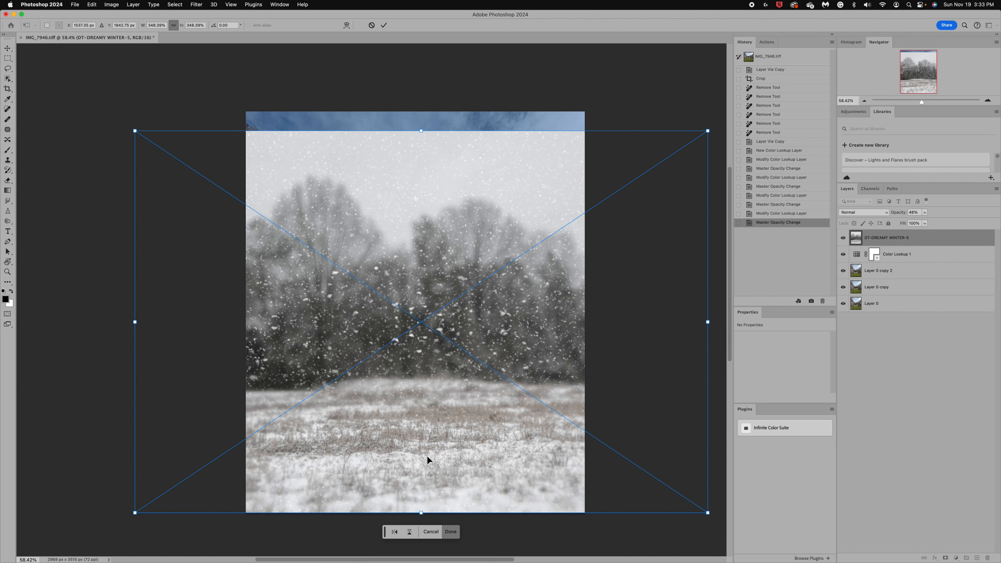
{"action": "left_click_drag", "start_coordinate": [420, 131], "coordinate": [421, 105]}
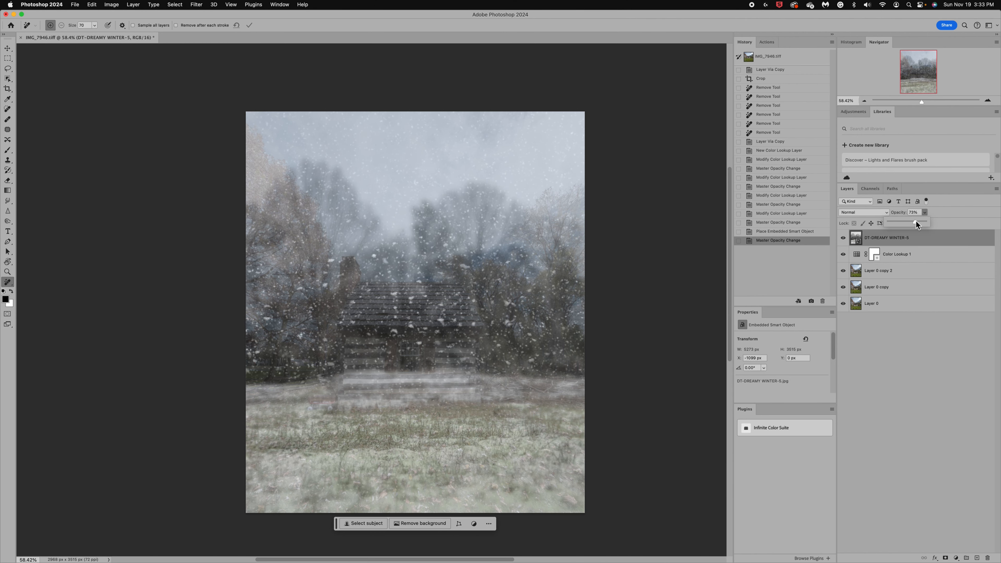
Add a layer mask to the snow overlay and raise its opacity to about 89%.
{"action": "left_click_drag", "start_coordinate": [916, 224], "coordinate": [907, 225]}
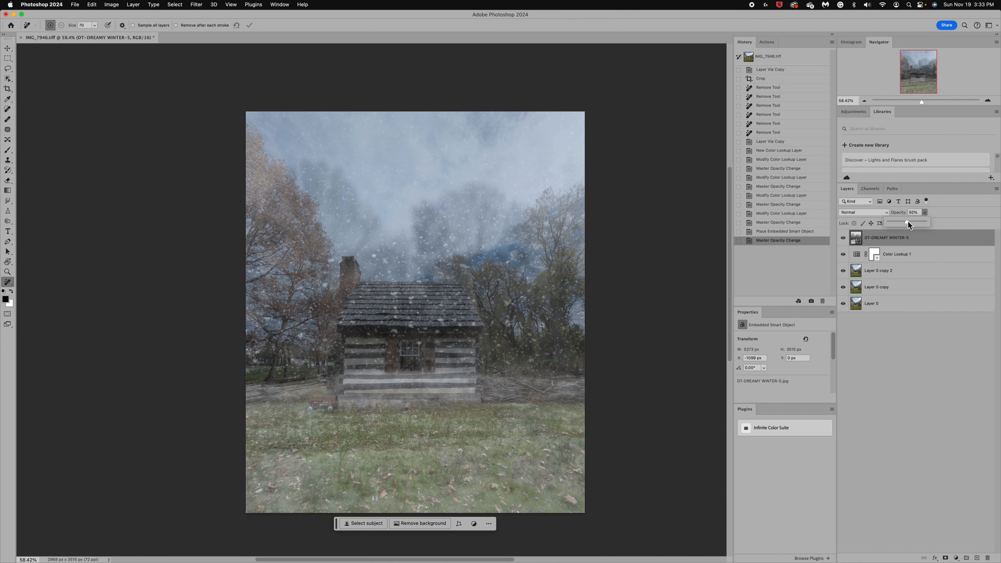
{"action": "left_click", "coordinate": [946, 558]}
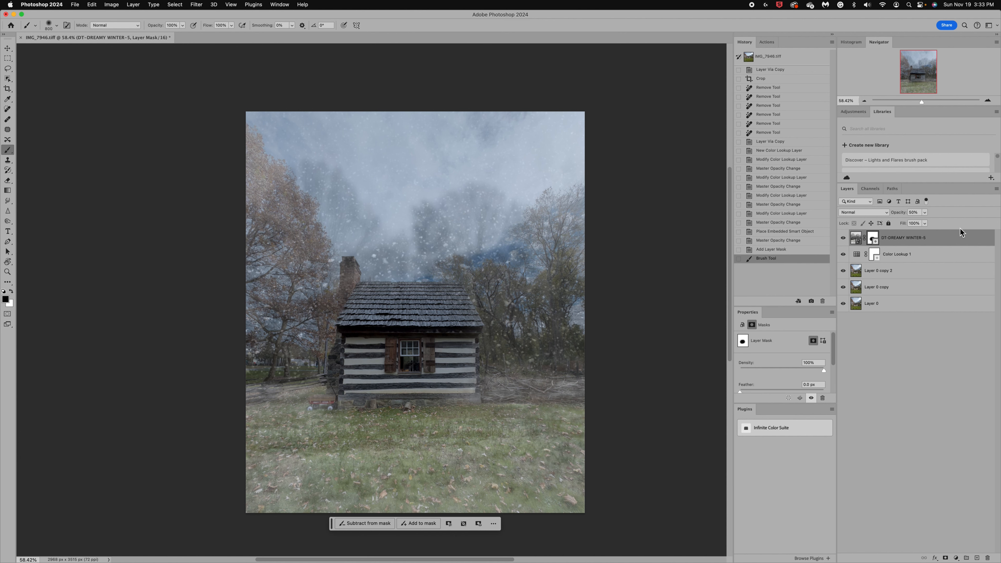
{"action": "left_click_drag", "start_coordinate": [921, 221], "coordinate": [936, 222]}
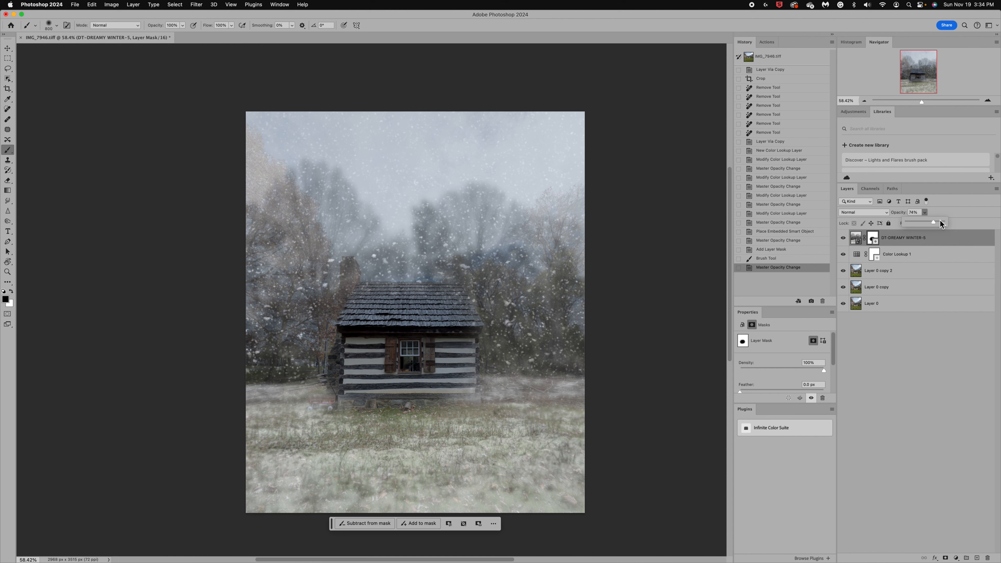
{"action": "left_click_drag", "start_coordinate": [941, 222], "coordinate": [939, 222]}
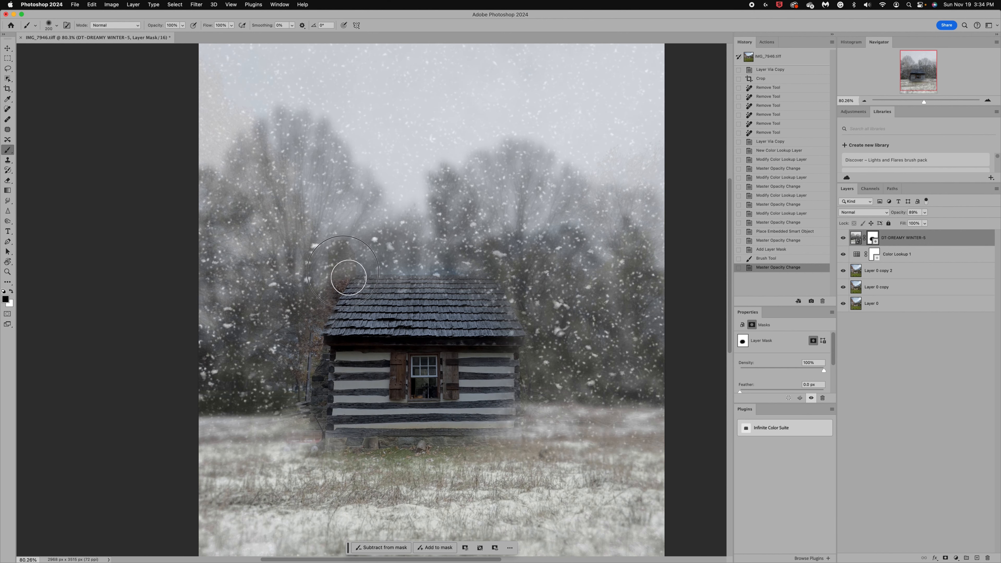
Mask snow off the roof, chimney, left wall and nearby trees, then halve brush opacity.
{"action": "left_click_drag", "start_coordinate": [348, 271], "coordinate": [330, 355]}
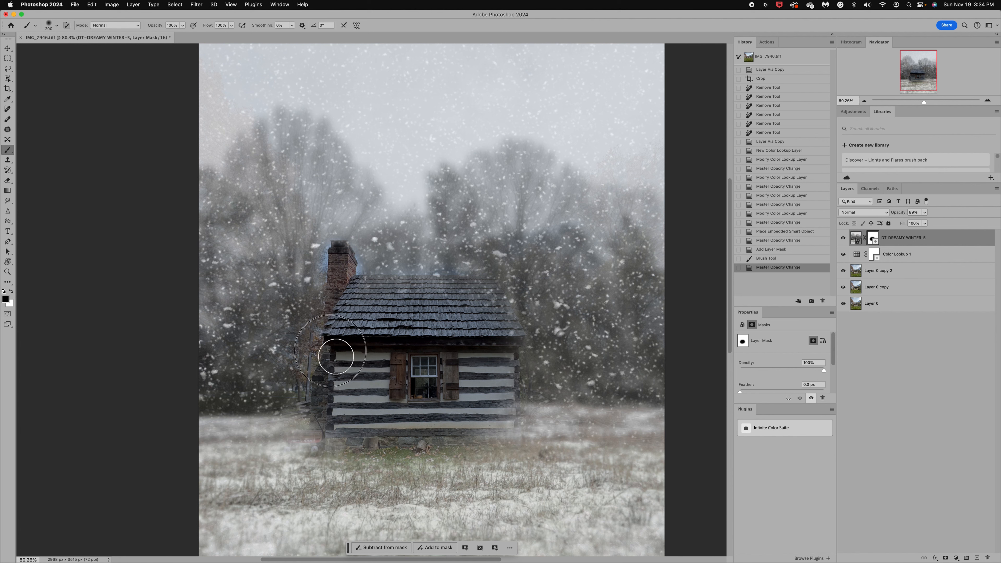
{"action": "left_click_drag", "start_coordinate": [332, 354], "coordinate": [332, 441]}
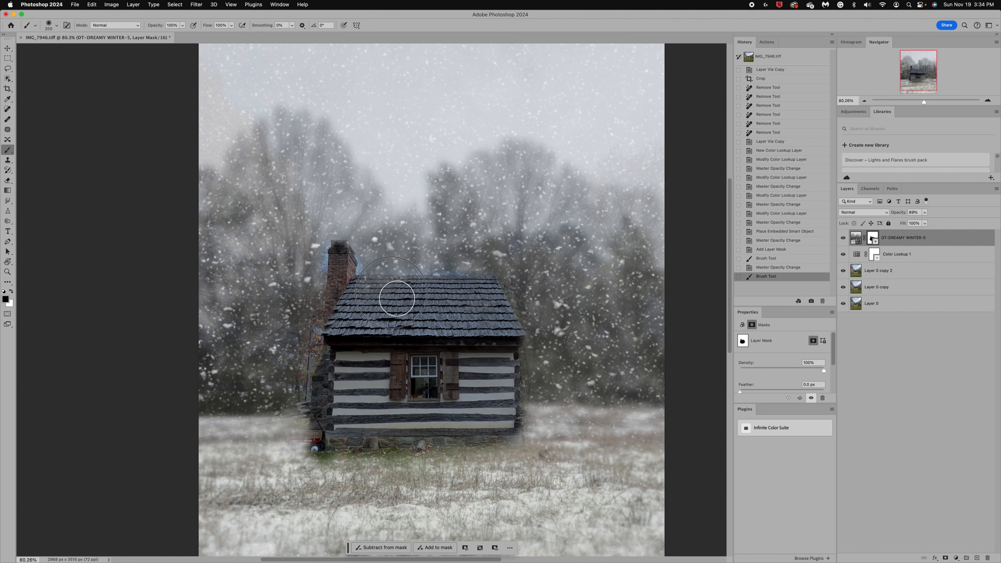
{"action": "left_click_drag", "start_coordinate": [392, 301], "coordinate": [487, 344]}
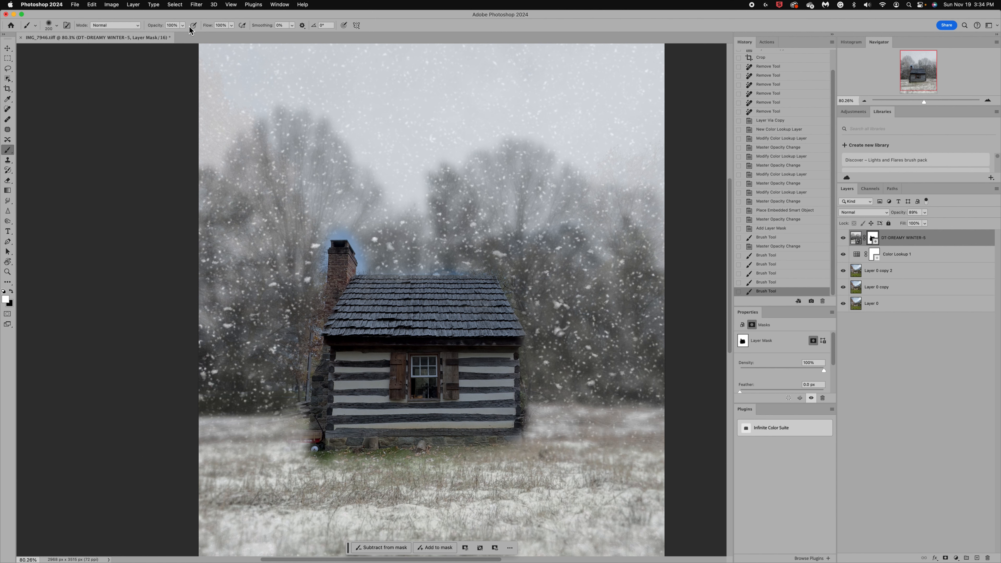
{"action": "left_click_drag", "start_coordinate": [185, 25], "coordinate": [153, 35]}
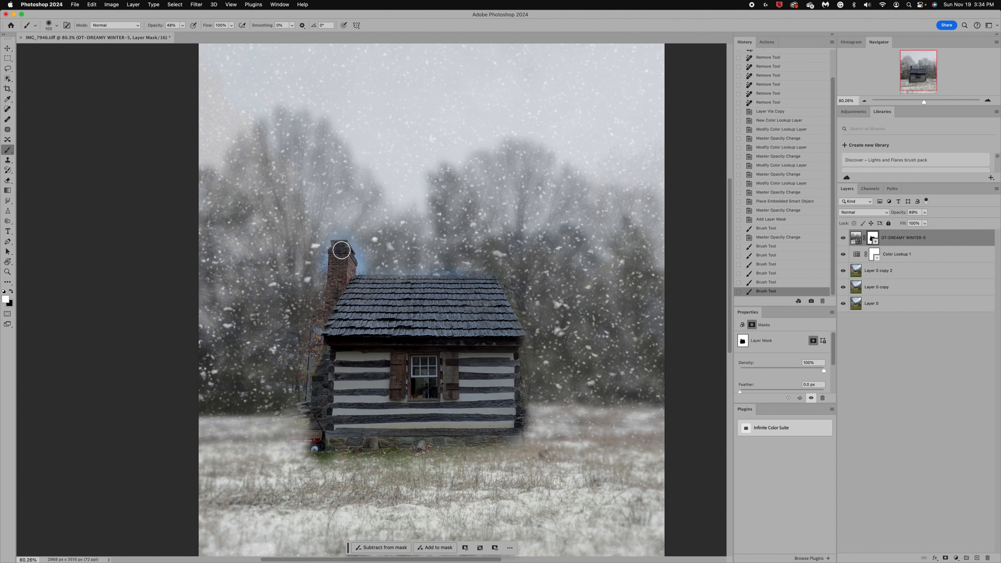
{"action": "mouse_move", "coordinate": [325, 228]}
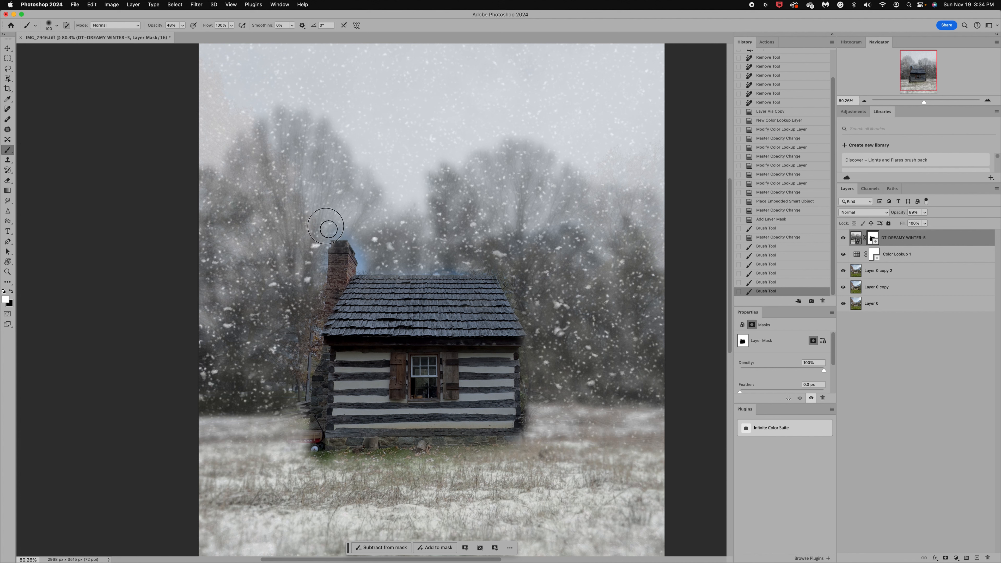
Clear snow from the chimney top and the ground along the cabin's foundation.
{"action": "left_click_drag", "start_coordinate": [325, 225], "coordinate": [358, 250]}
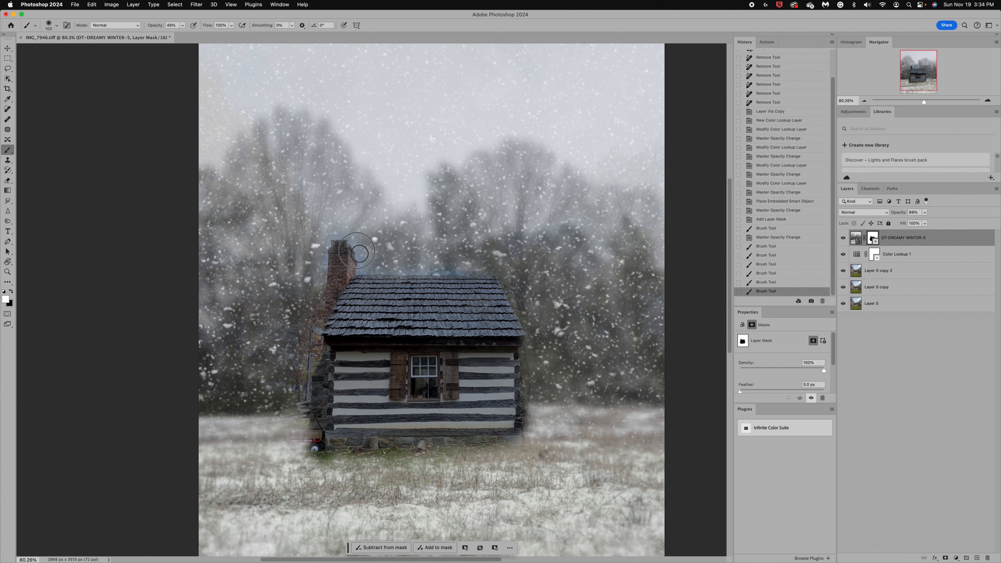
{"action": "mouse_move", "coordinate": [317, 260]}
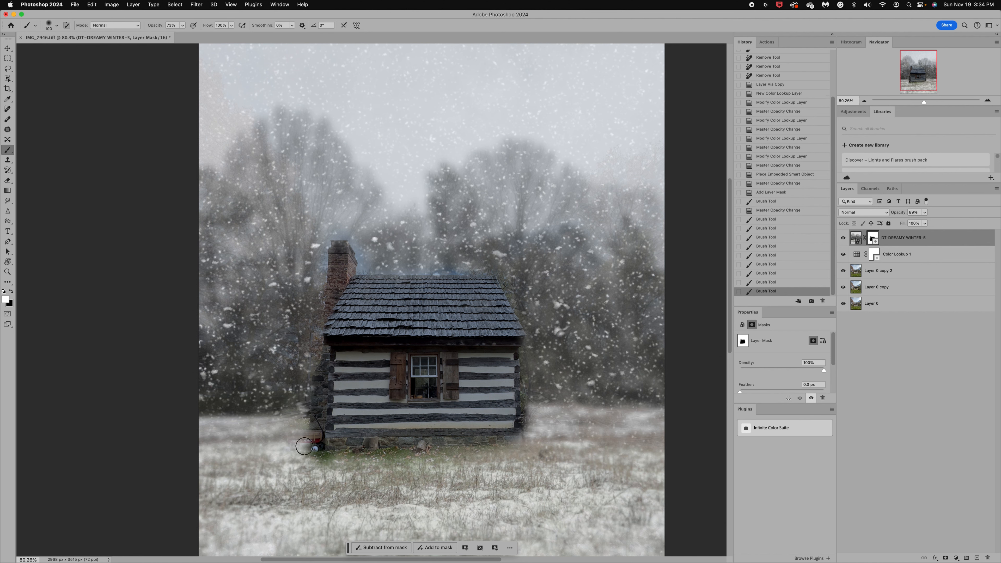
{"action": "left_click_drag", "start_coordinate": [307, 446], "coordinate": [313, 434]}
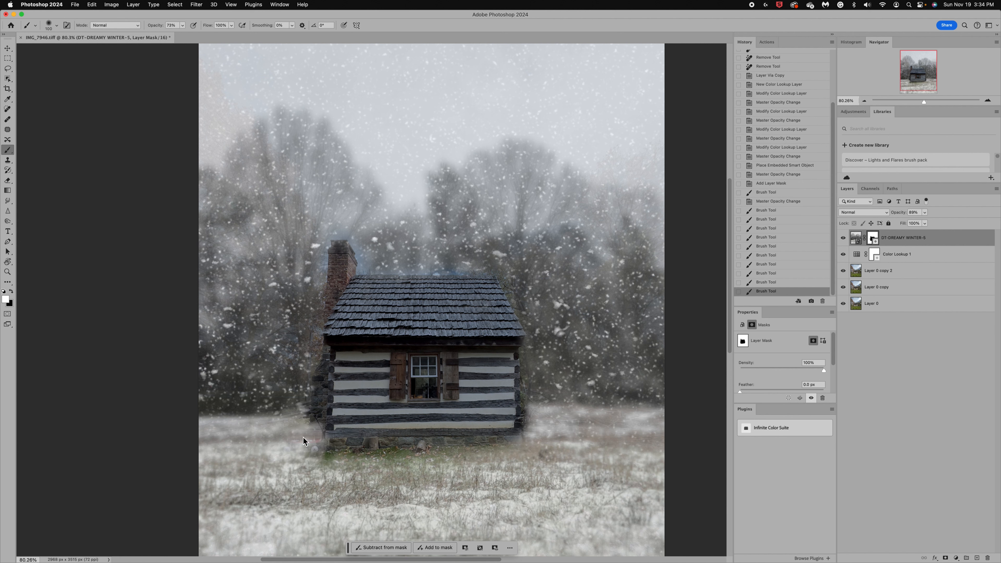
{"action": "left_click", "coordinate": [183, 25]}
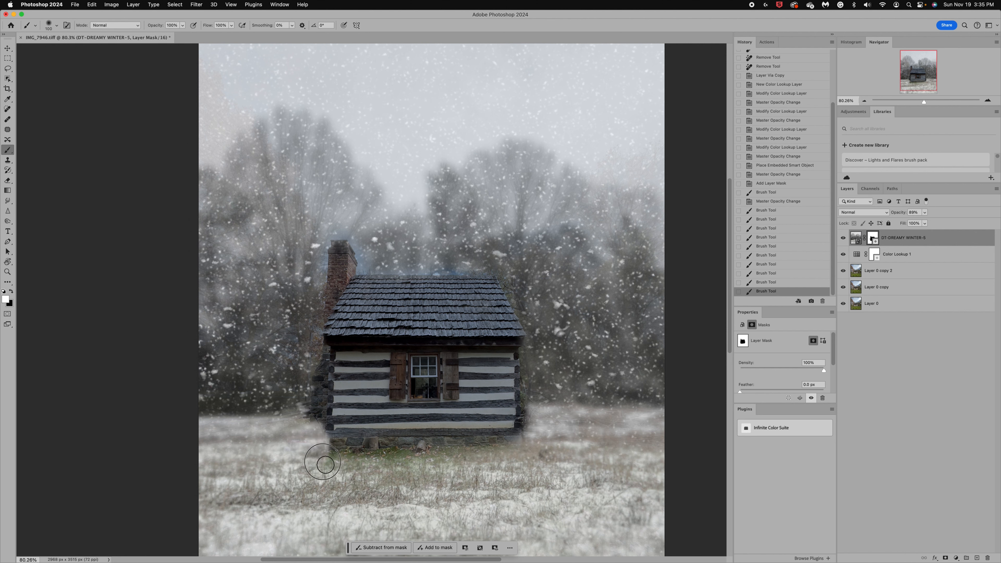
{"action": "left_click_drag", "start_coordinate": [322, 462], "coordinate": [423, 454]}
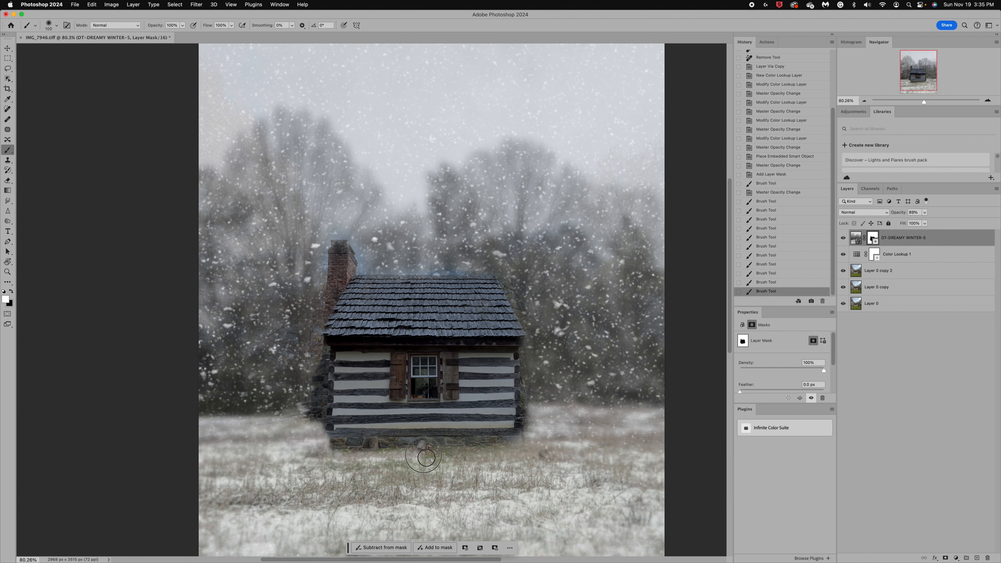
{"action": "left_click_drag", "start_coordinate": [424, 456], "coordinate": [341, 455]}
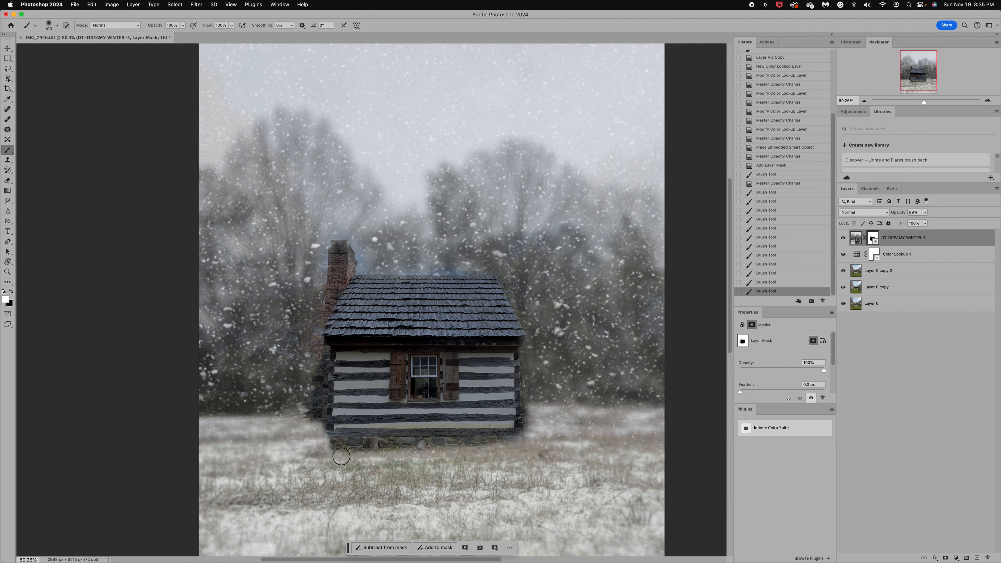
Continue the soft mask stroke along the cabin's base into the snowfall.
{"action": "left_click_drag", "start_coordinate": [341, 456], "coordinate": [505, 453]}
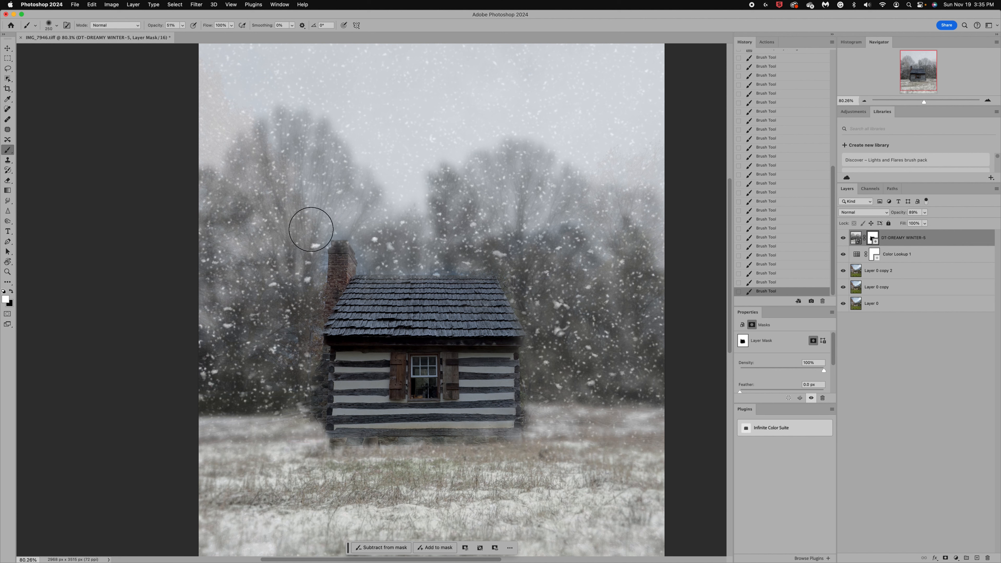
{"action": "mouse_move", "coordinate": [310, 254]}
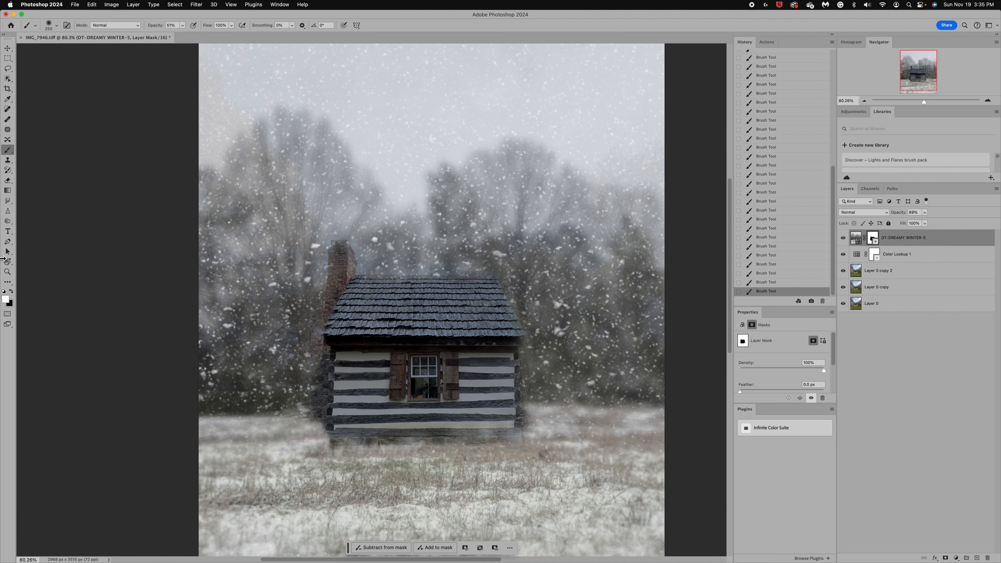
{"action": "mouse_move", "coordinate": [247, 304]}
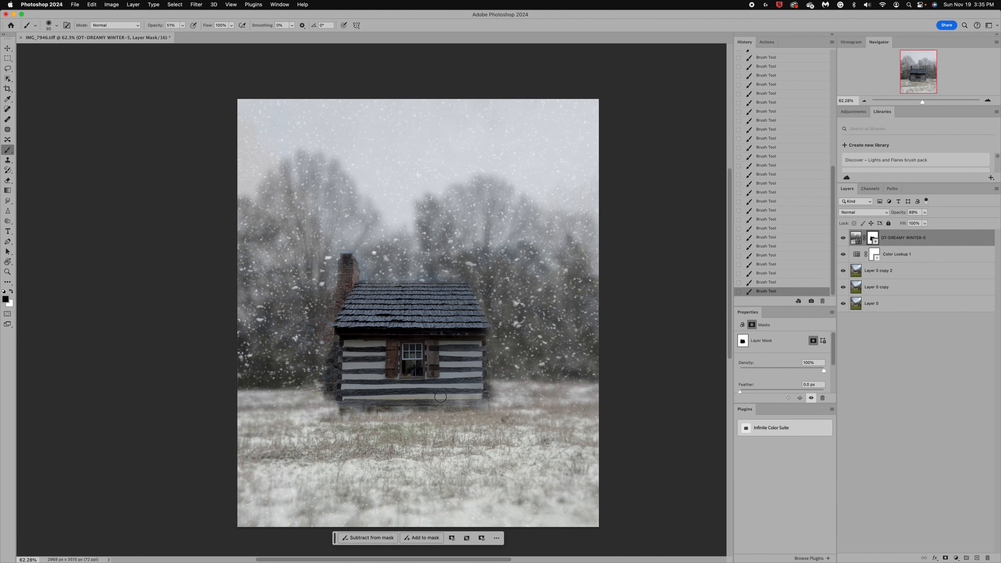
{"action": "mouse_move", "coordinate": [22, 286]}
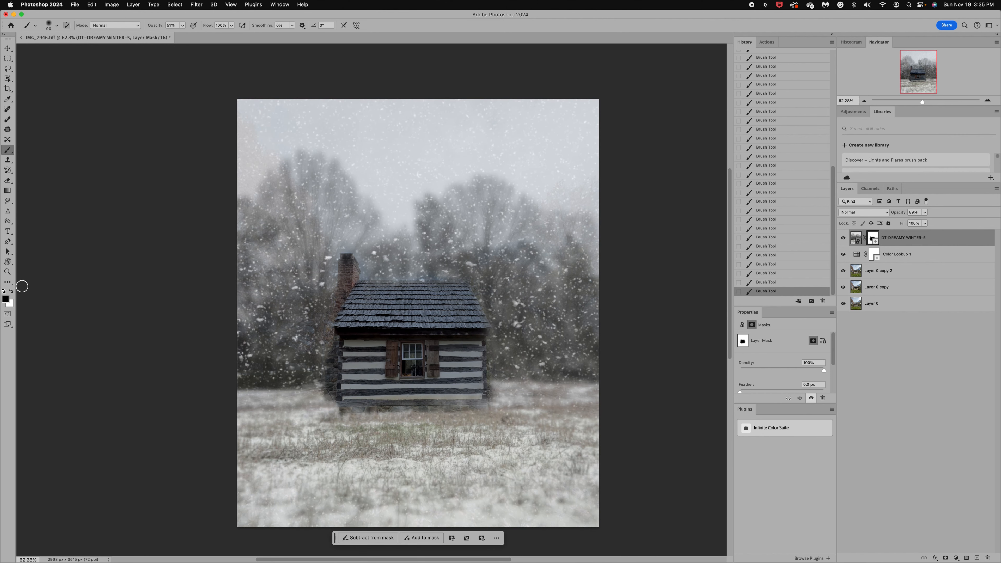
{"action": "mouse_move", "coordinate": [367, 274]}
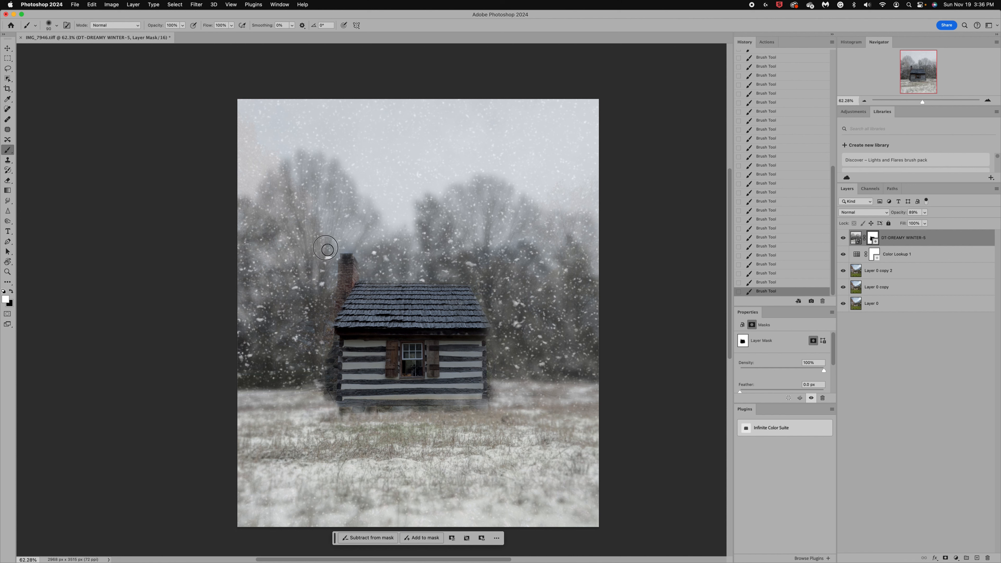
{"action": "mouse_move", "coordinate": [352, 253]}
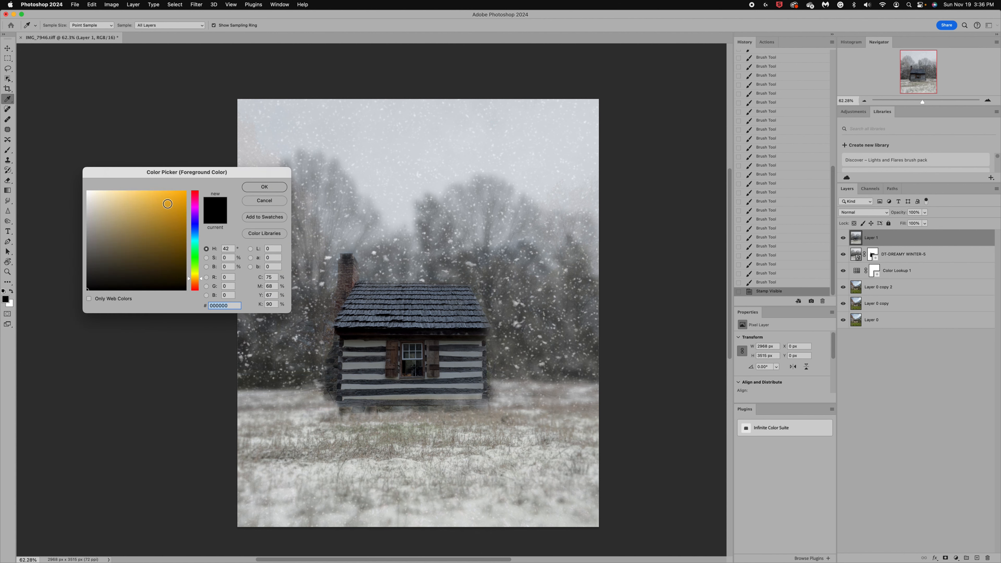
Set the painting colour to warm golden yellow (deaa2d) for the new merged Layer 1.
{"action": "left_click", "coordinate": [168, 204]}
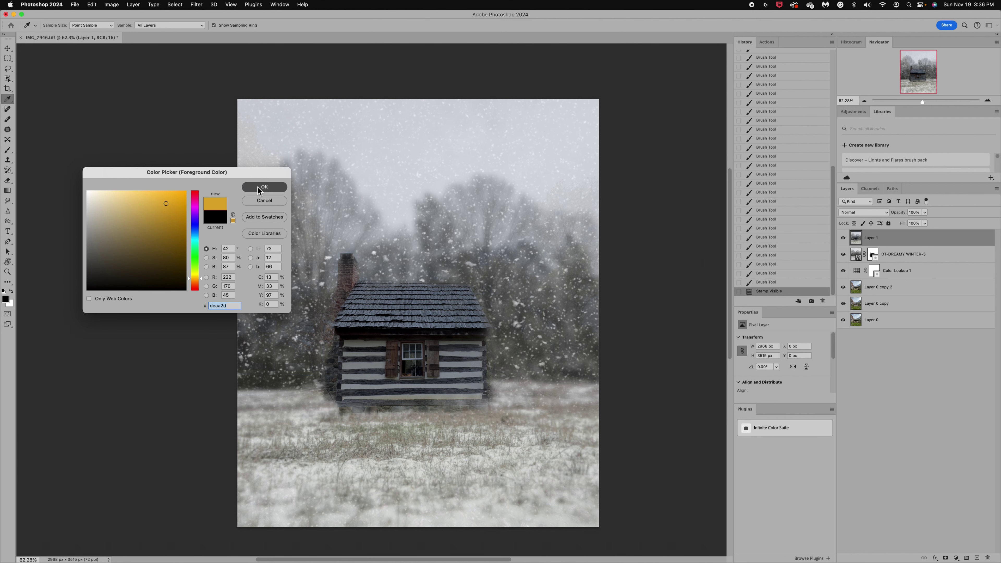
{"action": "left_click", "coordinate": [265, 187]}
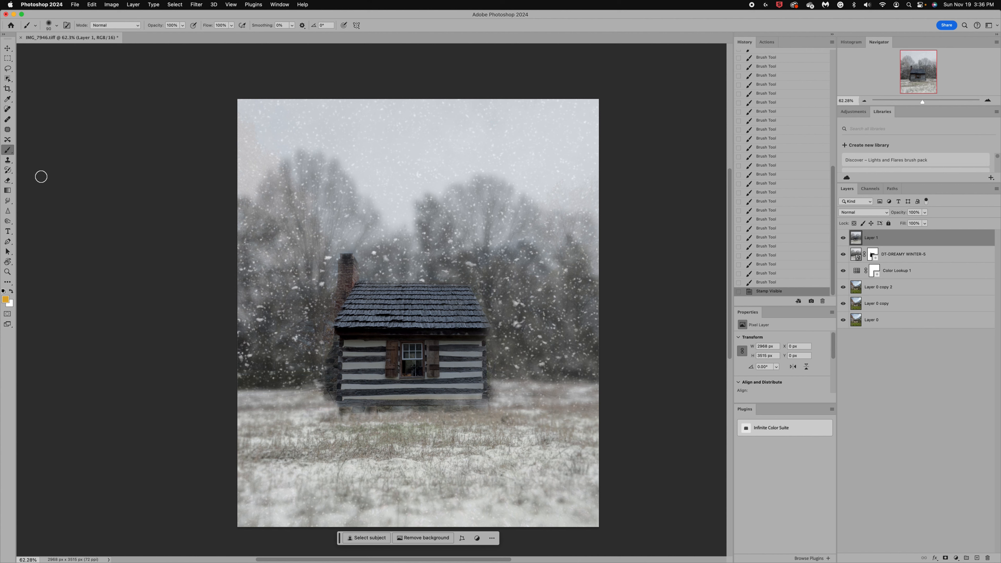
Paint golden yellow light into the cabin window panes and slightly lower Layer 1's opacity.
{"action": "left_click", "coordinate": [183, 25]}
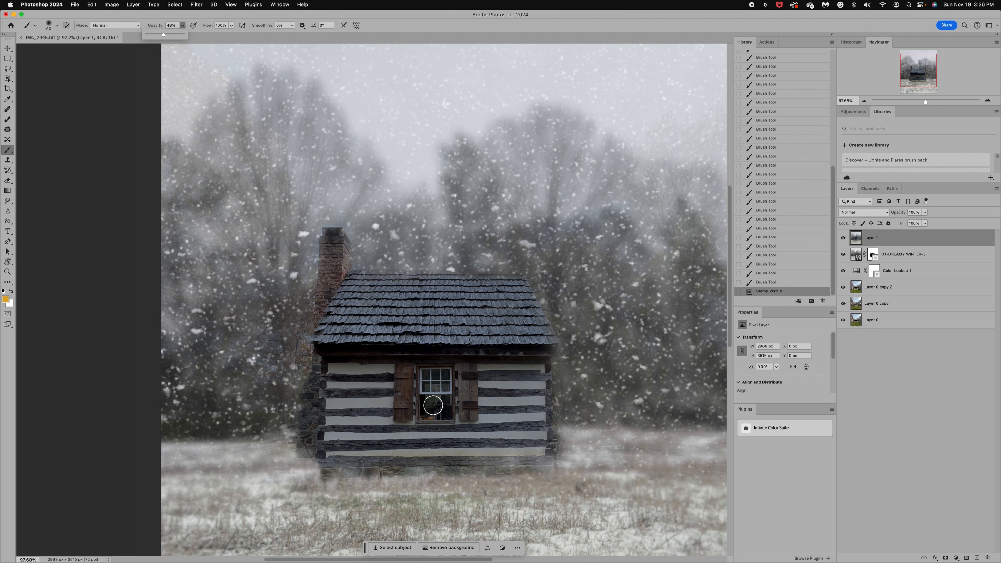
{"action": "left_click_drag", "start_coordinate": [432, 404], "coordinate": [447, 403]}
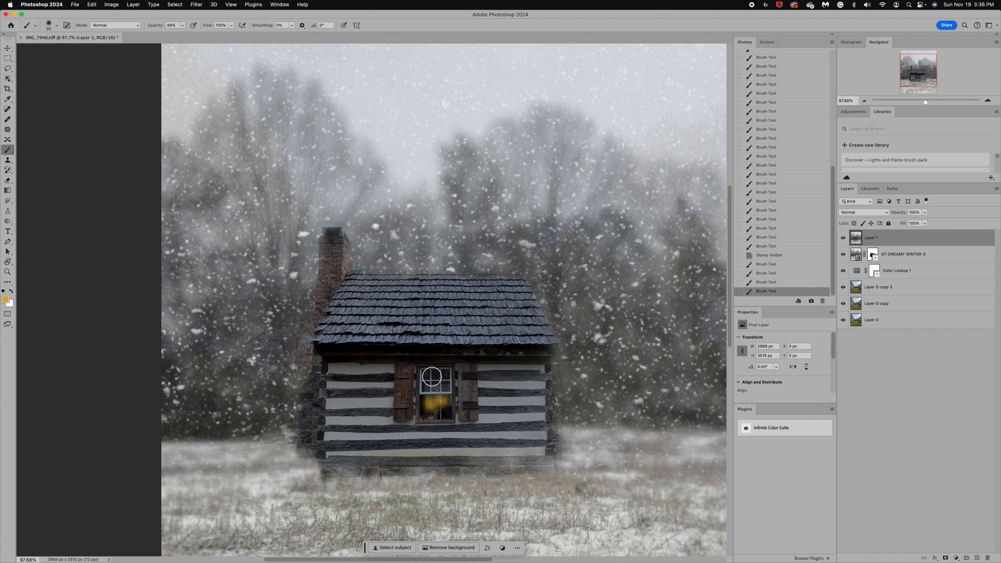
{"action": "left_click_drag", "start_coordinate": [431, 375], "coordinate": [445, 390]}
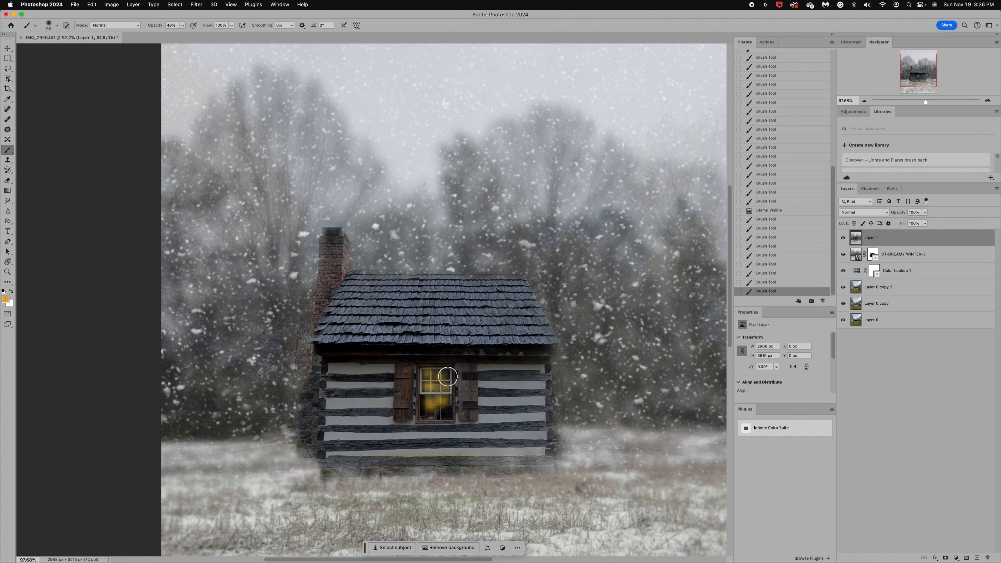
{"action": "left_click_drag", "start_coordinate": [447, 376], "coordinate": [445, 410]}
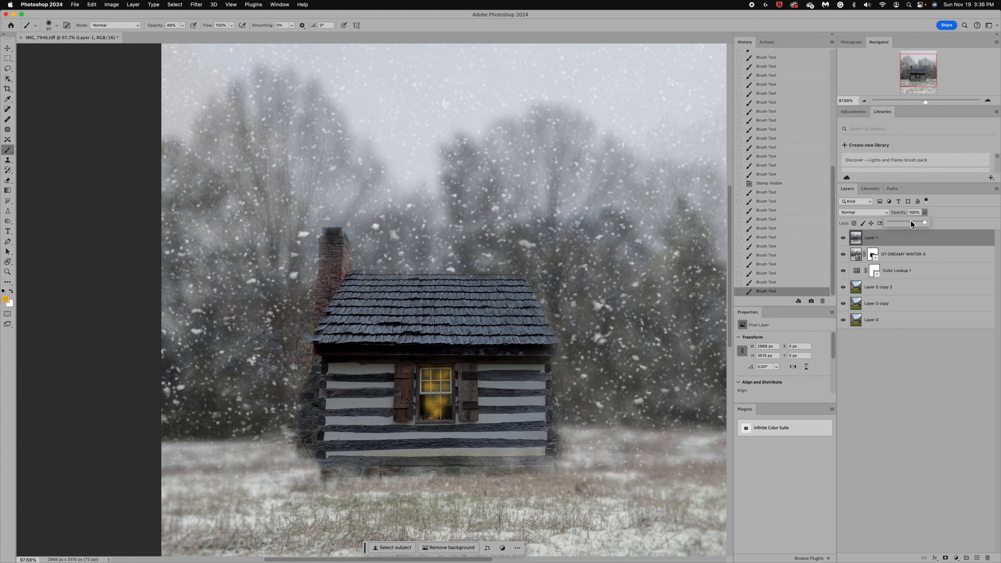
{"action": "left_click_drag", "start_coordinate": [925, 222], "coordinate": [908, 222]}
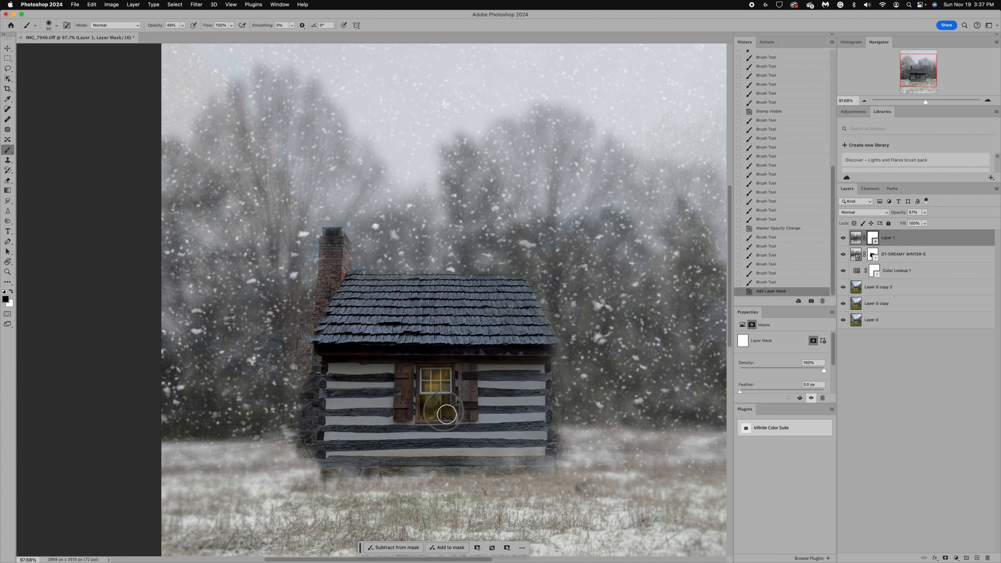
Mask the glow off the lower window and fade Layer 1 to about 53% opacity.
{"action": "left_click_drag", "start_coordinate": [444, 411], "coordinate": [475, 416]}
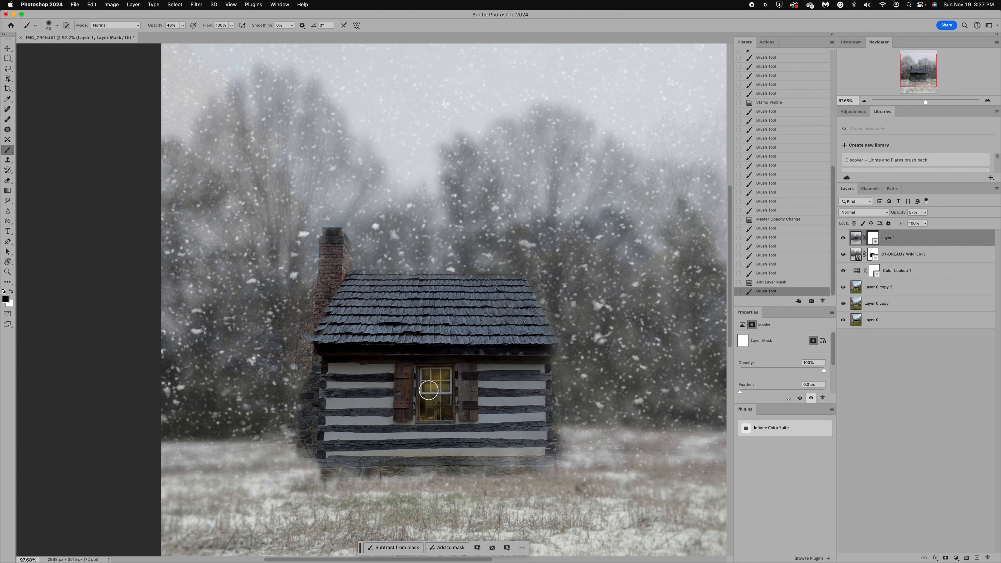
{"action": "mouse_move", "coordinate": [448, 392]}
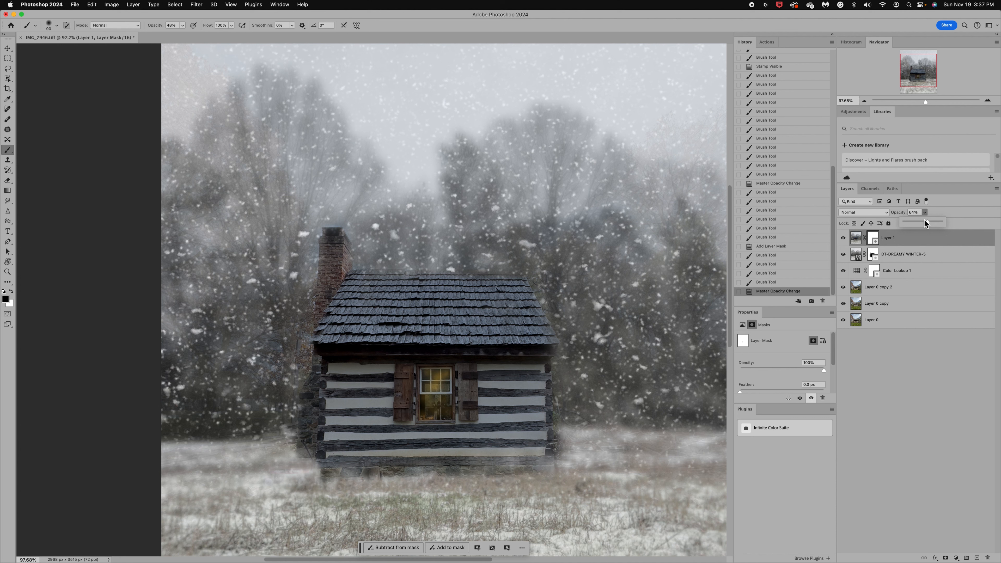
{"action": "left_click_drag", "start_coordinate": [926, 222], "coordinate": [923, 221]}
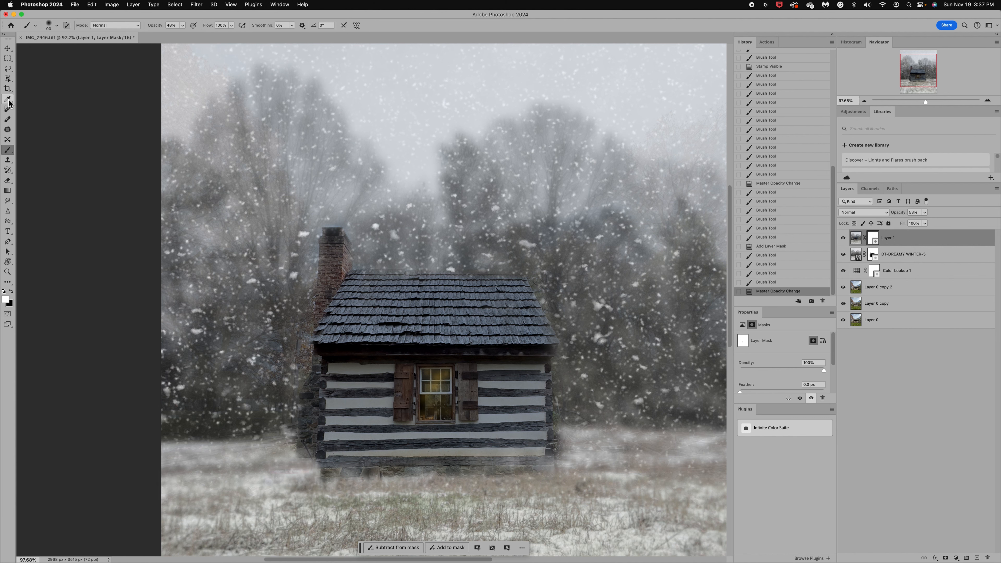
Raise brush opacity to 82% for stronger golden strokes over the cabin window.
{"action": "left_click", "coordinate": [6, 99]}
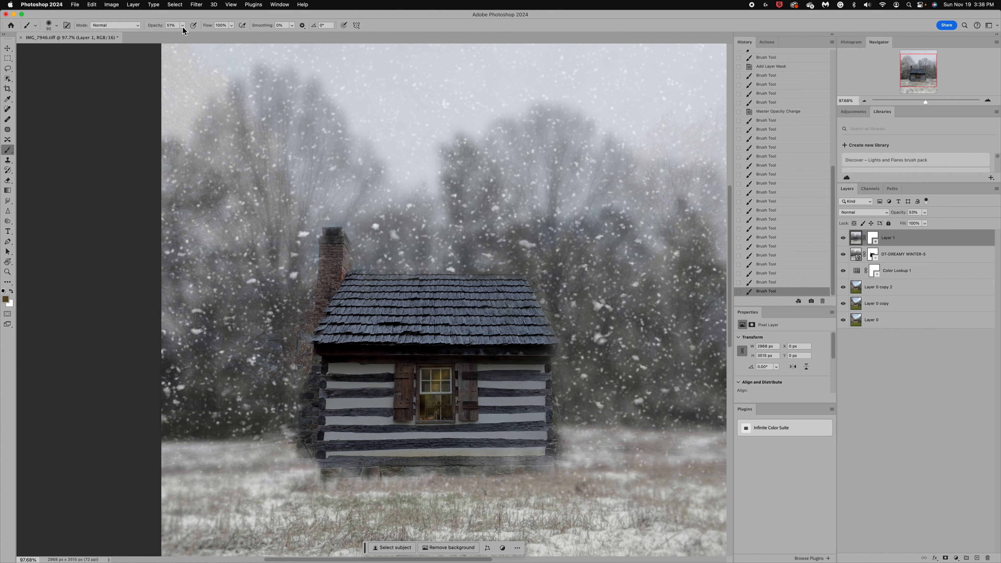
{"action": "left_click", "coordinate": [182, 25]}
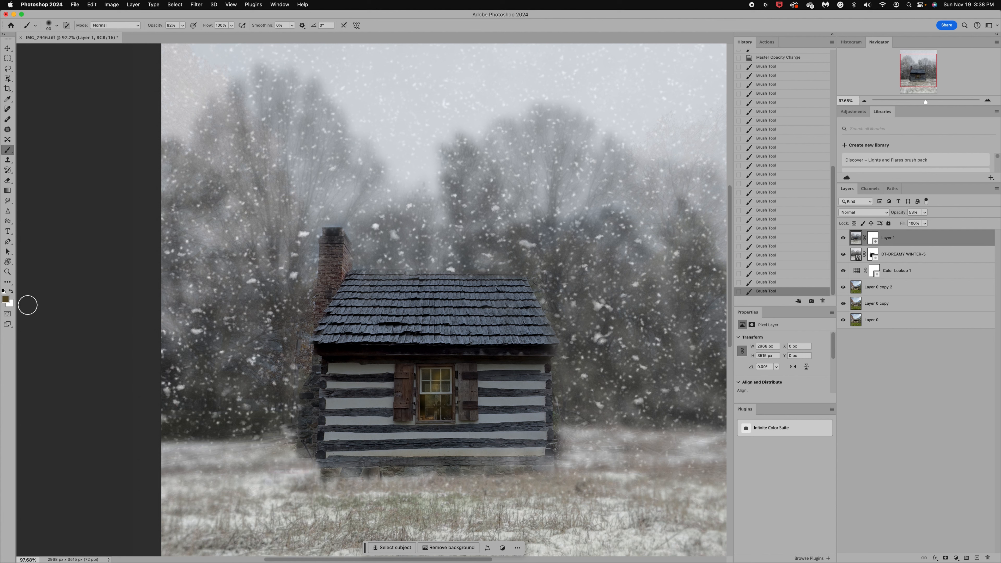
{"action": "mouse_move", "coordinate": [428, 380]}
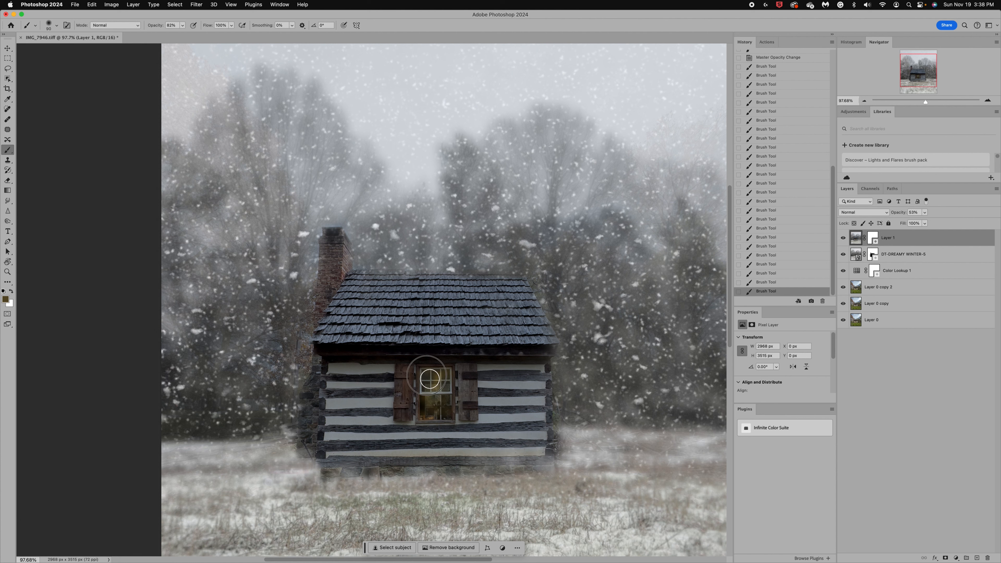
{"action": "mouse_move", "coordinate": [604, 319]}
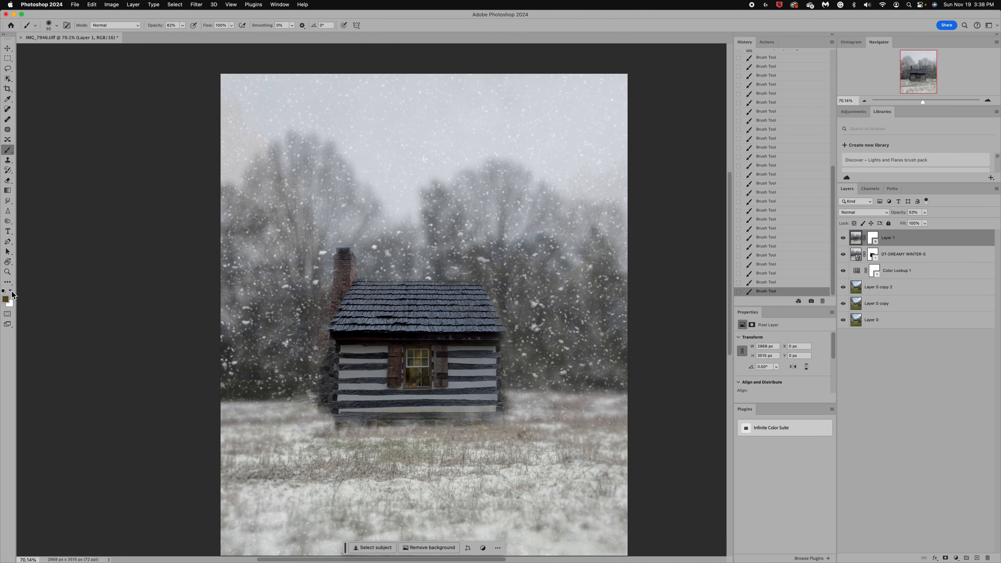
Choose a deeper golden yellow (#d3a92e) and drop brush opacity to a faint 19%.
{"action": "left_click", "coordinate": [5, 301]}
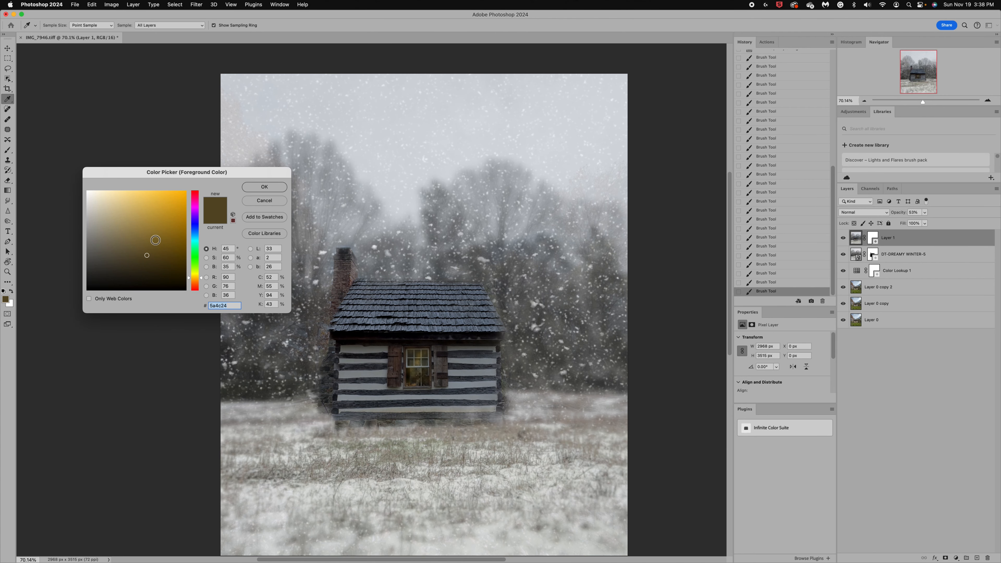
{"action": "left_click", "coordinate": [150, 197]}
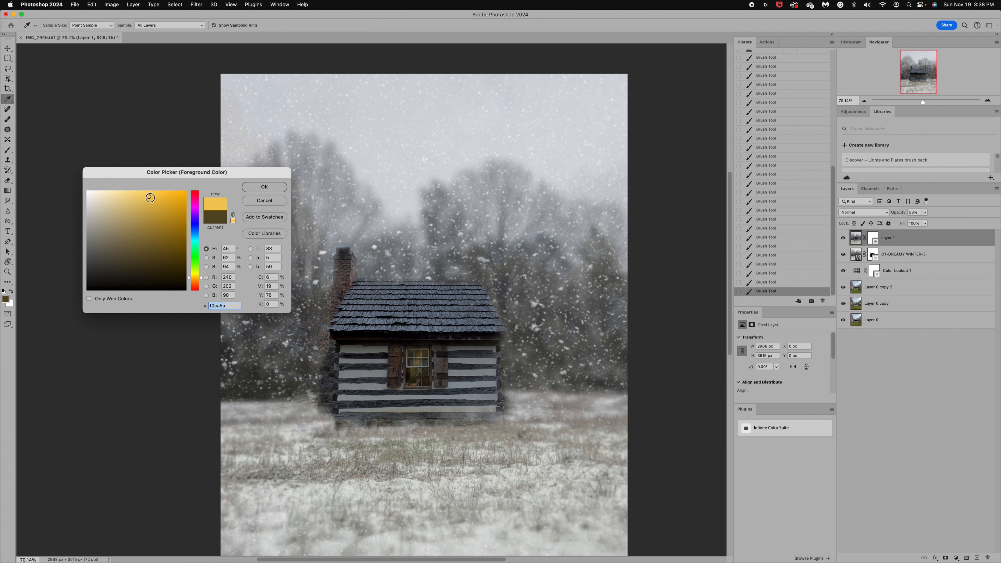
{"action": "left_click", "coordinate": [165, 207]}
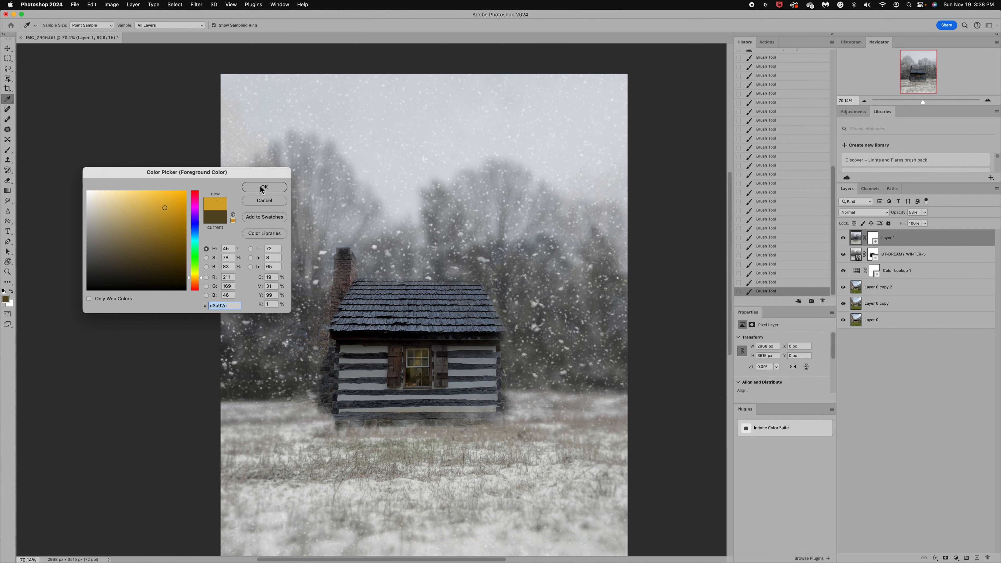
{"action": "left_click", "coordinate": [265, 187]}
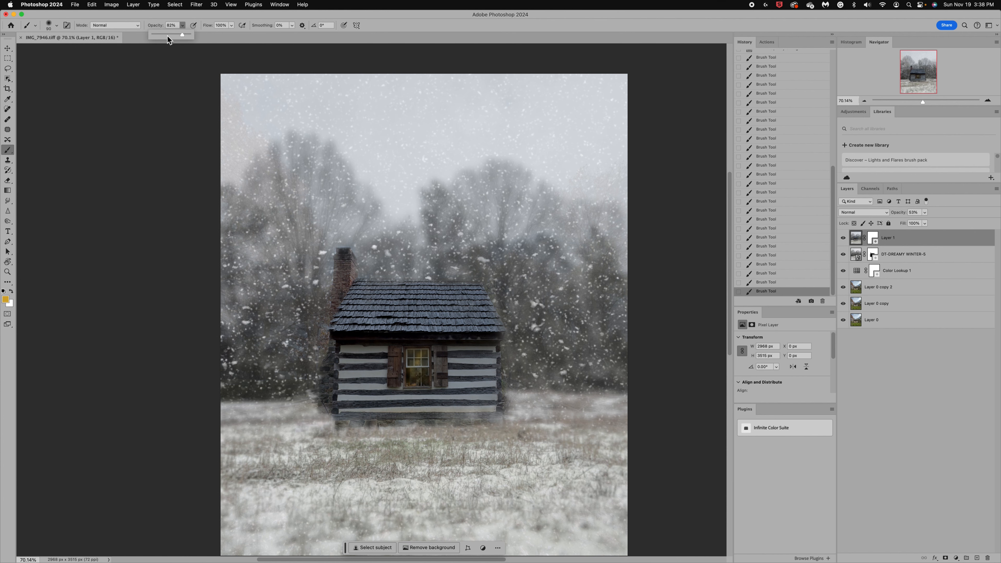
{"action": "left_click_drag", "start_coordinate": [182, 35], "coordinate": [159, 35]}
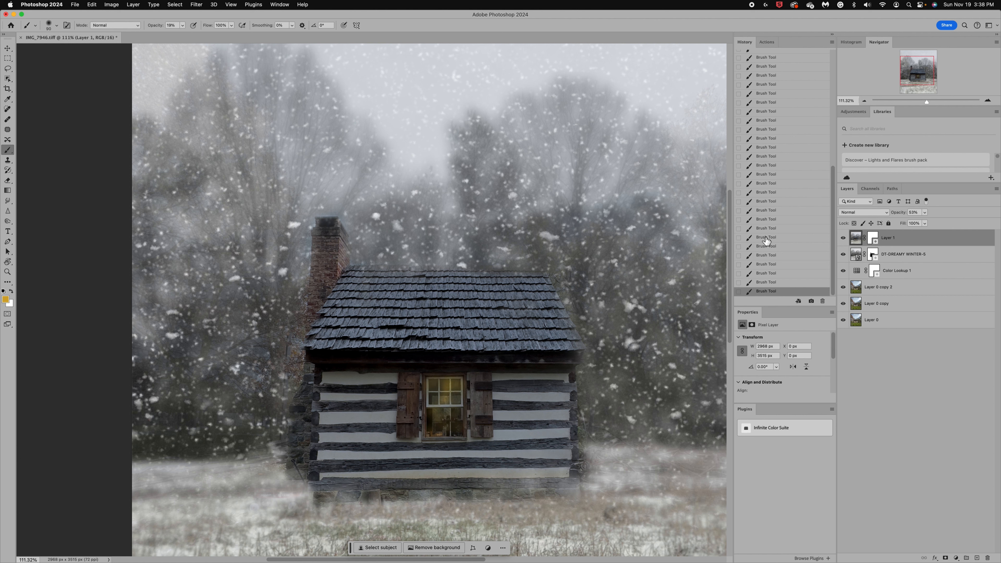
{"action": "mouse_move", "coordinate": [443, 393]}
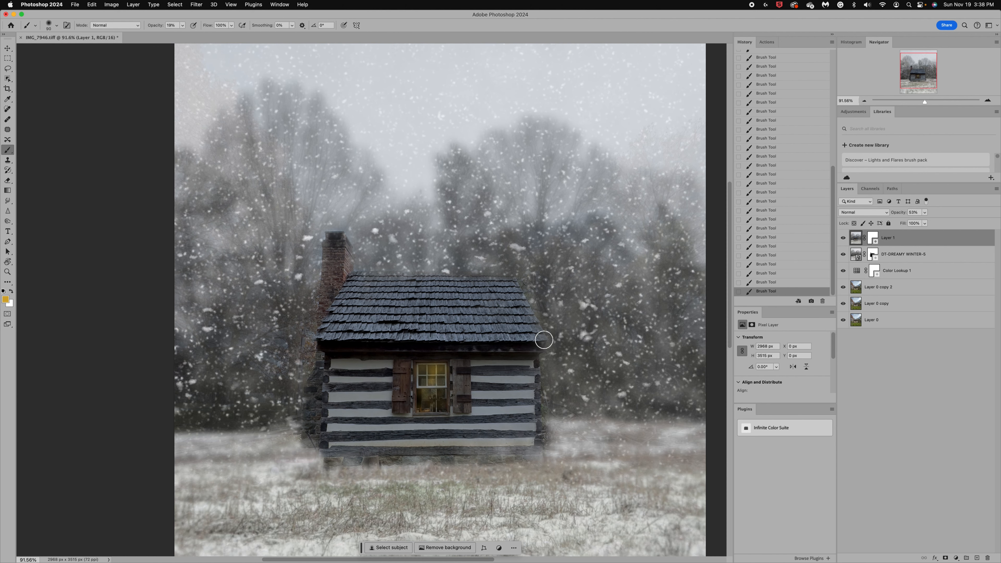
{"action": "mouse_move", "coordinate": [431, 413]}
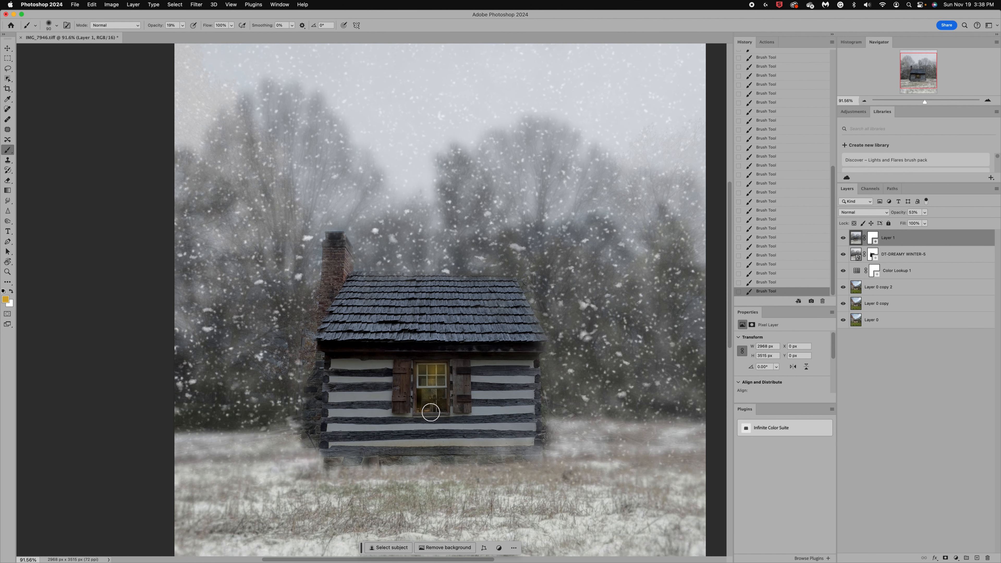
{"action": "mouse_move", "coordinate": [659, 335]}
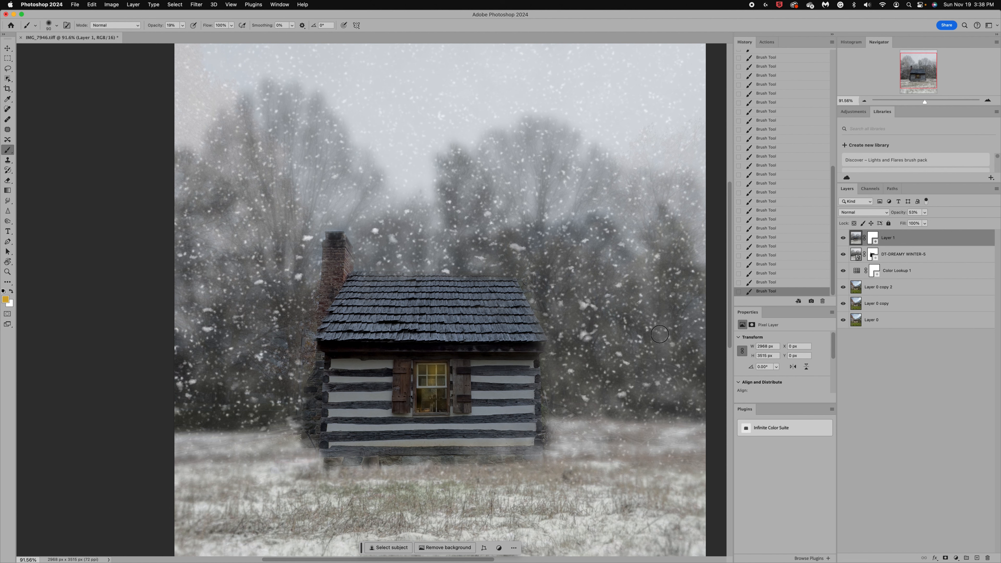
{"action": "mouse_move", "coordinate": [524, 349]}
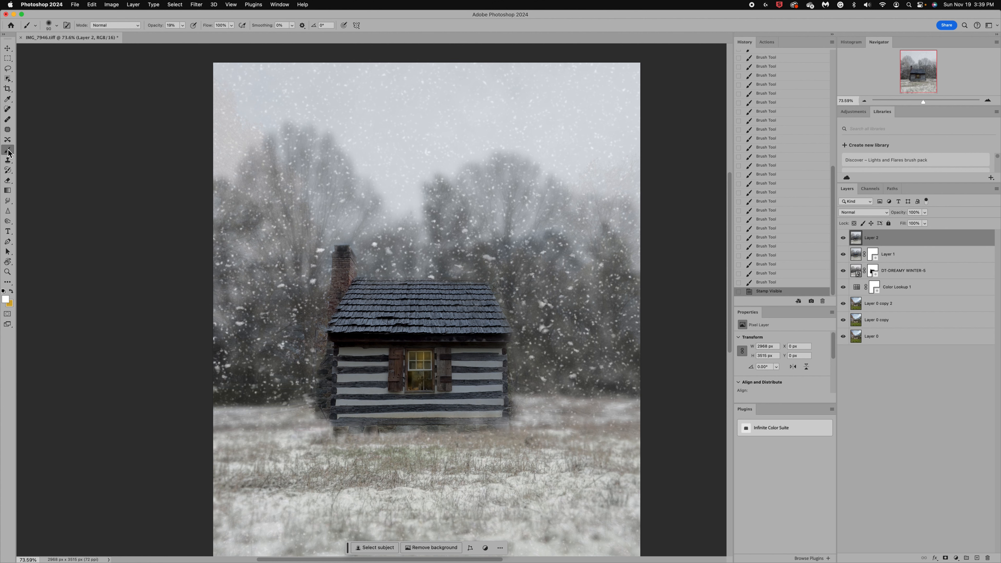
Paint a wispy white smoke plume rising up and right from the chimney on Layer 2.
{"action": "left_click", "coordinate": [183, 25]}
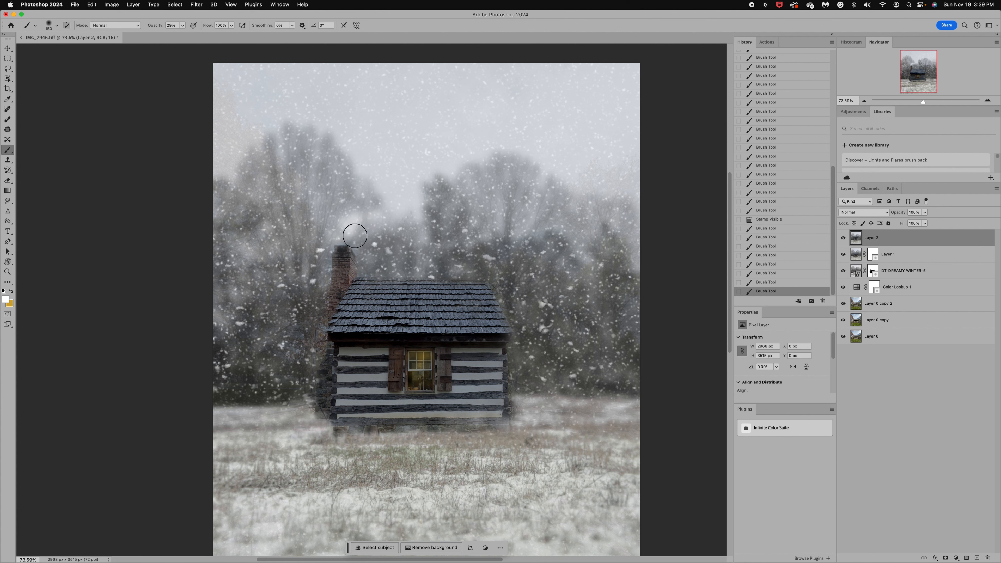
{"action": "left_click", "coordinate": [343, 238]}
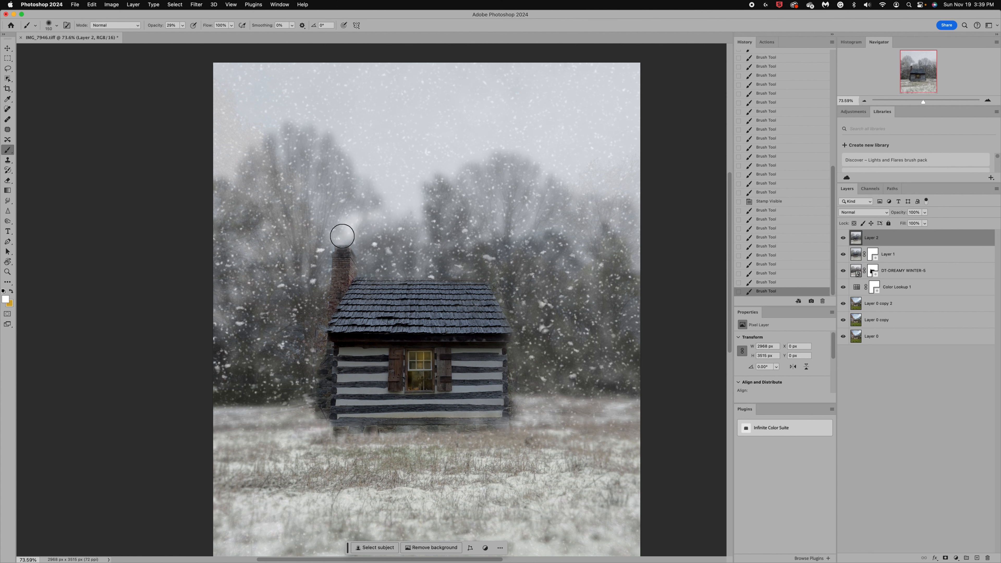
{"action": "left_click_drag", "start_coordinate": [343, 235], "coordinate": [372, 210]}
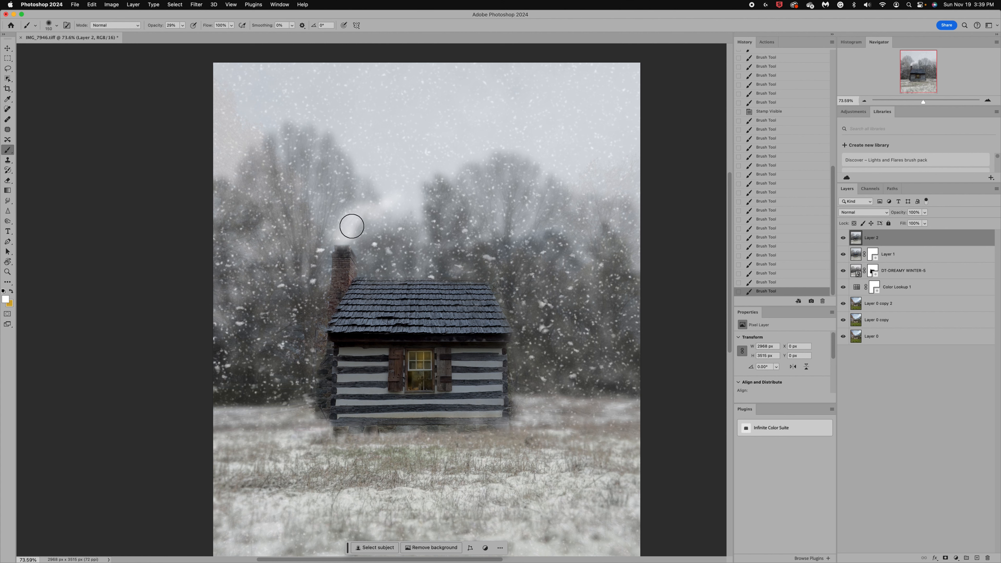
{"action": "left_click_drag", "start_coordinate": [351, 225], "coordinate": [376, 207]}
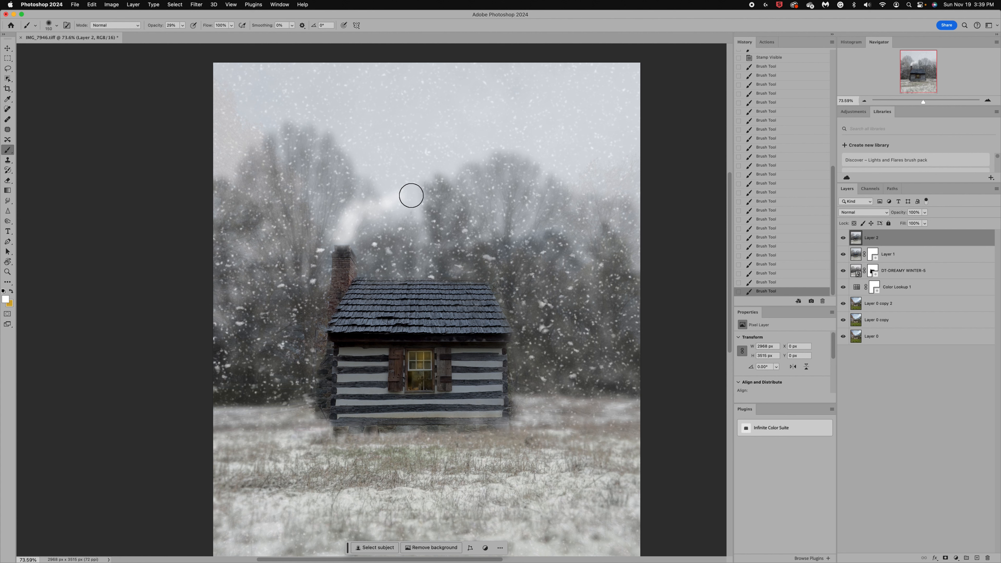
{"action": "left_click_drag", "start_coordinate": [411, 195], "coordinate": [342, 222]}
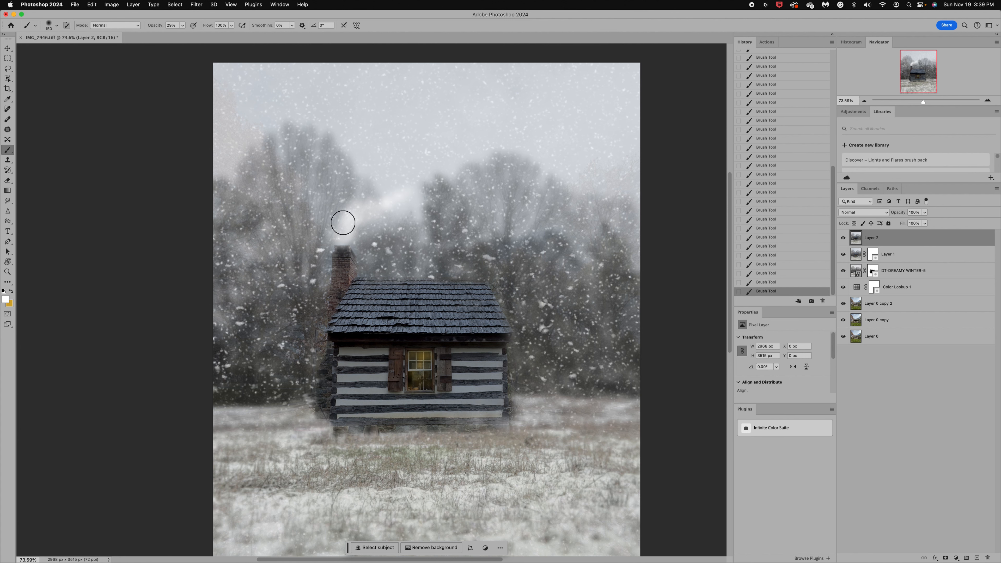
{"action": "left_click_drag", "start_coordinate": [343, 222], "coordinate": [365, 207]}
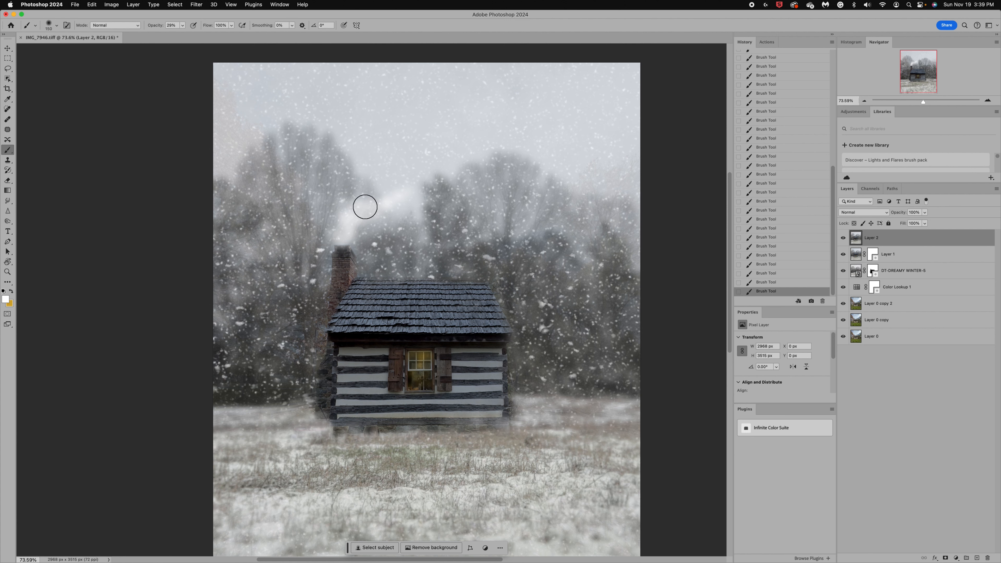
{"action": "left_click_drag", "start_coordinate": [365, 206], "coordinate": [353, 247]}
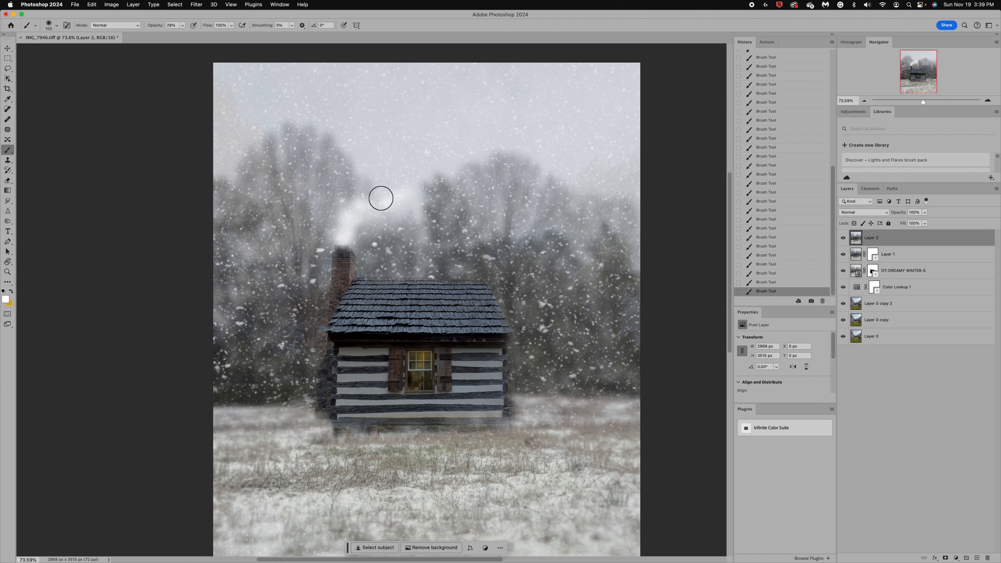
{"action": "mouse_move", "coordinate": [353, 251]}
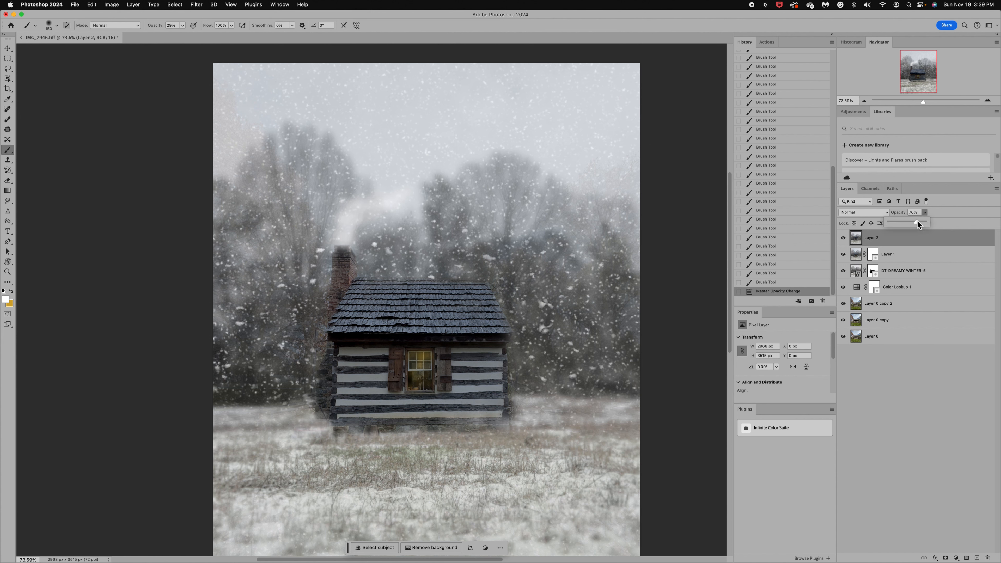
Set Layer 2 to Multiply blending at 58% opacity and add a touch more chimney smoke.
{"action": "left_click_drag", "start_coordinate": [917, 223], "coordinate": [921, 222]}
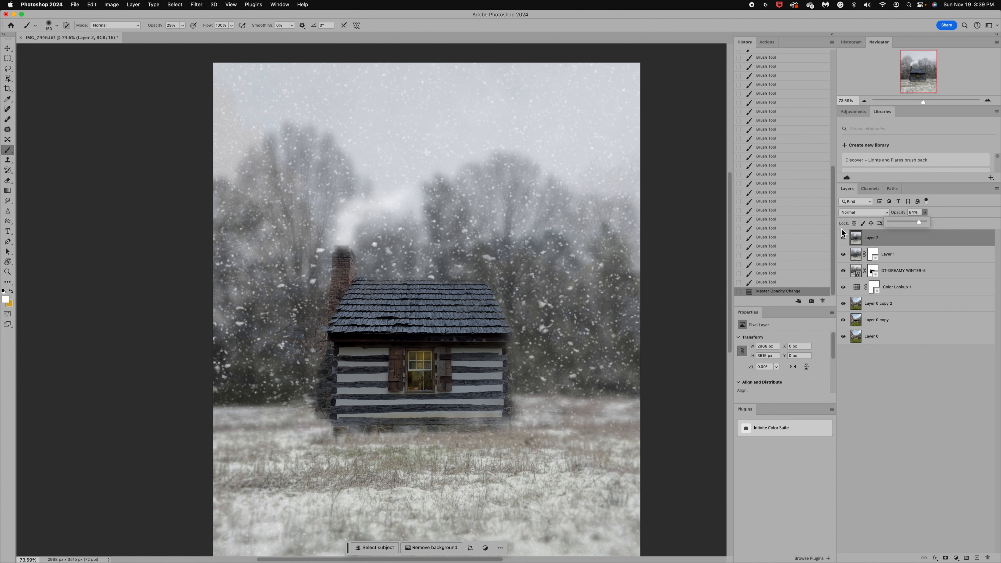
{"action": "left_click", "coordinate": [864, 212]}
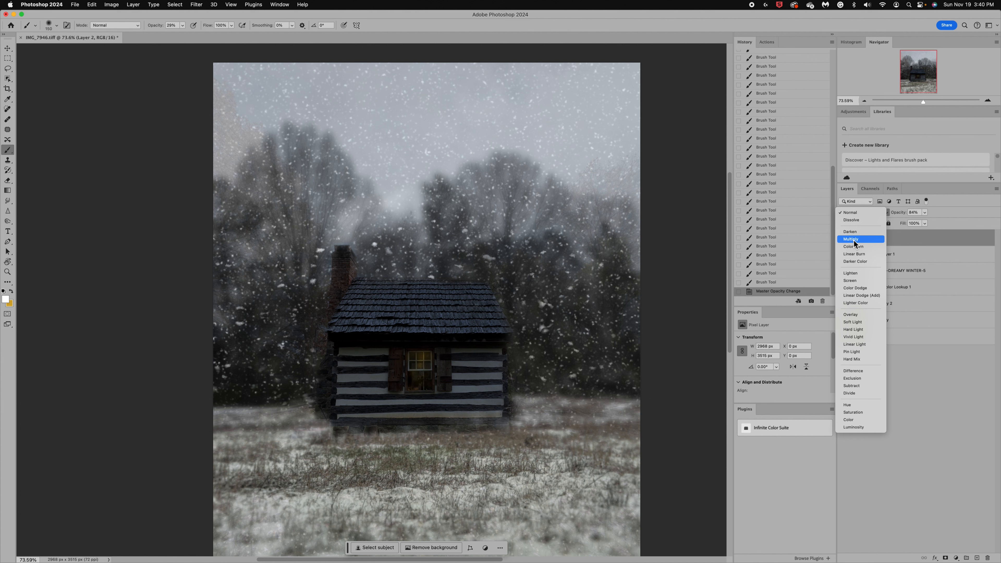
{"action": "left_click", "coordinate": [851, 239]}
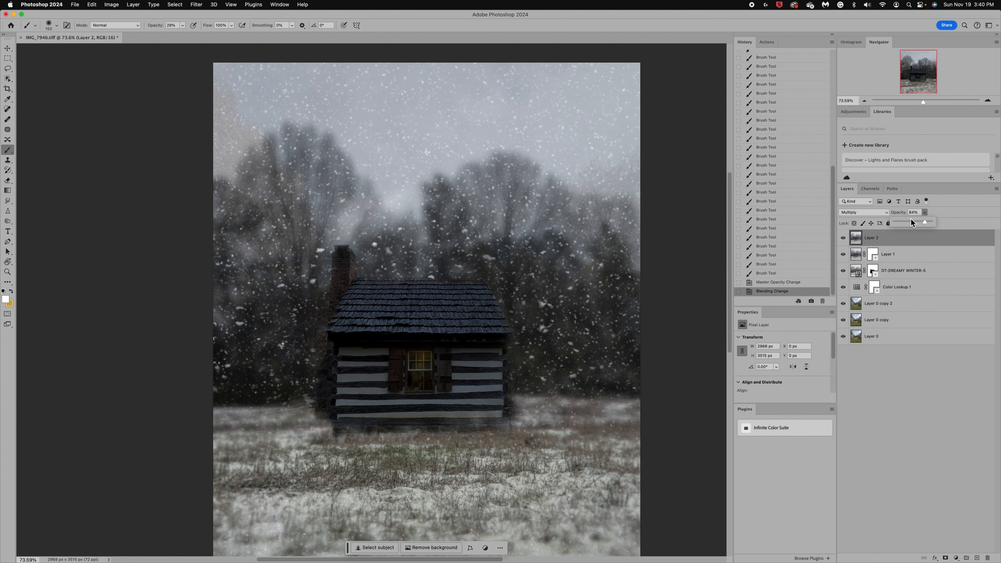
{"action": "left_click_drag", "start_coordinate": [924, 223], "coordinate": [905, 223]}
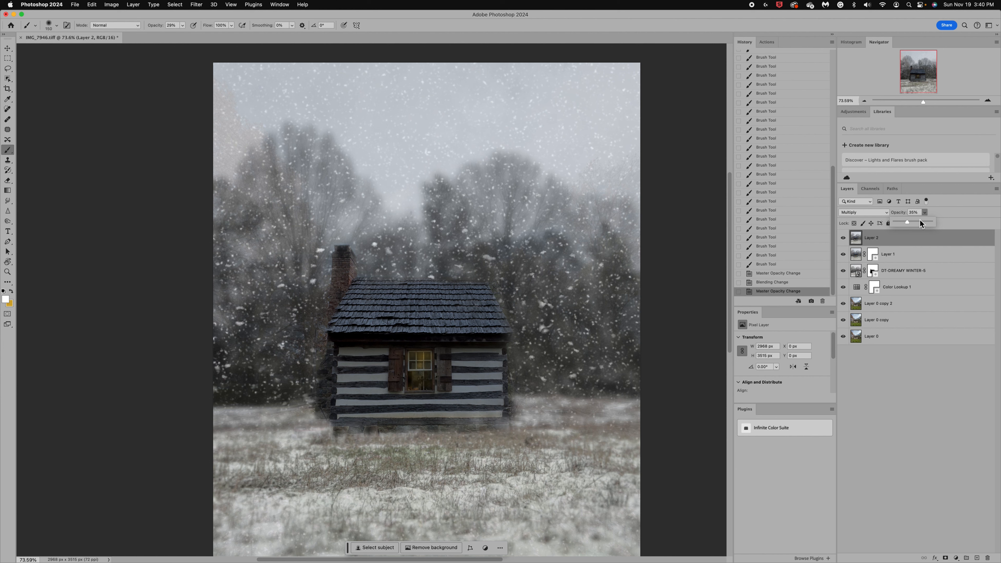
{"action": "left_click_drag", "start_coordinate": [907, 223], "coordinate": [916, 222]}
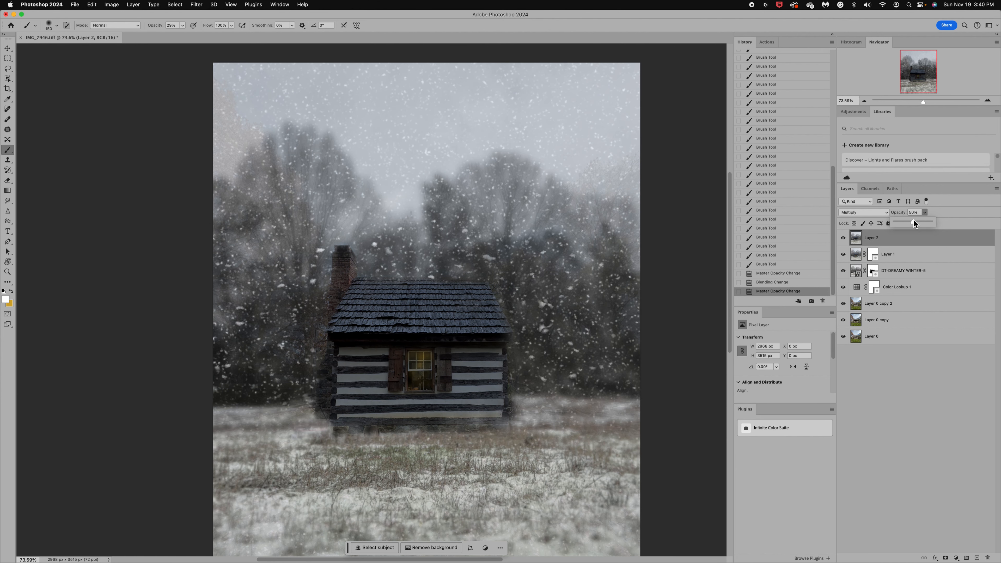
{"action": "left_click_drag", "start_coordinate": [913, 223], "coordinate": [918, 223]}
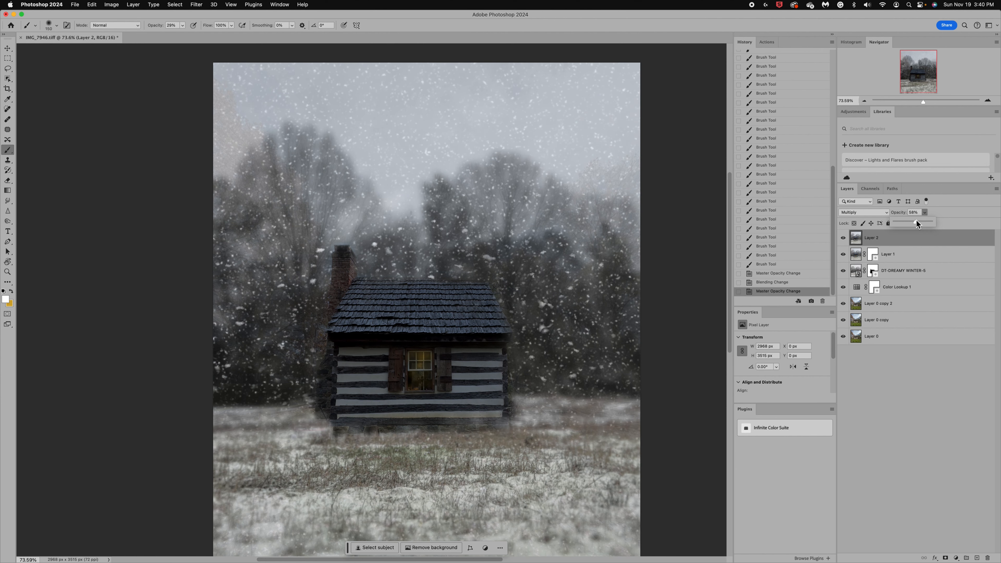
{"action": "mouse_move", "coordinate": [298, 251]}
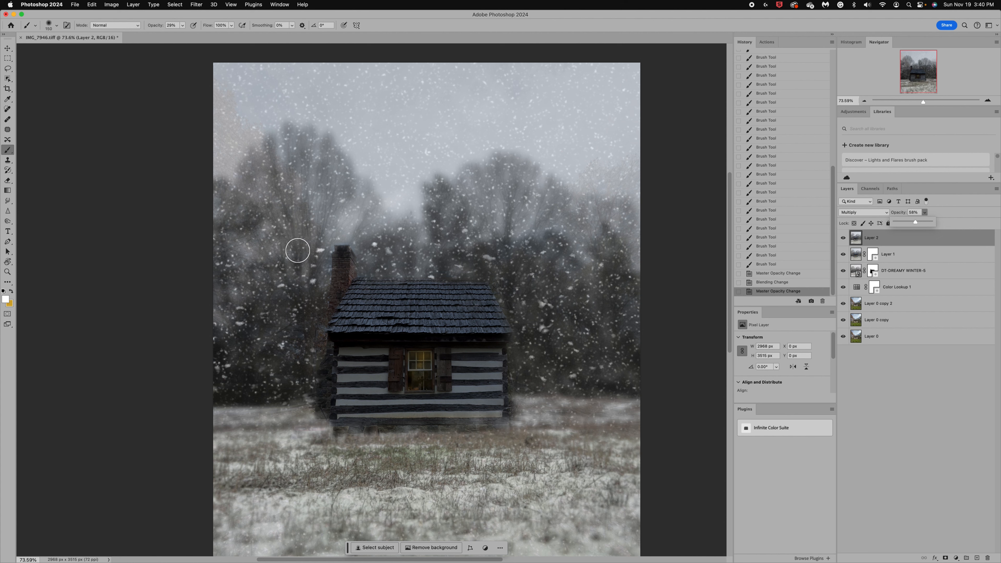
{"action": "left_click_drag", "start_coordinate": [297, 249], "coordinate": [347, 236]}
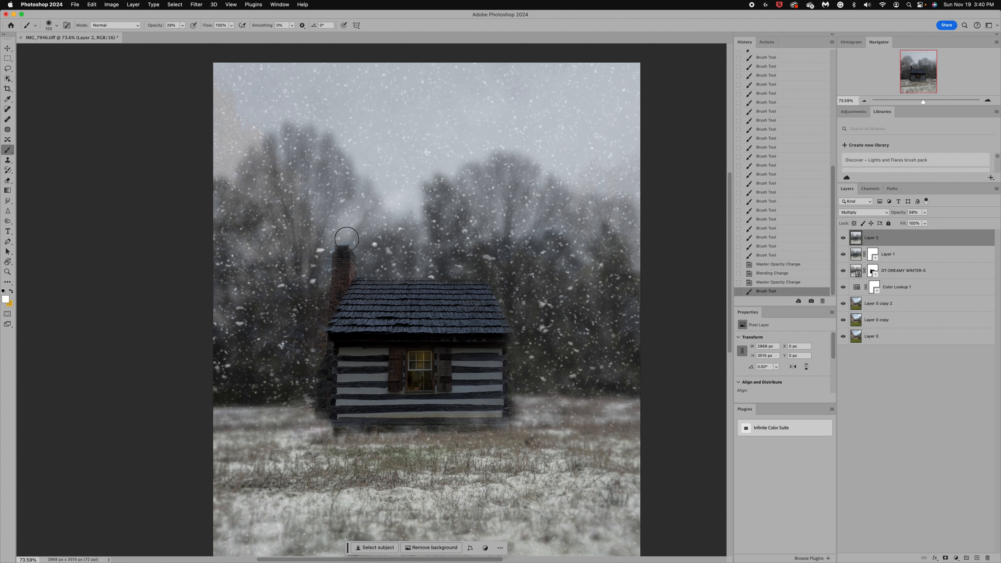
Dab more smoke strokes into the sky just above the chimney on Layer 2.
{"action": "left_click", "coordinate": [182, 25]}
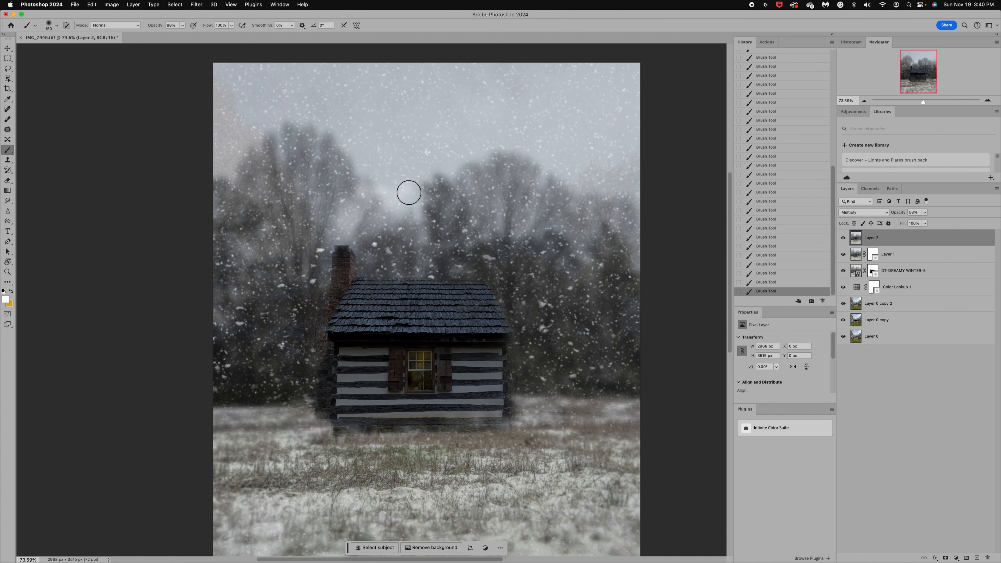
{"action": "mouse_move", "coordinate": [348, 236]}
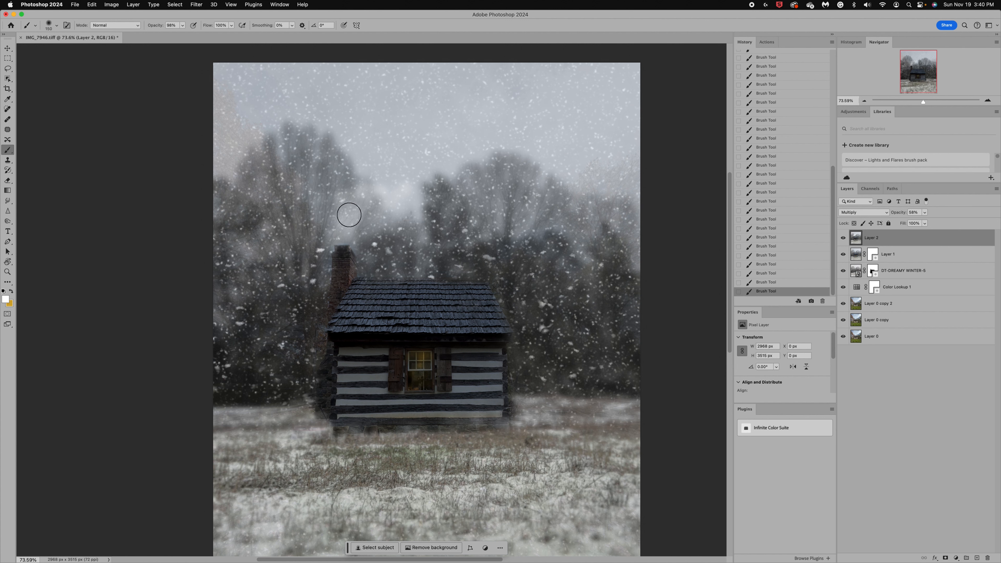
{"action": "mouse_move", "coordinate": [383, 200]}
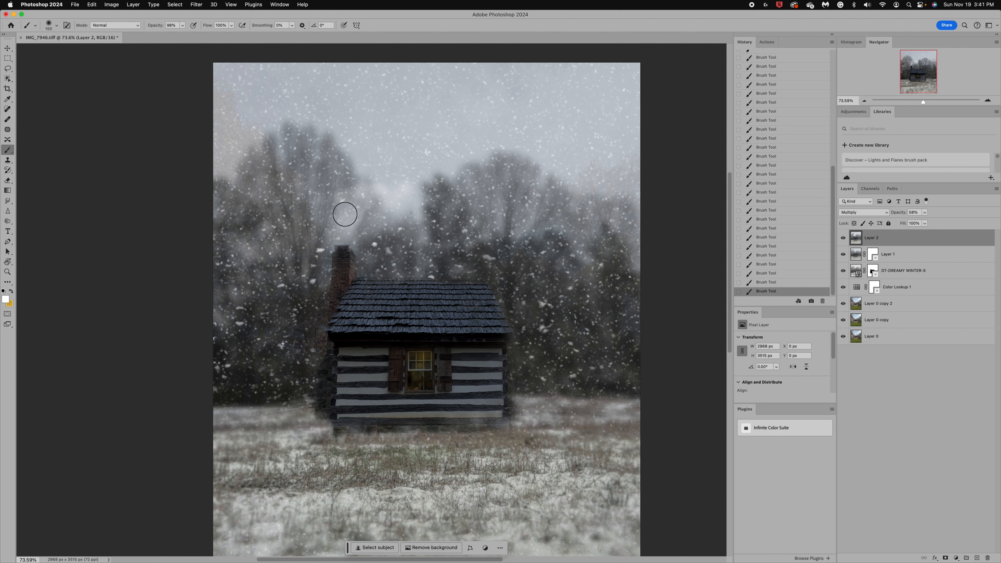
{"action": "mouse_move", "coordinate": [451, 182]}
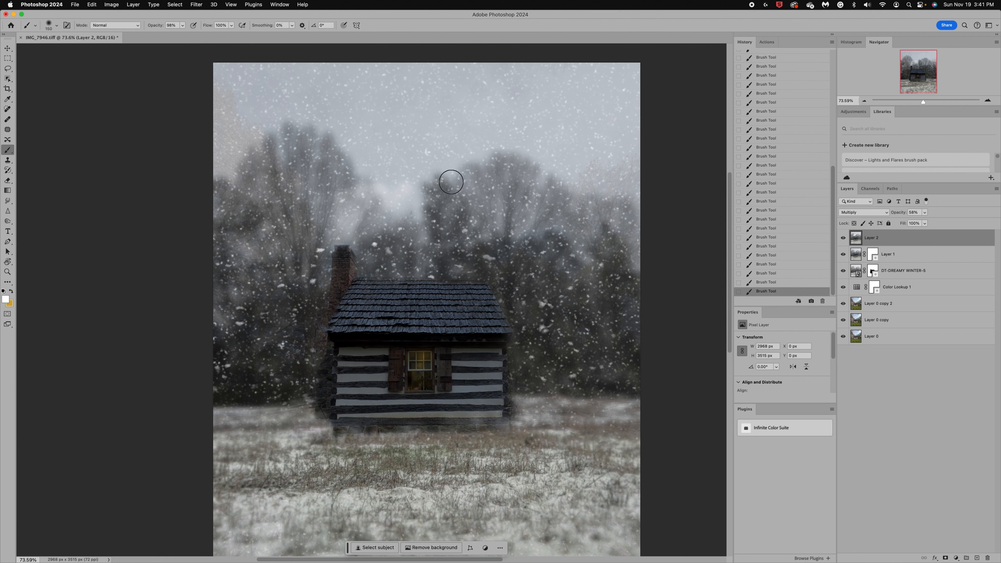
{"action": "mouse_move", "coordinate": [552, 281]}
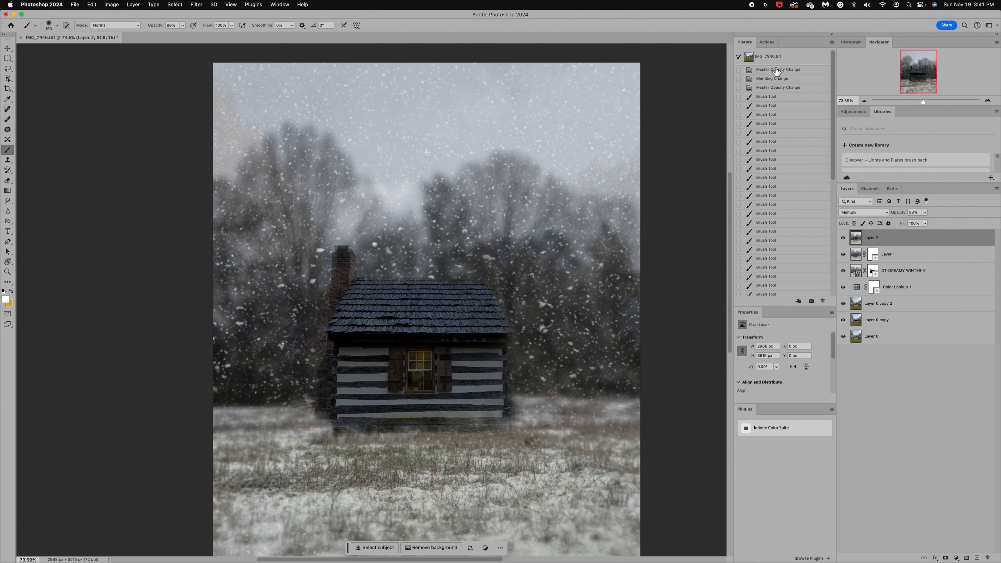
Step back in History, then set the Layer 2 copy to Multiply at 61% opacity.
{"action": "left_click", "coordinate": [778, 69]}
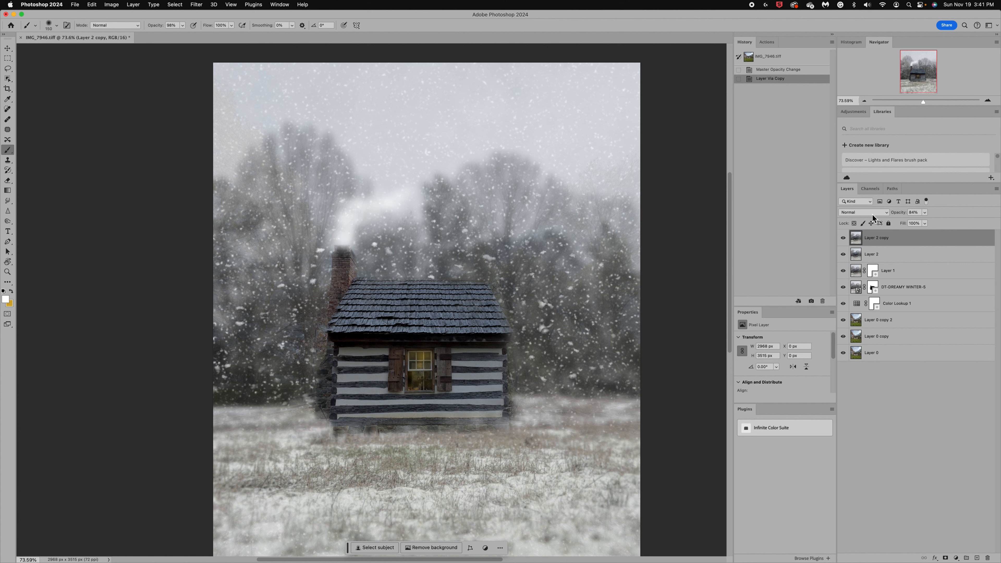
{"action": "left_click", "coordinate": [864, 212]}
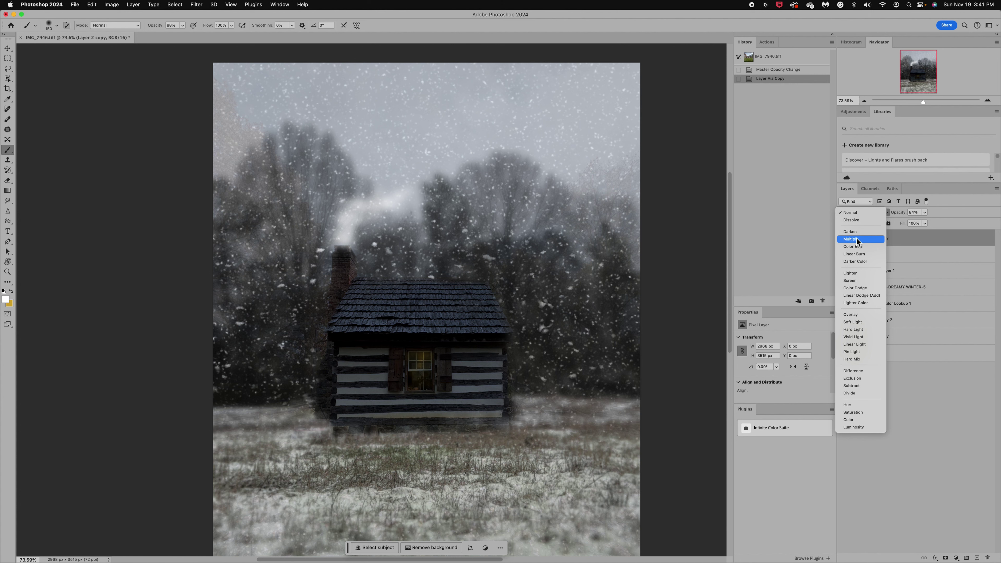
{"action": "left_click", "coordinate": [852, 238]}
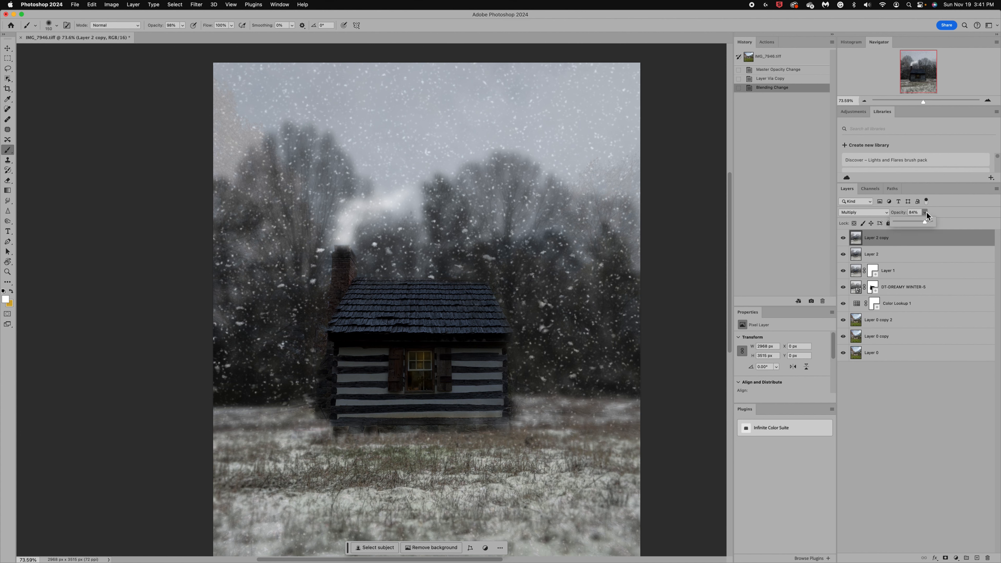
{"action": "left_click_drag", "start_coordinate": [922, 223], "coordinate": [907, 223]}
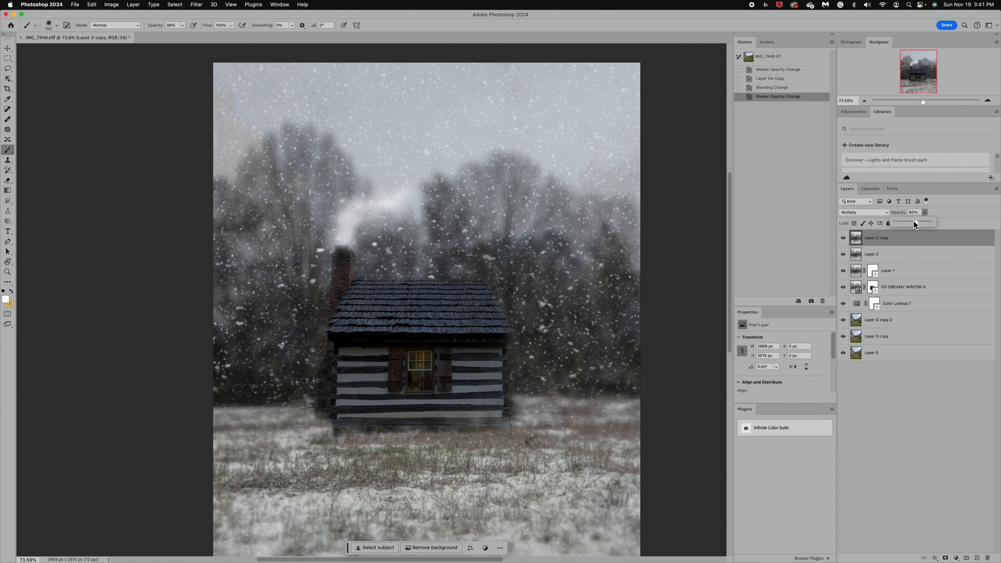
{"action": "left_click_drag", "start_coordinate": [916, 225], "coordinate": [919, 225]}
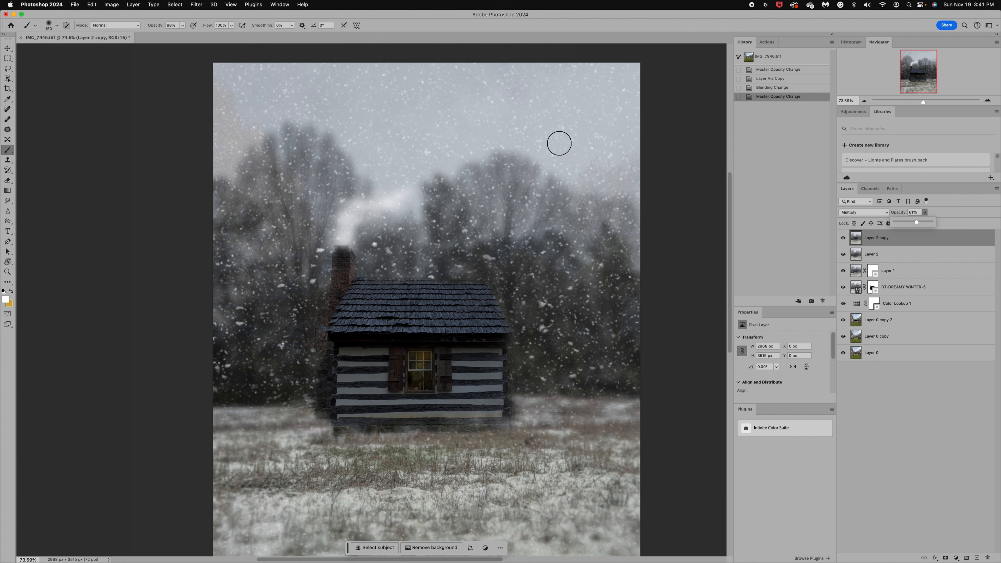
{"action": "mouse_move", "coordinate": [955, 498]}
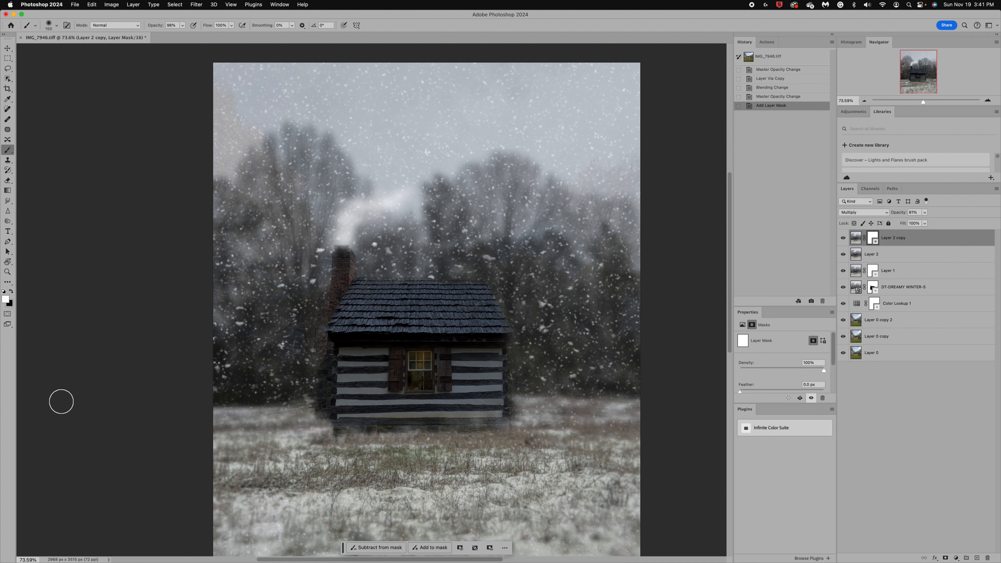
{"action": "mouse_move", "coordinate": [420, 374]}
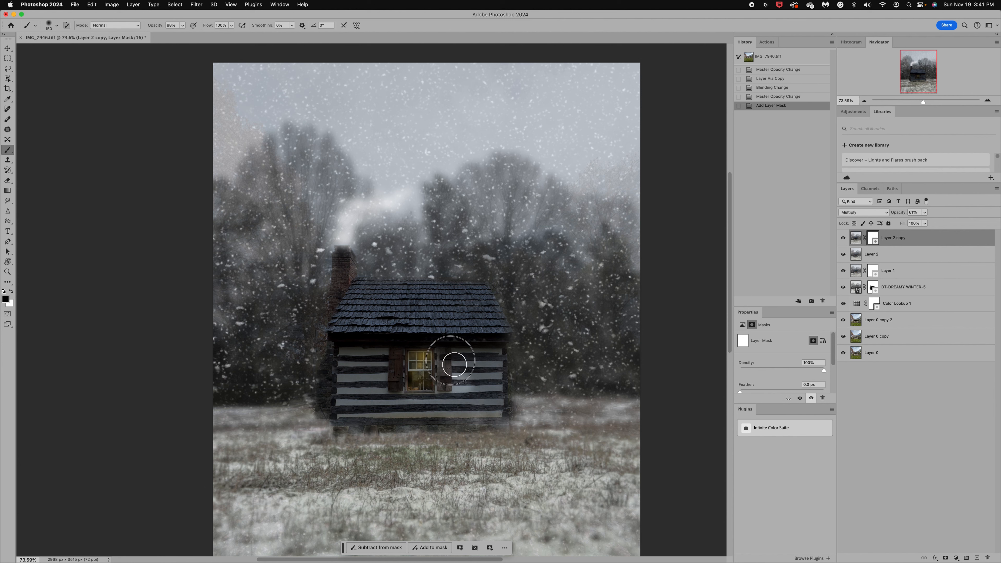
Mask the darkening off the cabin window and lower log walls on Layer 2 copy.
{"action": "left_click_drag", "start_coordinate": [450, 361], "coordinate": [465, 357]}
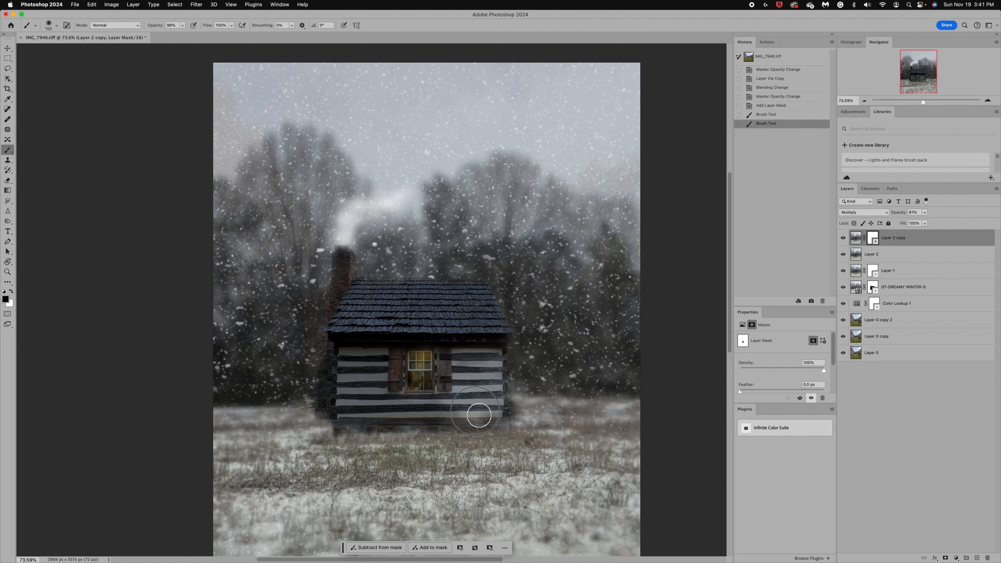
{"action": "left_click_drag", "start_coordinate": [476, 412], "coordinate": [381, 403]}
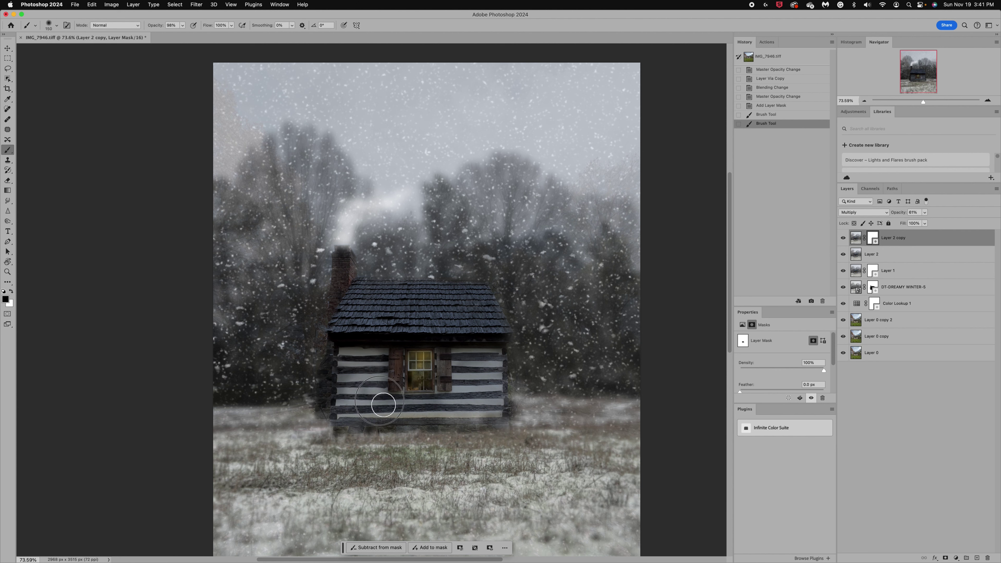
{"action": "left_click_drag", "start_coordinate": [381, 402], "coordinate": [390, 353]}
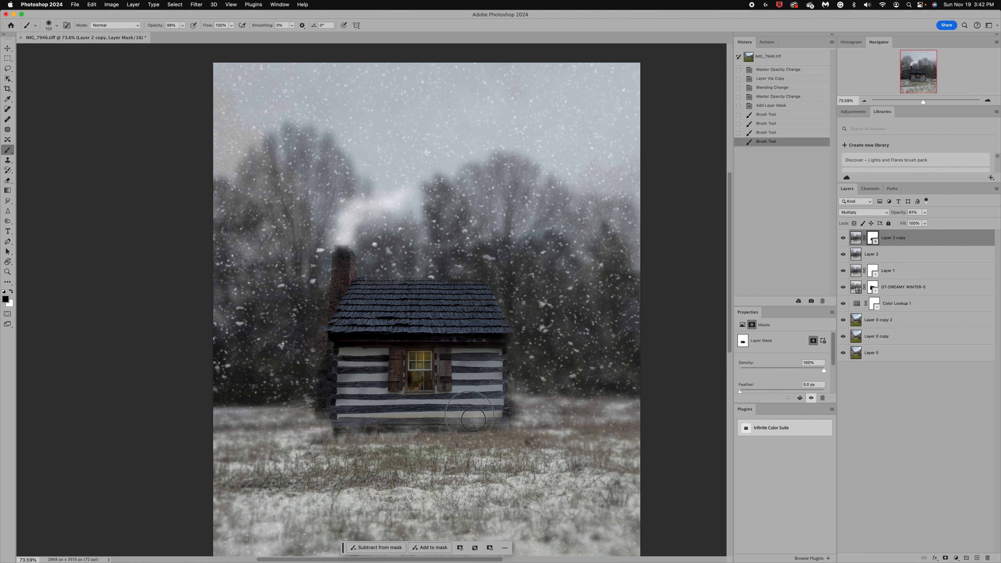
{"action": "left_click_drag", "start_coordinate": [469, 415], "coordinate": [344, 395]}
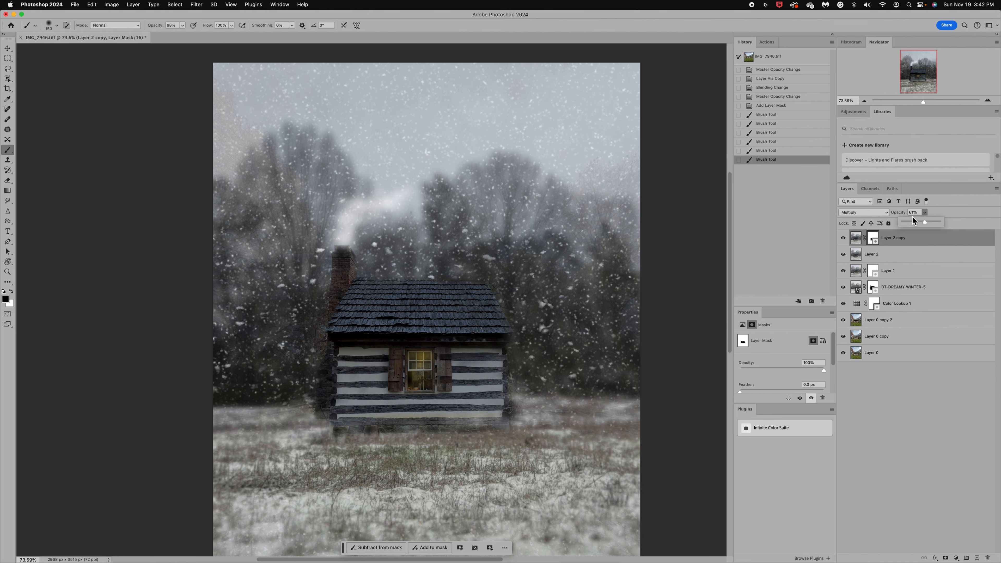
Compare opacities and settle Layer 2 copy at 76%.
{"action": "left_click_drag", "start_coordinate": [924, 221], "coordinate": [911, 221]}
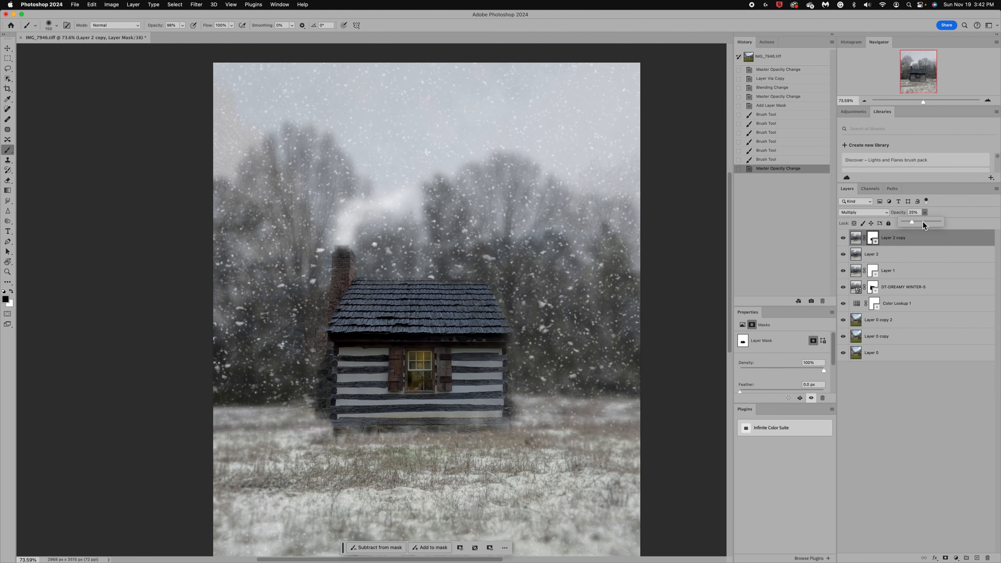
{"action": "left_click_drag", "start_coordinate": [912, 222], "coordinate": [934, 221]}
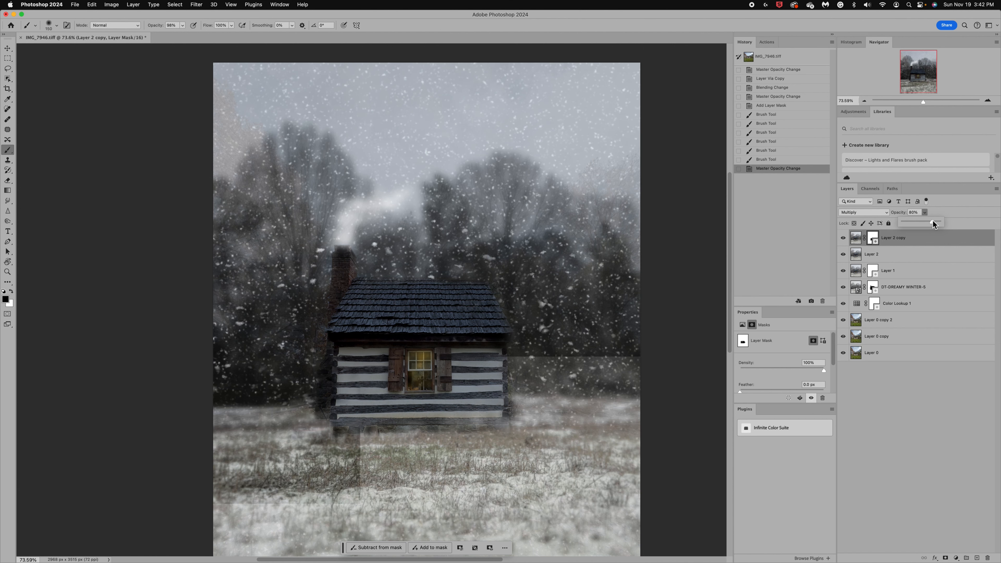
{"action": "left_click_drag", "start_coordinate": [932, 221], "coordinate": [923, 222]}
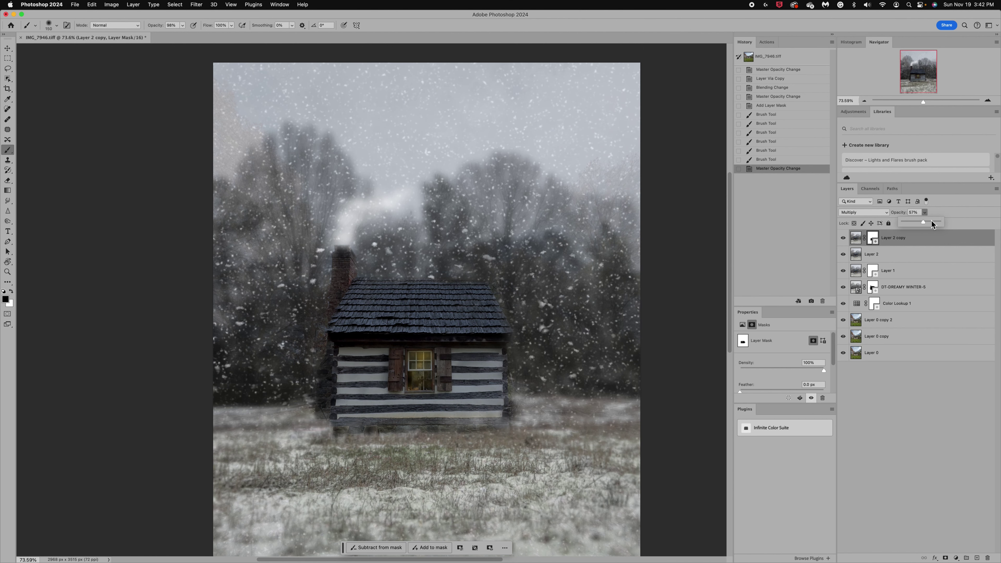
{"action": "left_click_drag", "start_coordinate": [924, 223], "coordinate": [936, 223]}
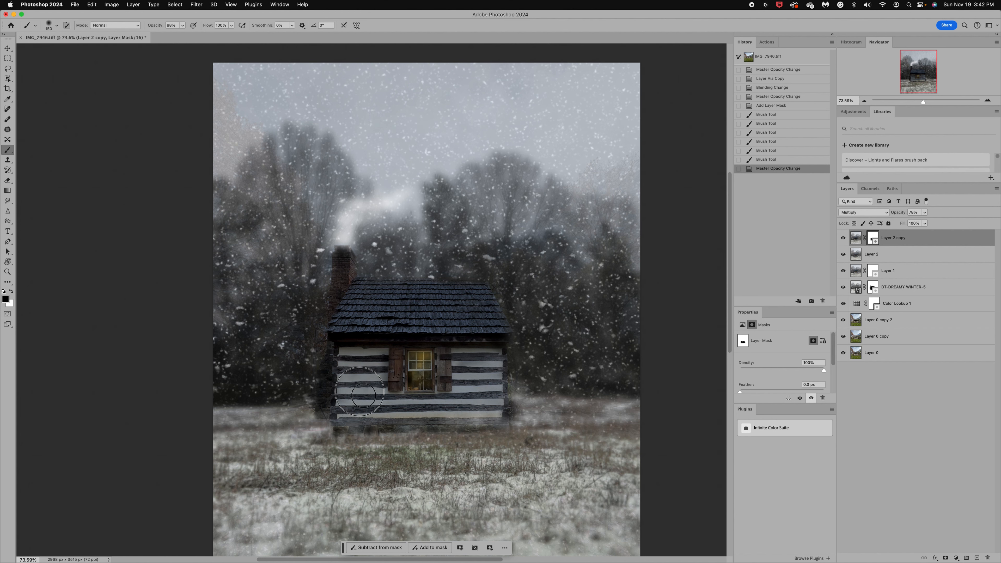
Mask the effect off the cabin's left and lower logs, toggling visibility to compare.
{"action": "left_click_drag", "start_coordinate": [359, 392], "coordinate": [460, 364]}
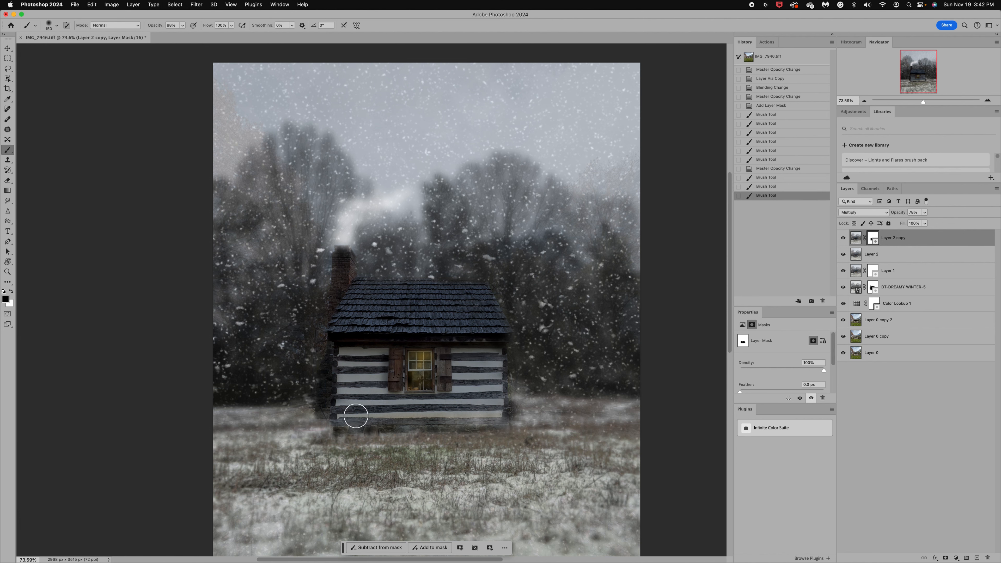
{"action": "left_click_drag", "start_coordinate": [356, 415], "coordinate": [364, 402]}
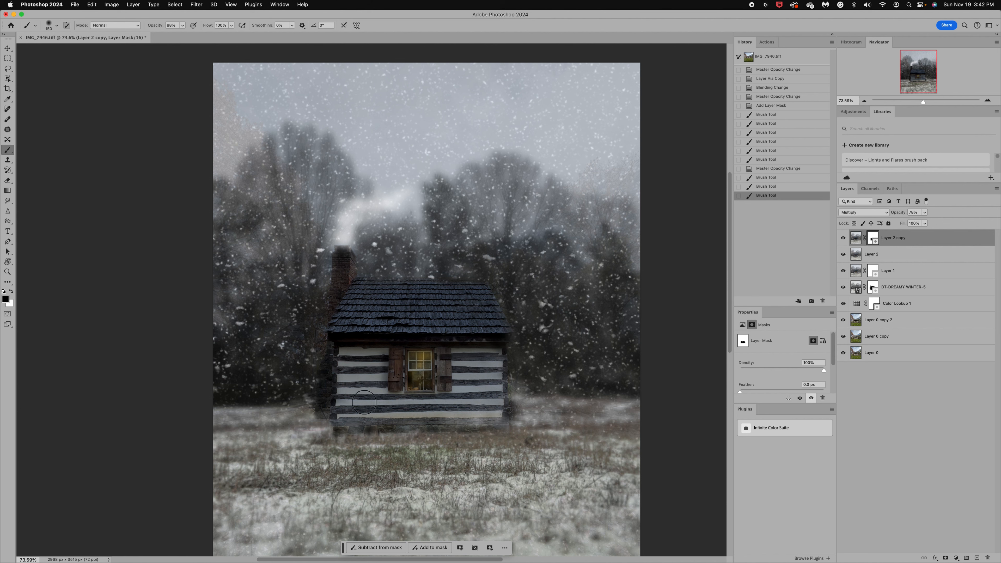
{"action": "left_click_drag", "start_coordinate": [364, 401], "coordinate": [492, 412]}
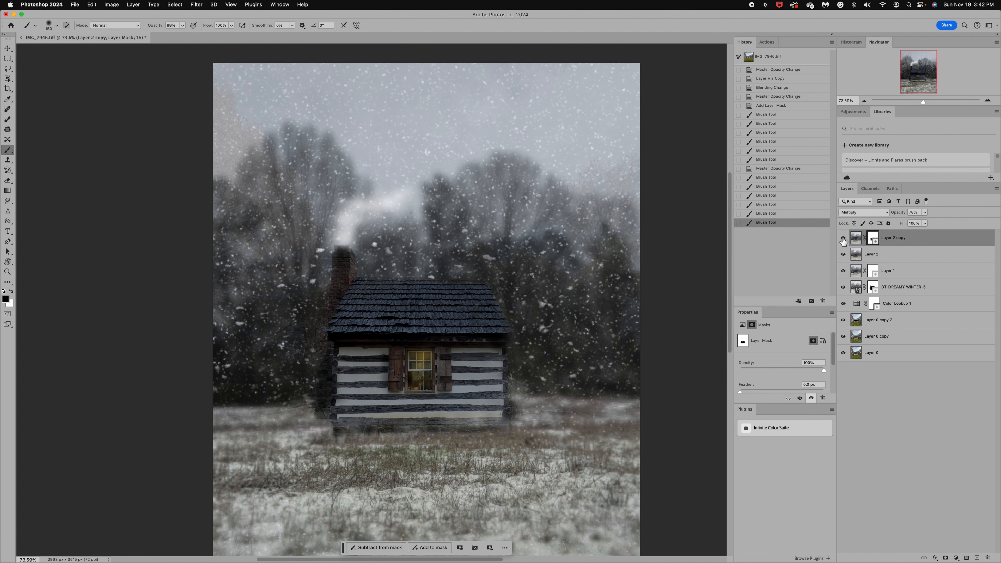
{"action": "left_click", "coordinate": [843, 238]}
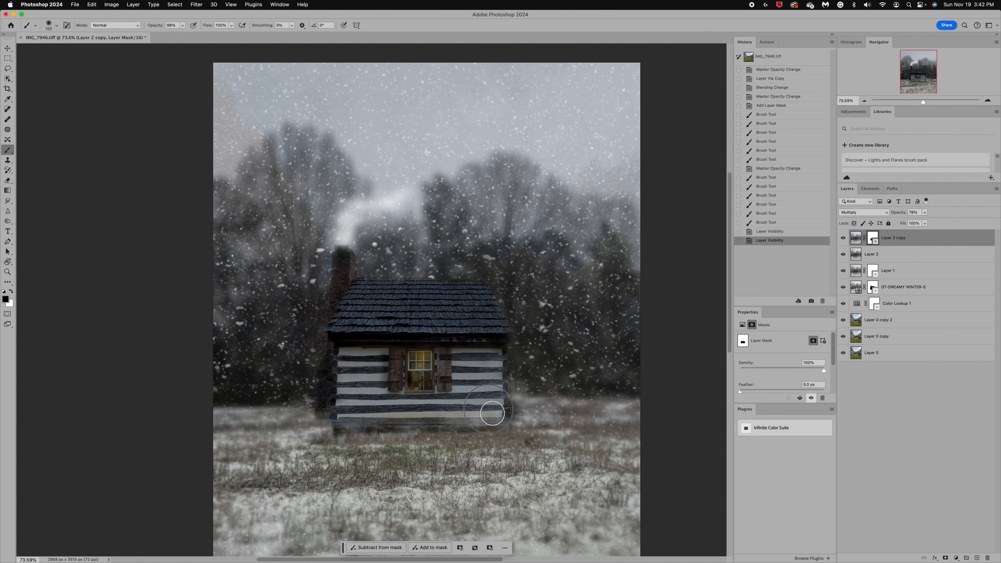
{"action": "left_click_drag", "start_coordinate": [489, 411], "coordinate": [429, 406]}
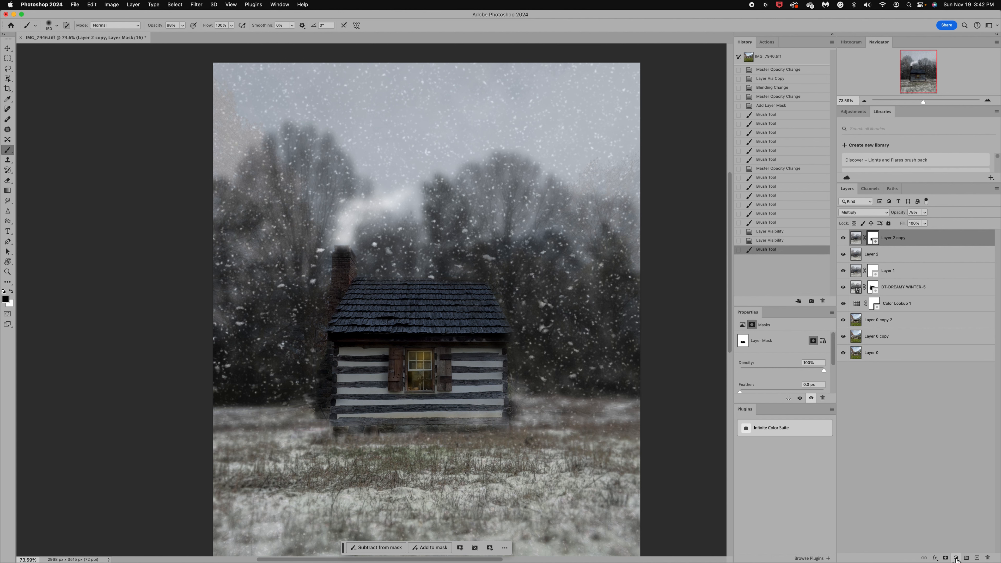
{"action": "mouse_move", "coordinate": [956, 558]}
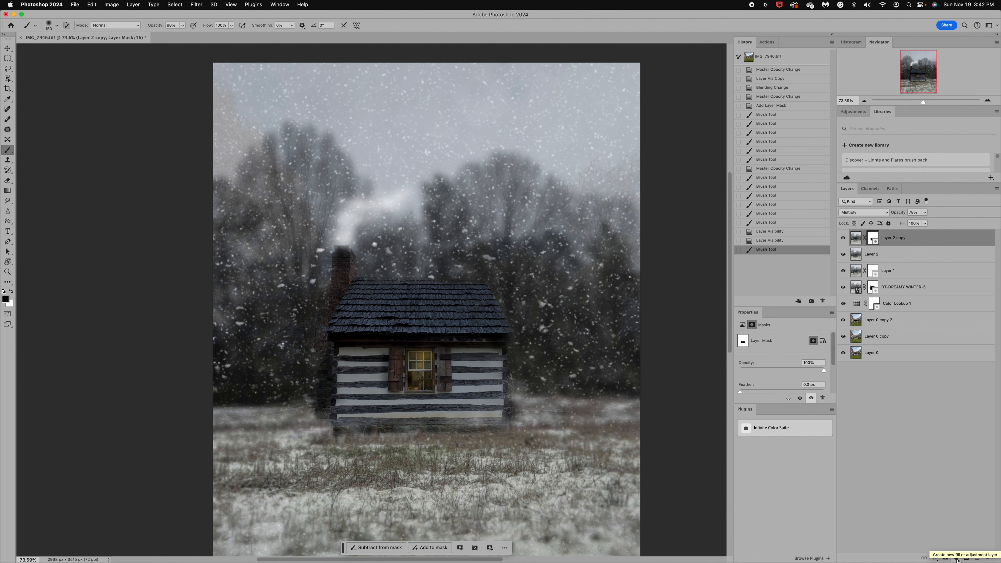
{"action": "mouse_move", "coordinate": [956, 491]}
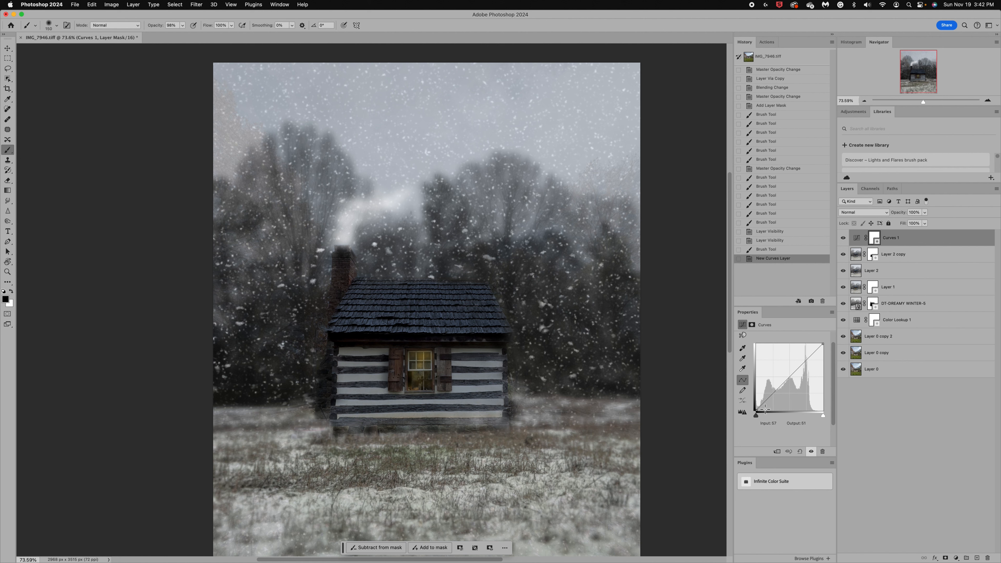
Lift the Curves black point to output 20 for a softer, faded look.
{"action": "left_click_drag", "start_coordinate": [762, 409], "coordinate": [755, 410]}
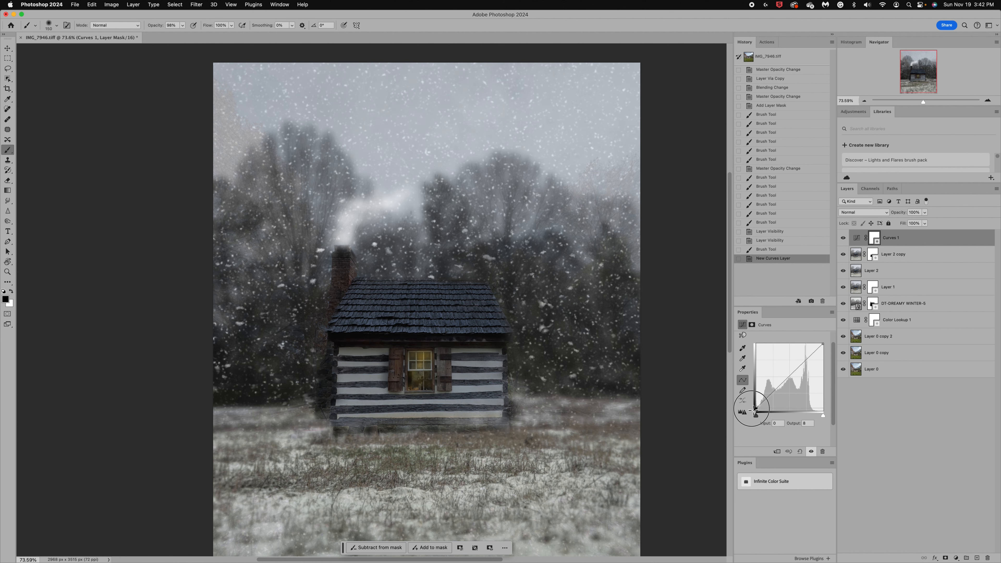
{"action": "left_click_drag", "start_coordinate": [754, 413], "coordinate": [754, 409]}
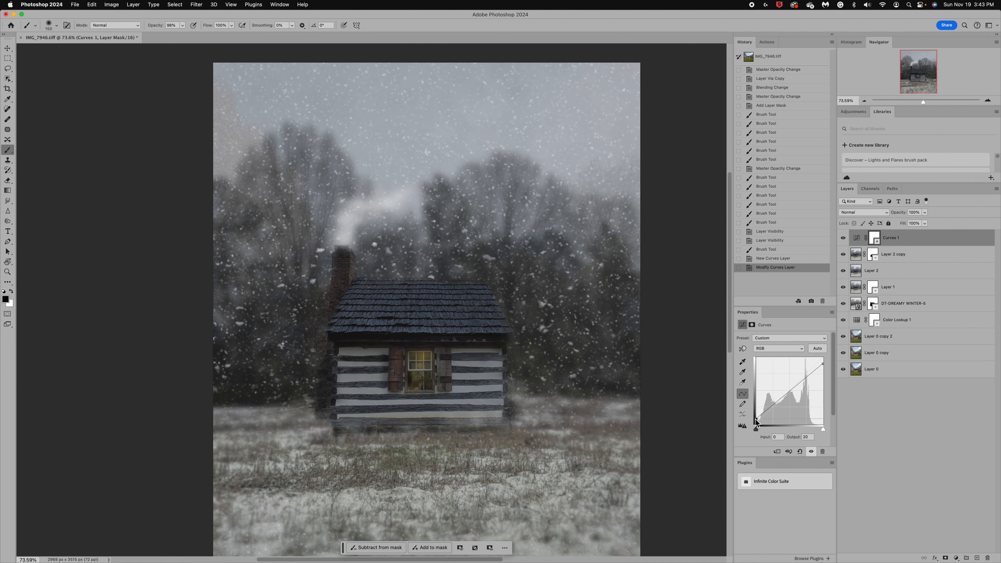
{"action": "mouse_move", "coordinate": [899, 441]}
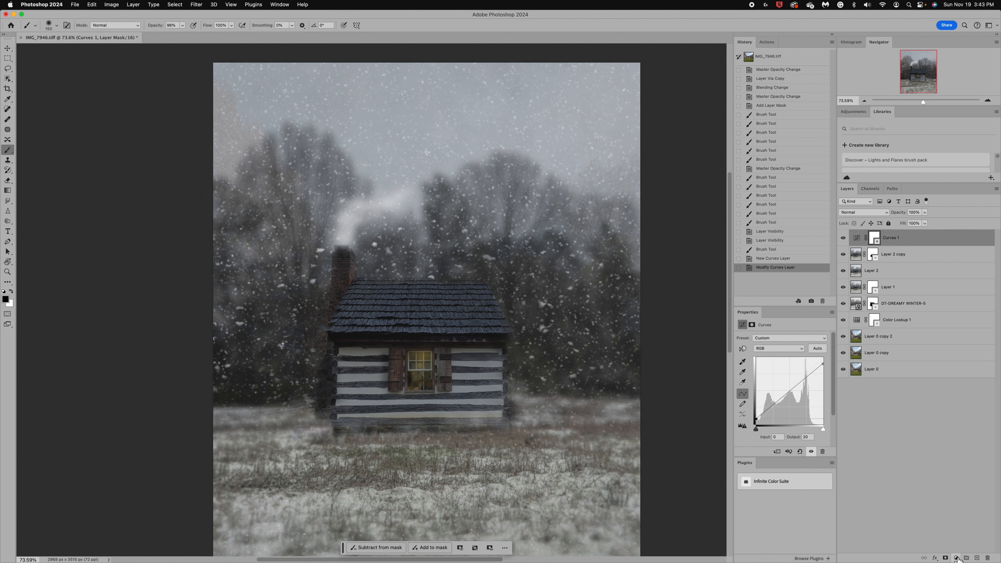
Add a Gradient Fill layer using a deep blue preset from the Blues group.
{"action": "left_click", "coordinate": [956, 558]}
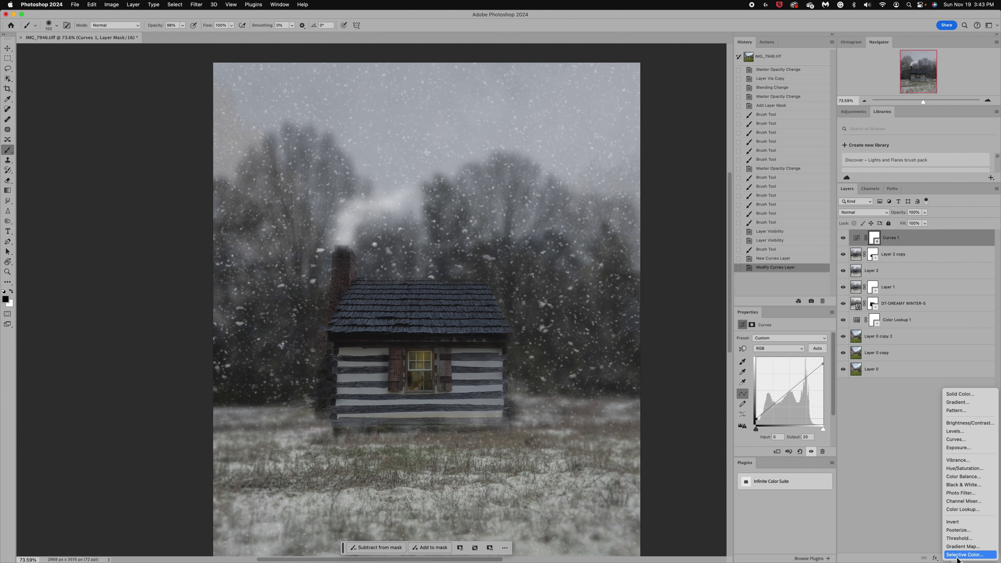
{"action": "mouse_move", "coordinate": [959, 414]}
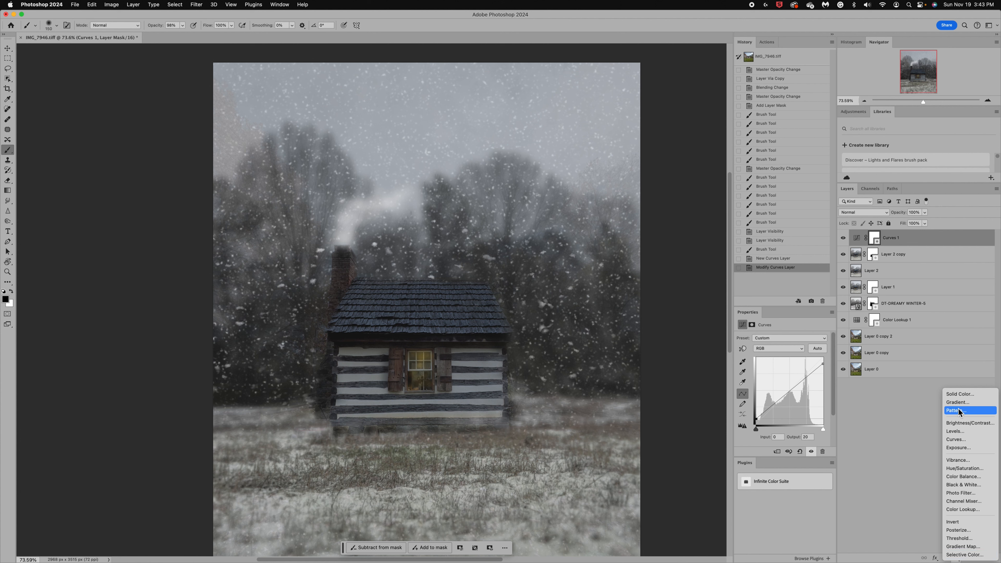
{"action": "left_click", "coordinate": [959, 409]}
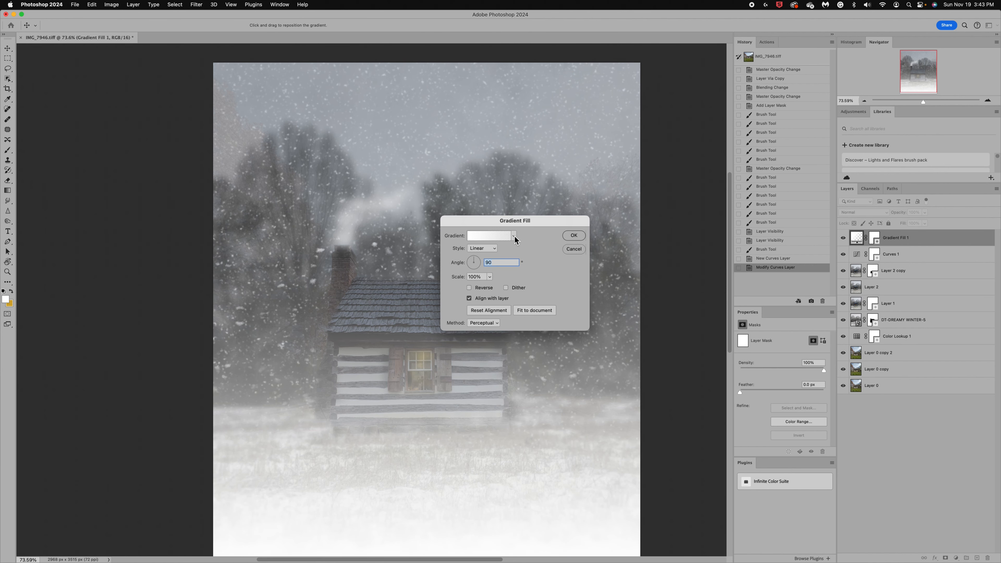
{"action": "left_click", "coordinate": [513, 236]}
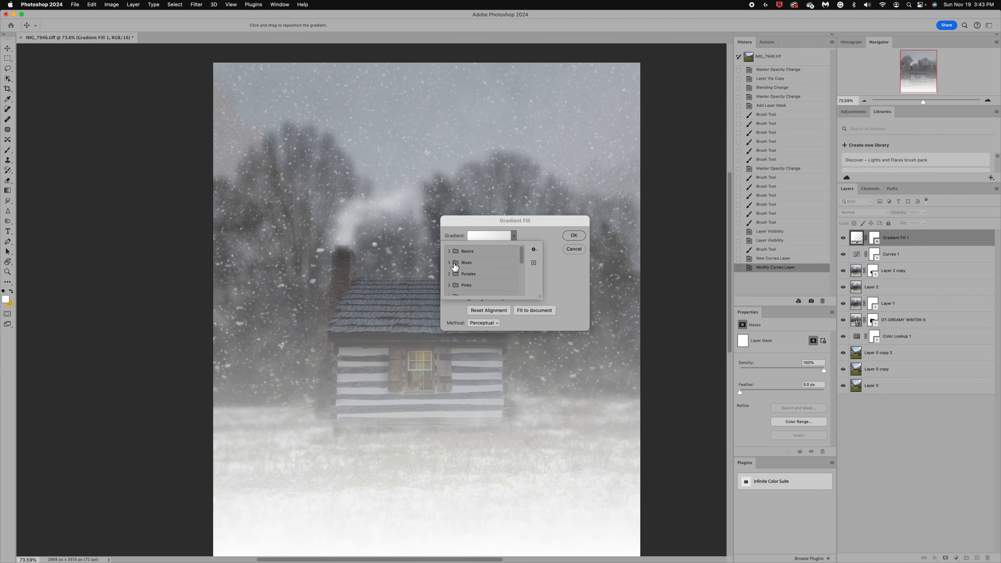
{"action": "left_click", "coordinate": [450, 262]}
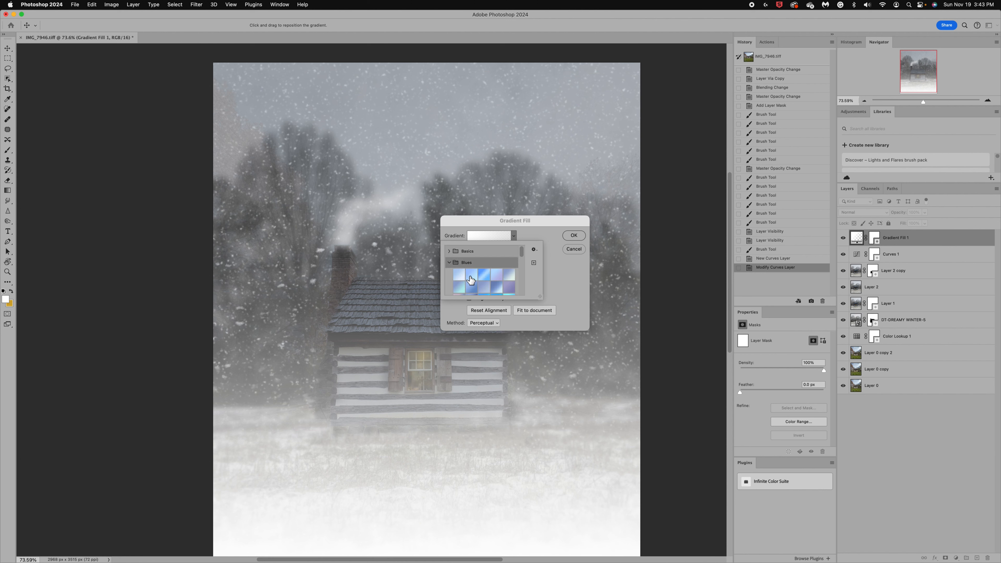
{"action": "left_click", "coordinate": [471, 283]}
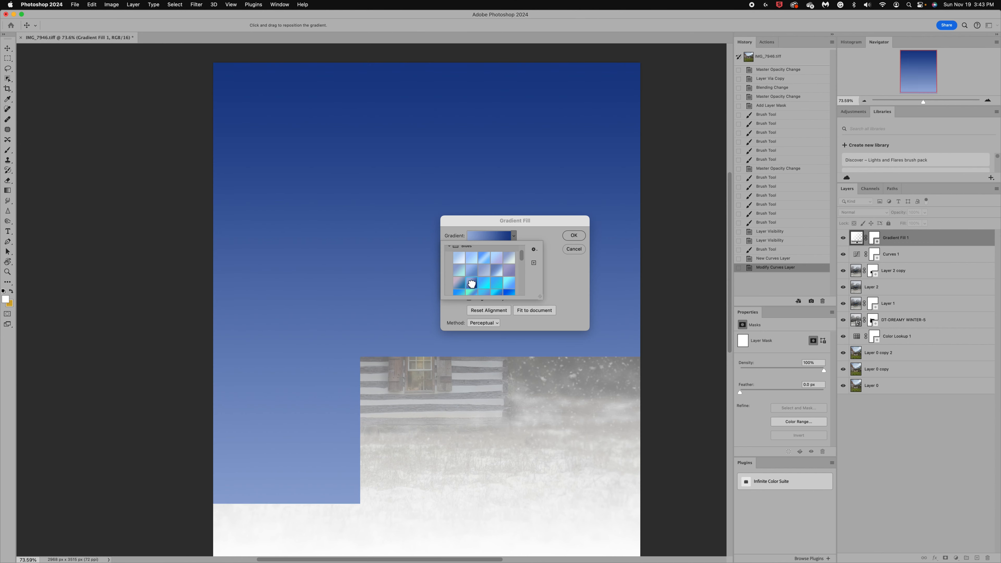
{"action": "left_click", "coordinate": [472, 284]}
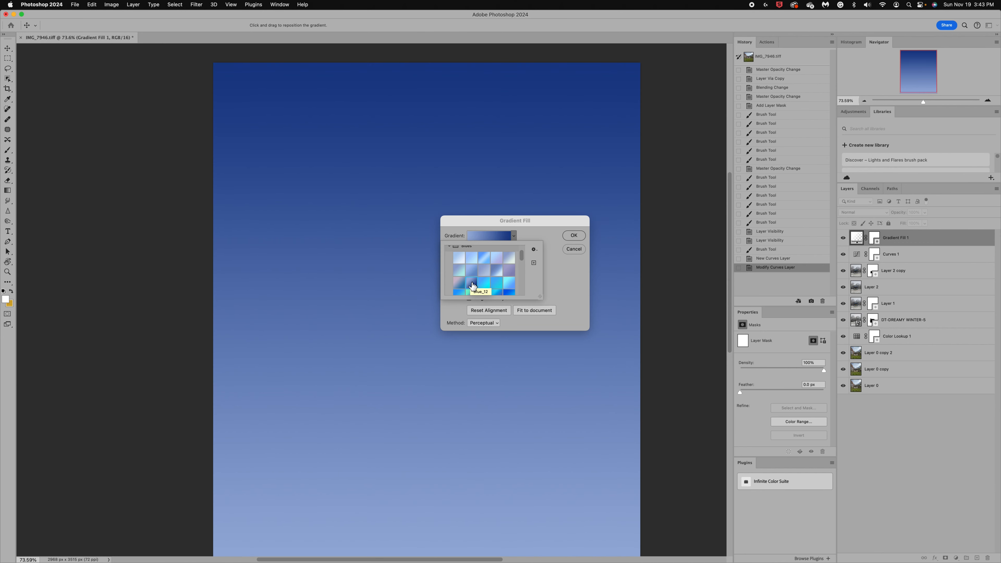
{"action": "left_click", "coordinate": [574, 235]}
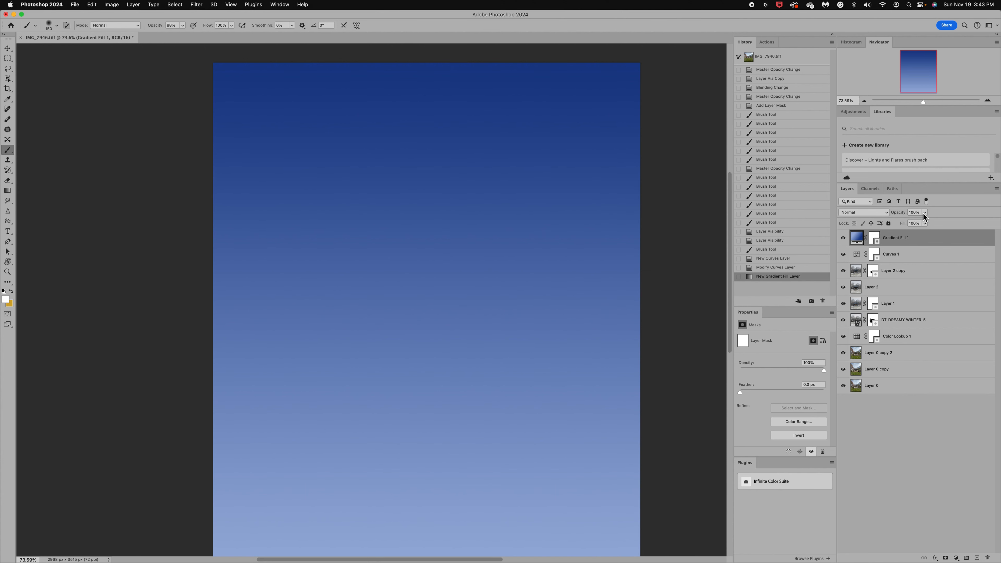
Lower the blue gradient layer to about 22% opacity and hide it.
{"action": "left_click_drag", "start_coordinate": [923, 218], "coordinate": [904, 218]}
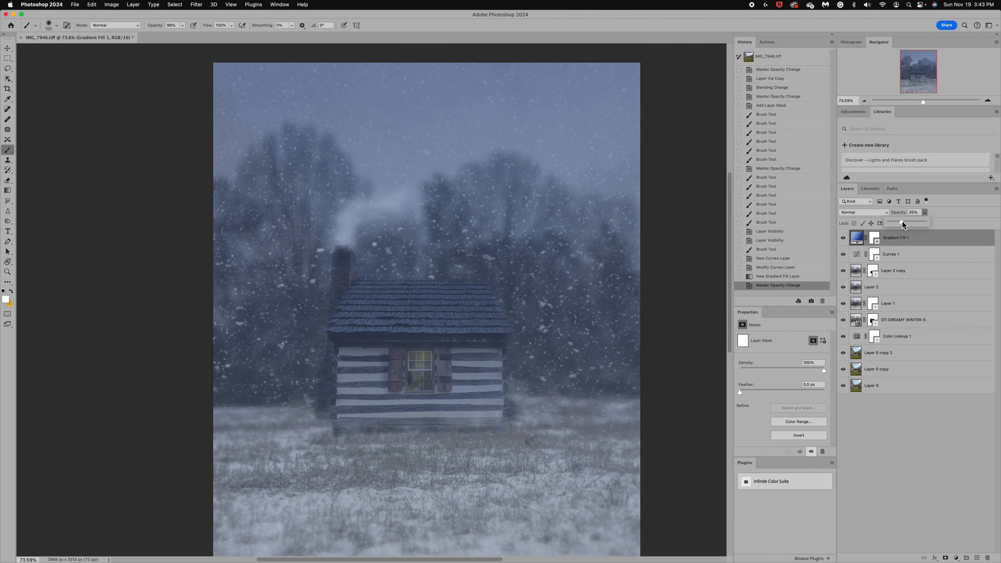
{"action": "left_click_drag", "start_coordinate": [903, 224], "coordinate": [896, 224]}
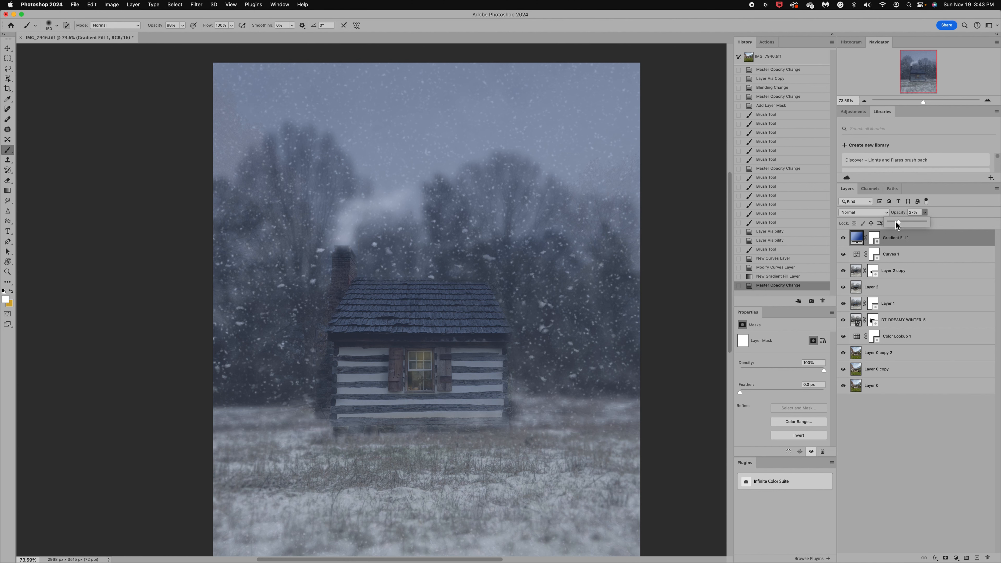
{"action": "left_click_drag", "start_coordinate": [904, 224], "coordinate": [897, 224]}
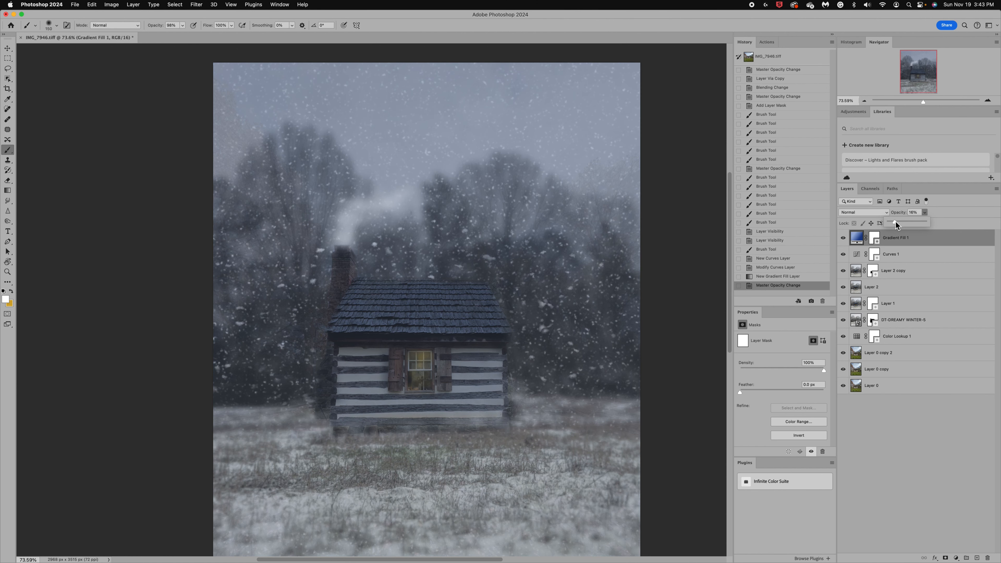
{"action": "left_click_drag", "start_coordinate": [893, 223], "coordinate": [900, 224]}
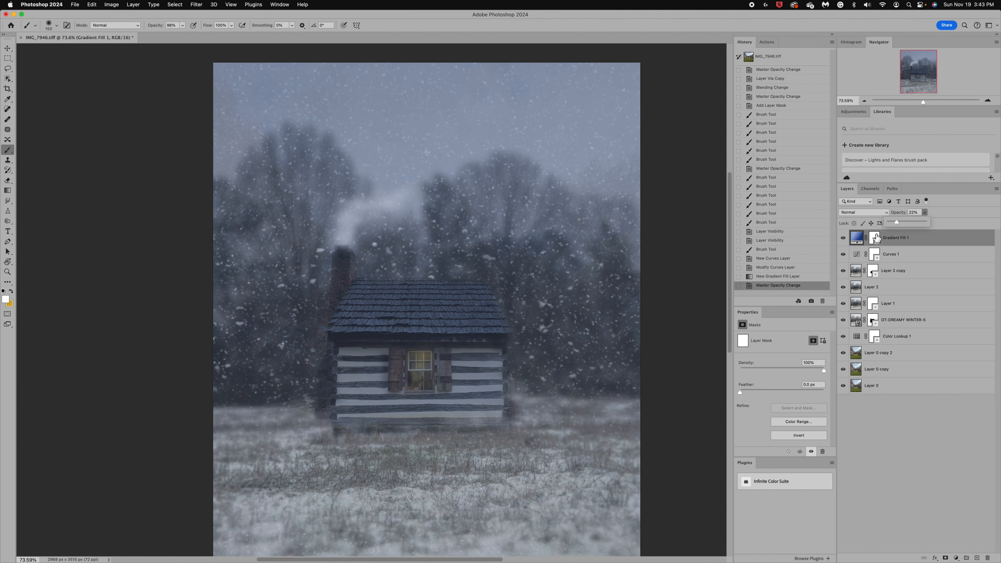
{"action": "left_click", "coordinate": [874, 237]}
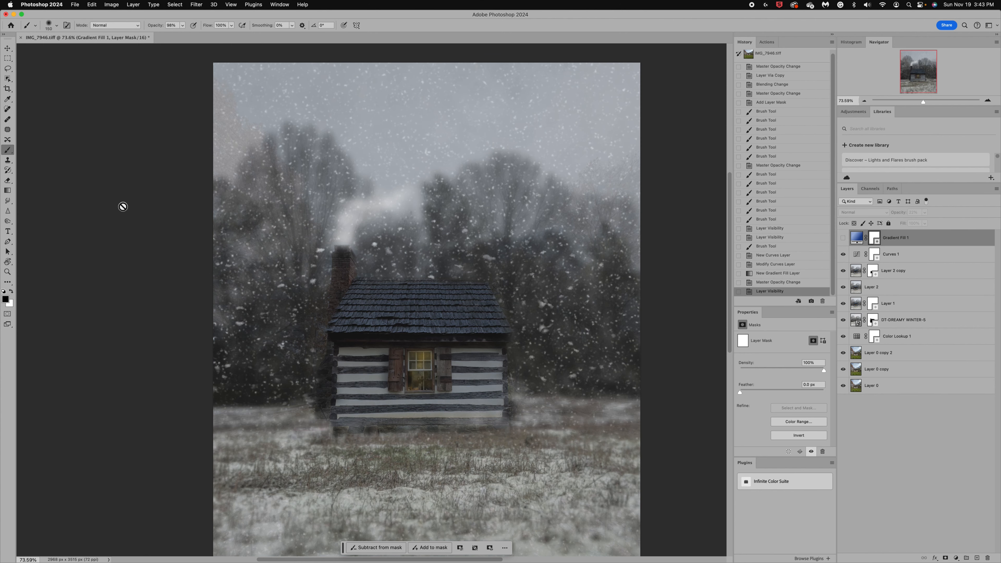
{"action": "mouse_move", "coordinate": [4, 301]}
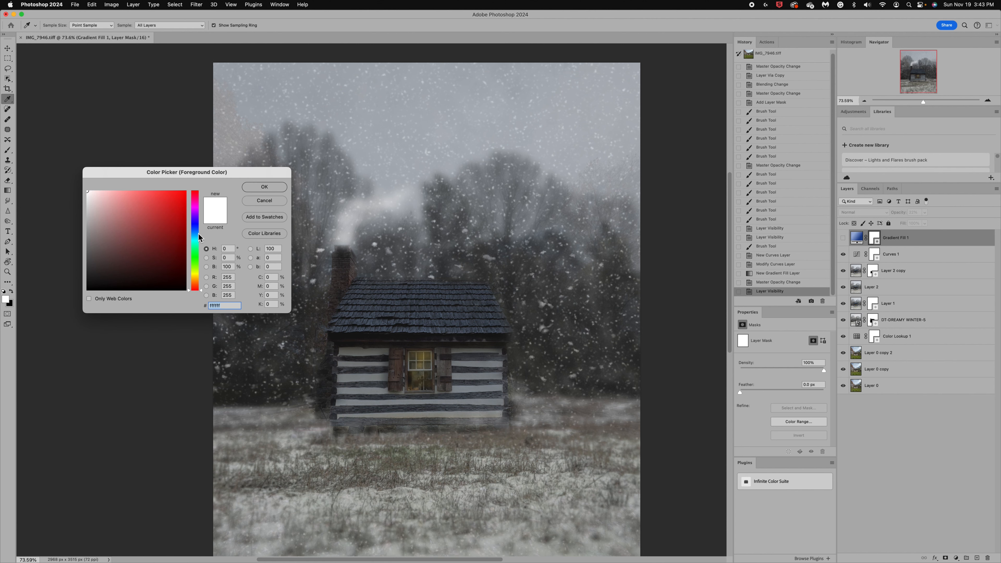
Set the foreground colour to dark blue and switch to the Gradient Tool.
{"action": "left_click", "coordinate": [171, 235]}
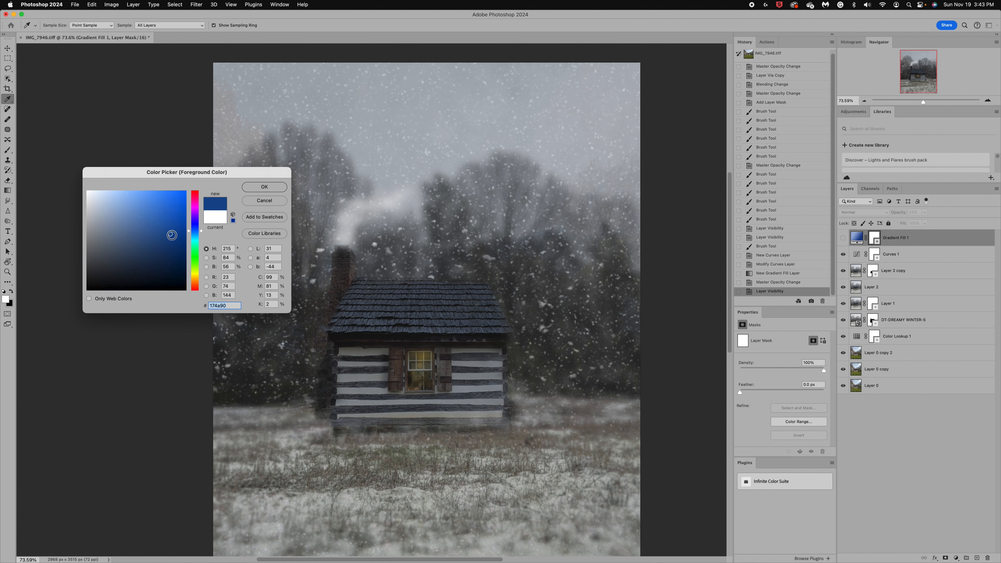
{"action": "left_click", "coordinate": [264, 187]}
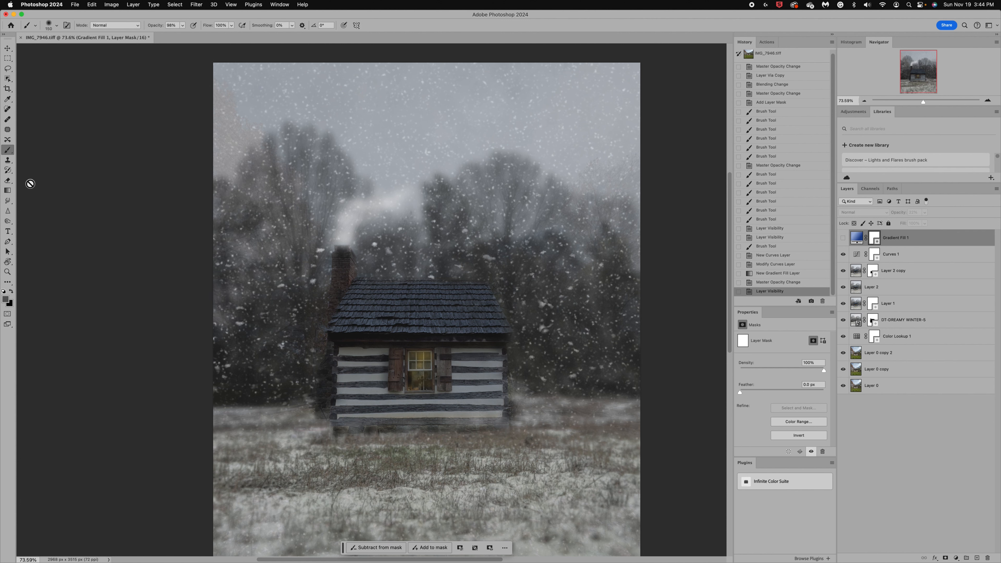
{"action": "left_click", "coordinate": [7, 191]}
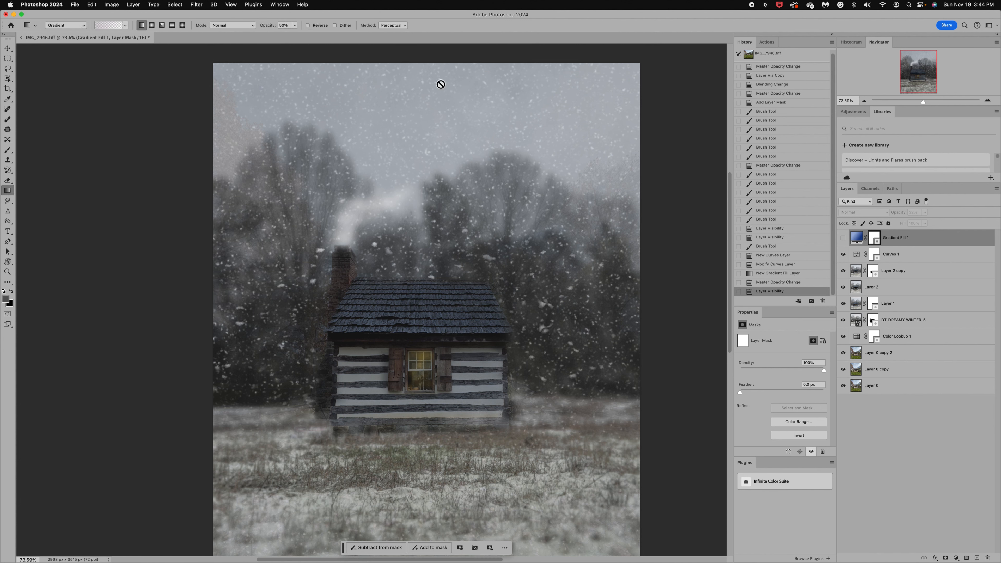
{"action": "mouse_move", "coordinate": [406, 134]}
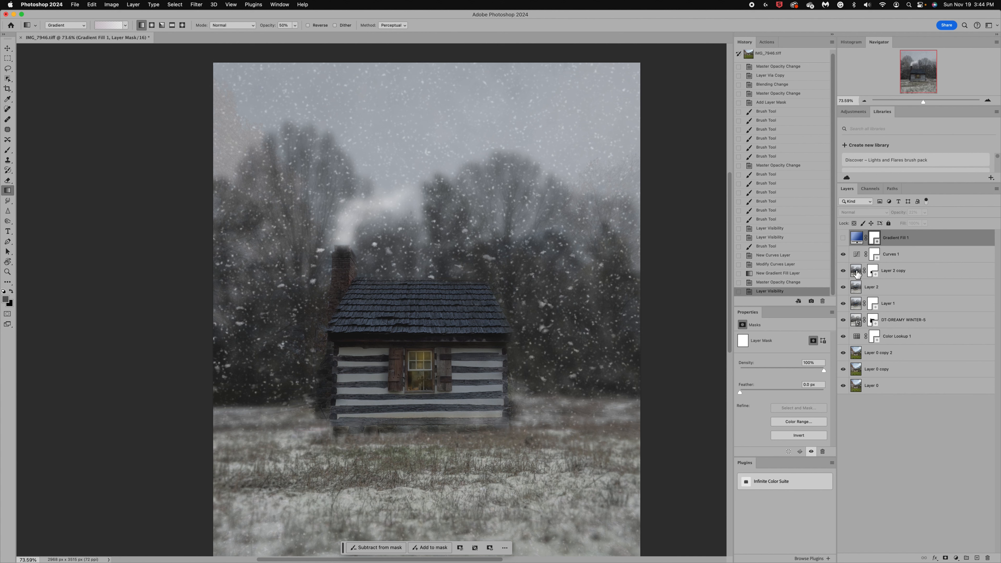
Start the second sky gradient and tune its first colour stop to a brighter blue.
{"action": "left_click", "coordinate": [891, 255]}
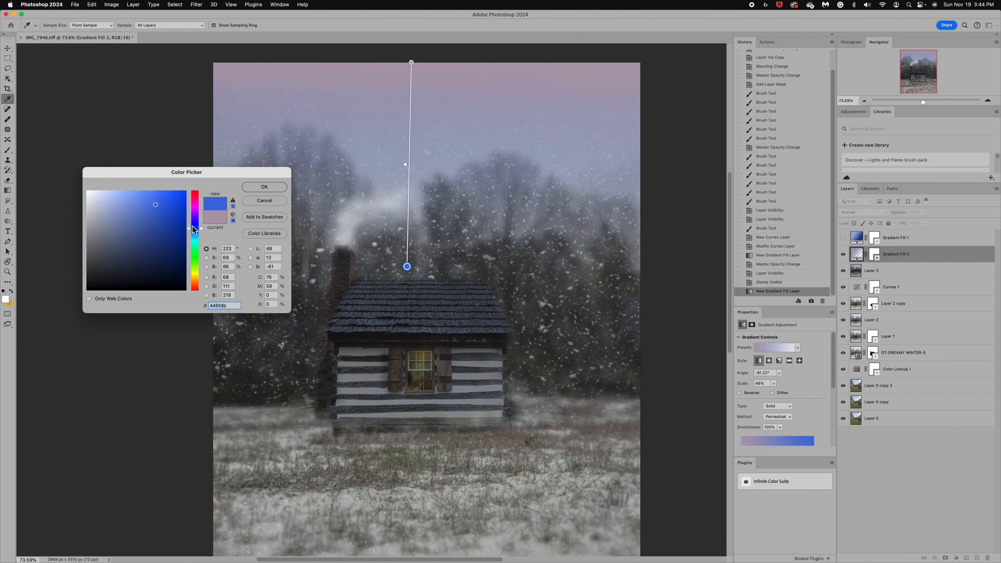
{"action": "left_click", "coordinate": [165, 203]}
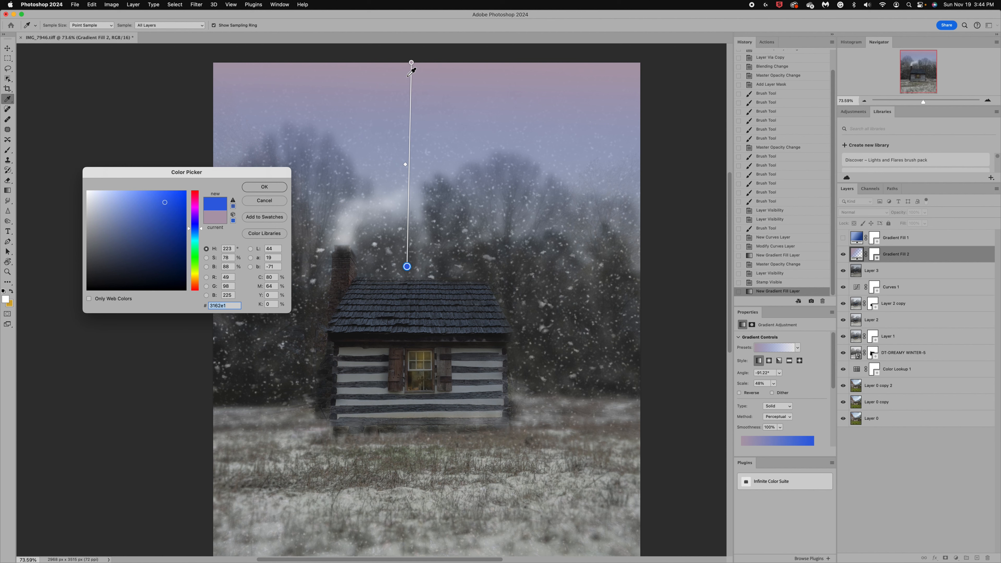
{"action": "left_click", "coordinate": [96, 222]}
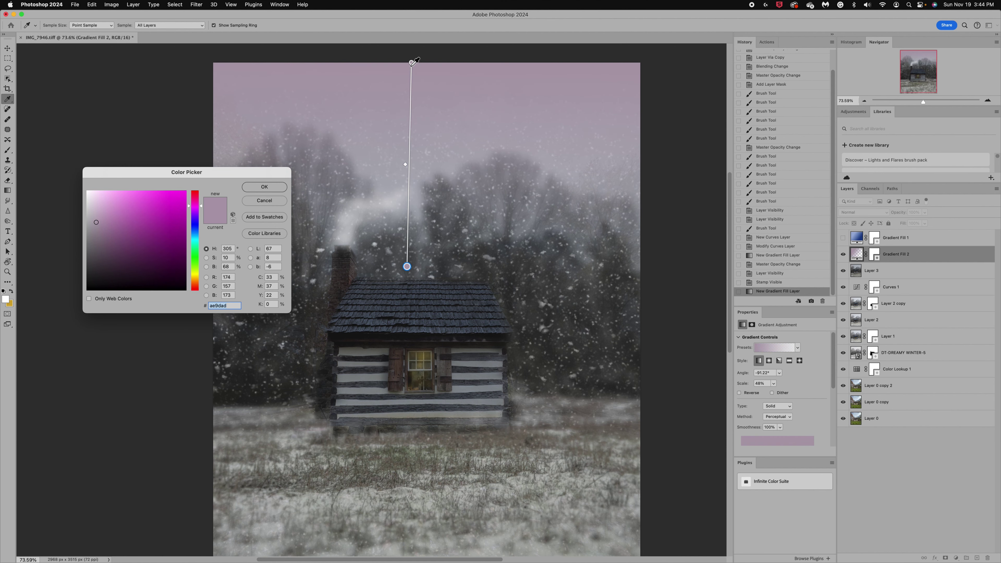
{"action": "left_click", "coordinate": [166, 213]}
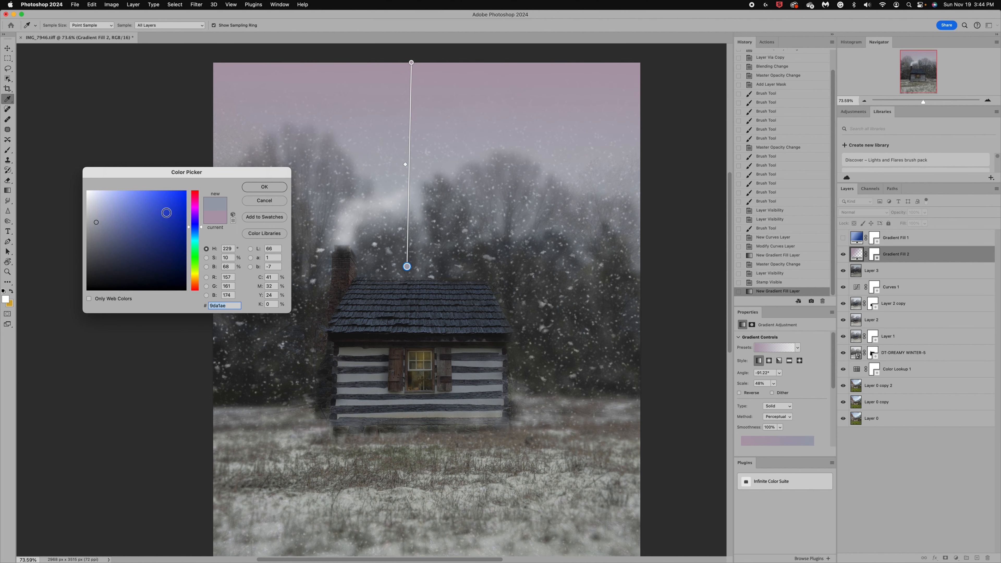
{"action": "left_click", "coordinate": [165, 200]}
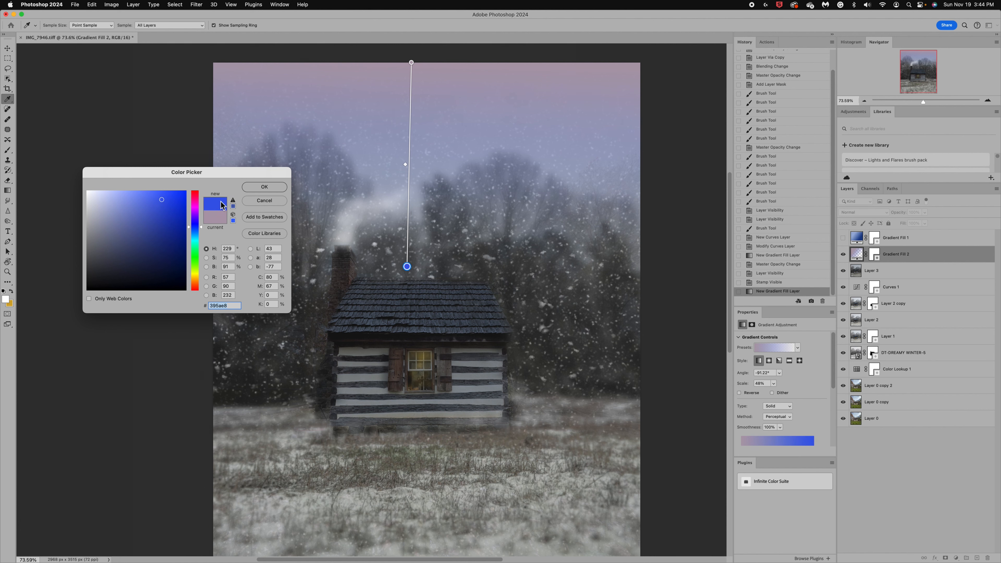
{"action": "left_click", "coordinate": [265, 187]}
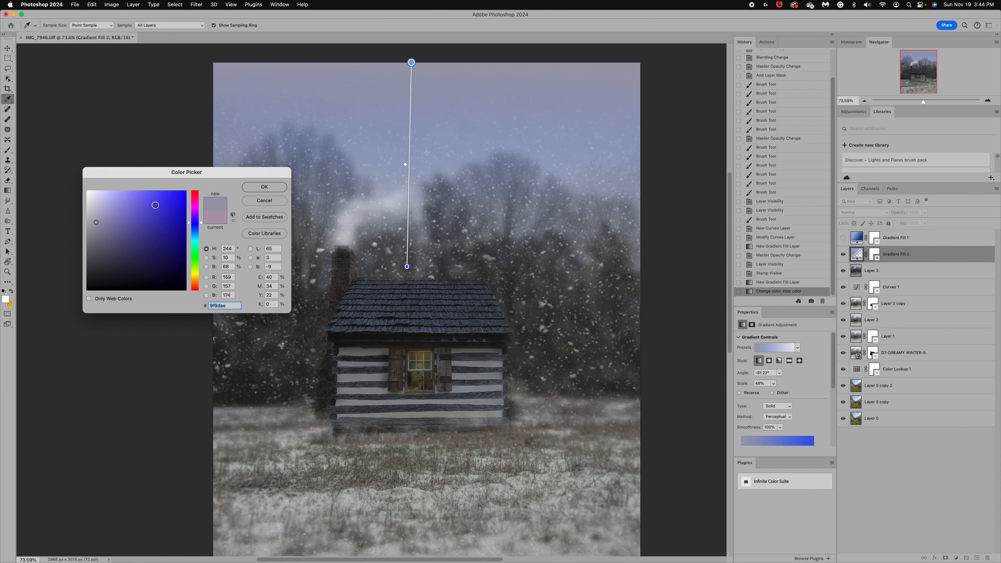
Deepen the top-of-sky stop to a dark blue in the Color Picker.
{"action": "left_click", "coordinate": [163, 210]}
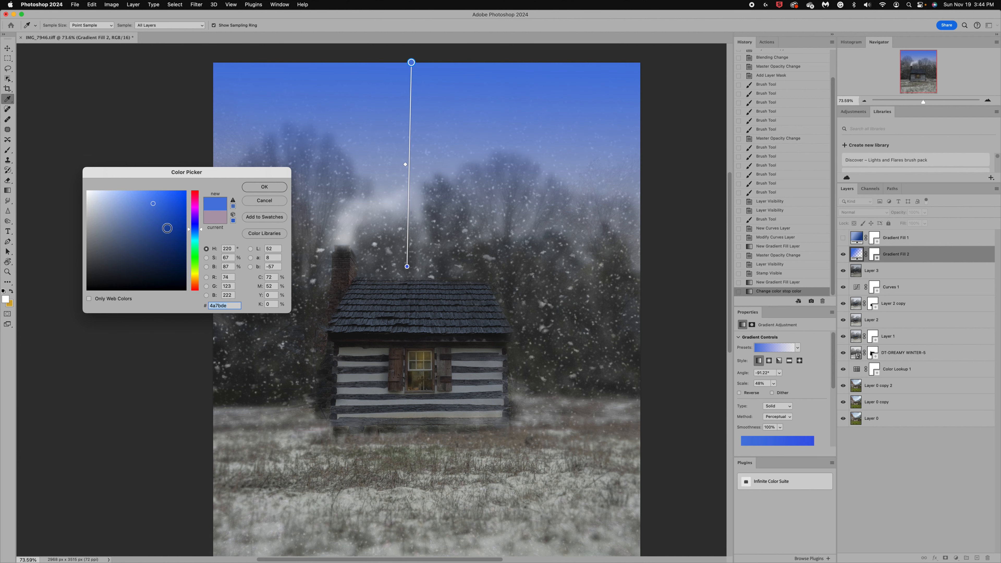
{"action": "left_click", "coordinate": [167, 218]}
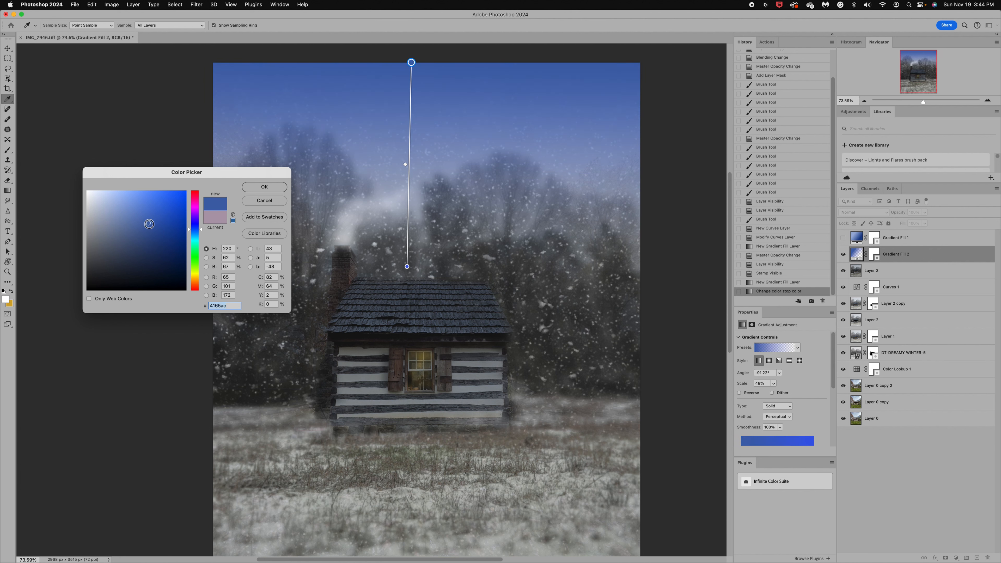
{"action": "left_click", "coordinate": [152, 227]}
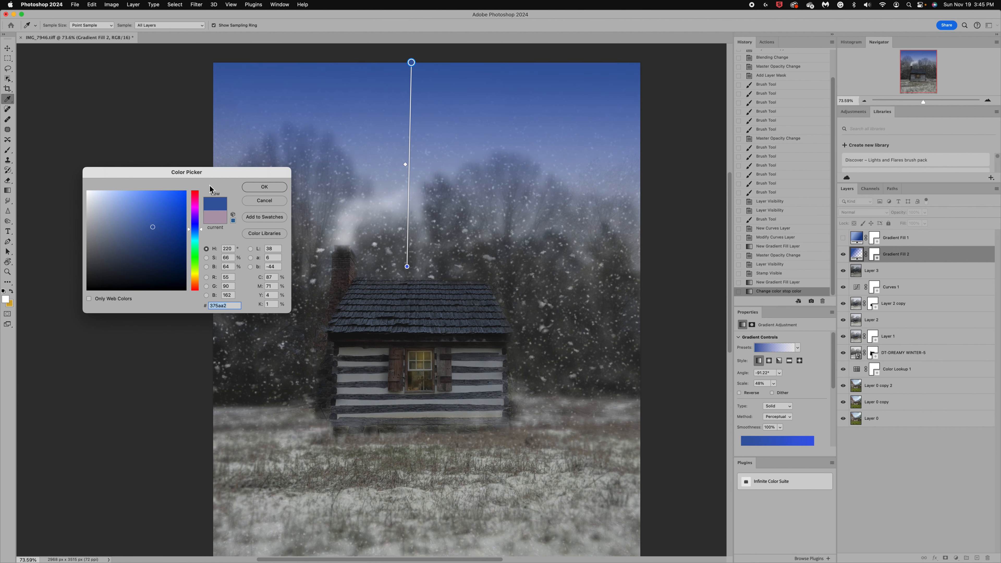
{"action": "left_click", "coordinate": [264, 187]}
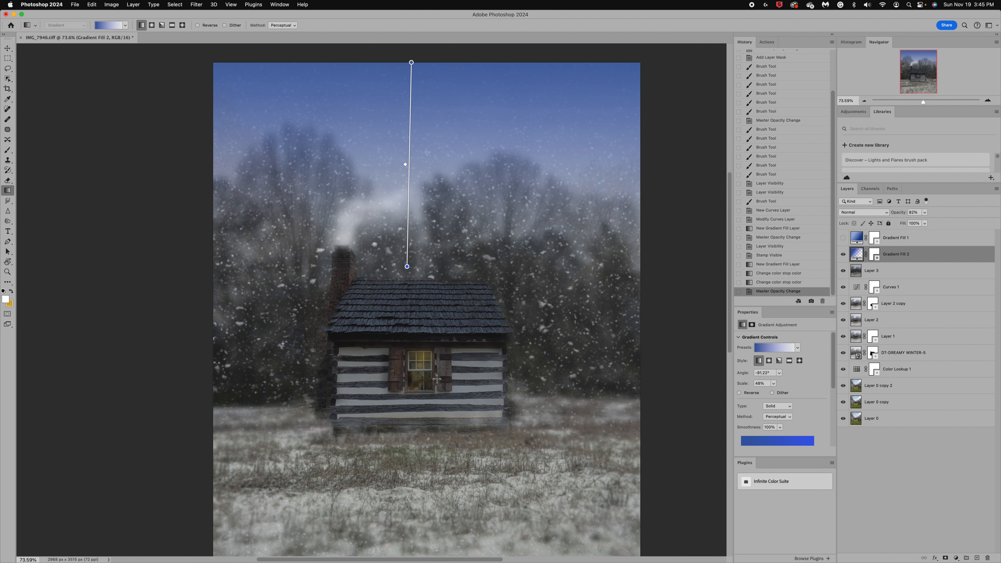
Set the Gradient Fill 2 sky layer to about 82% opacity.
{"action": "left_click", "coordinate": [843, 255]}
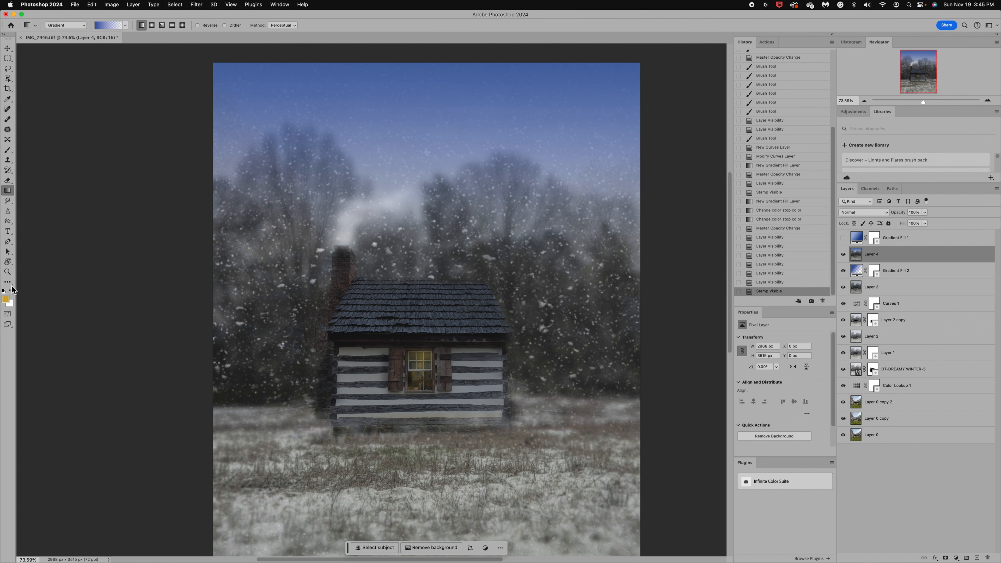
Brush yellow glow onto the window on Layer 4 and fade it to about 54% opacity.
{"action": "left_click", "coordinate": [8, 150]}
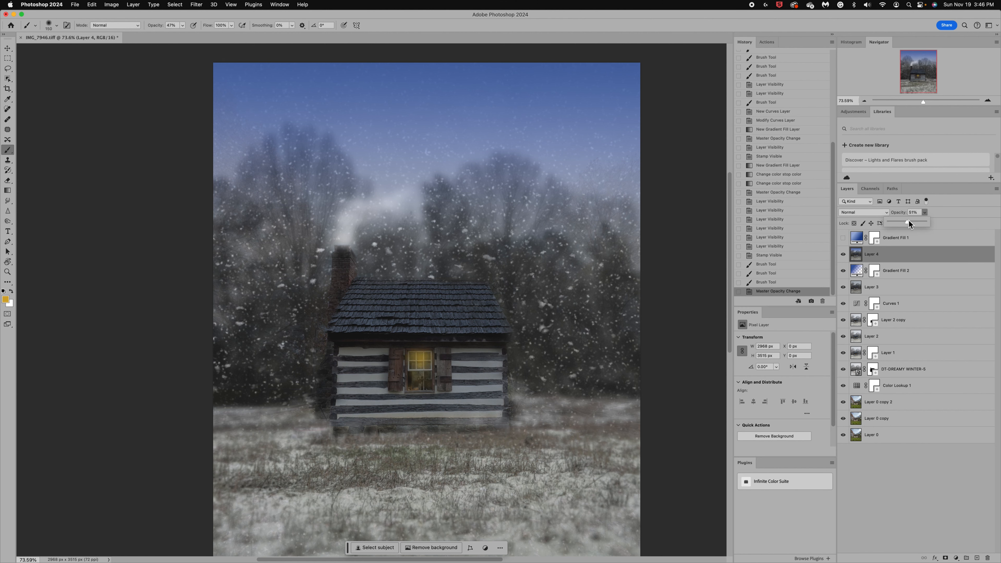
{"action": "left_click_drag", "start_coordinate": [910, 225], "coordinate": [907, 224]}
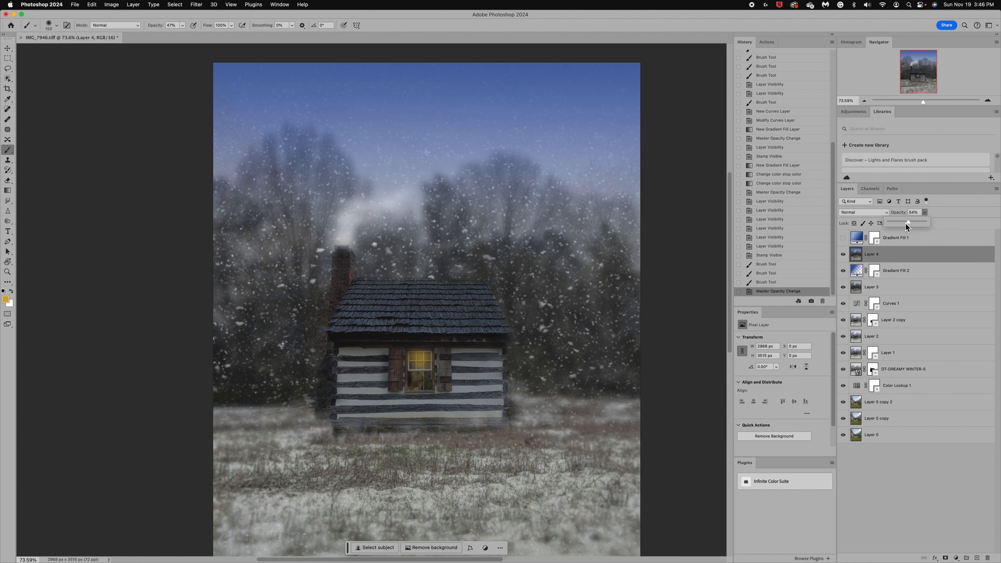
{"action": "left_click_drag", "start_coordinate": [906, 224], "coordinate": [904, 224]}
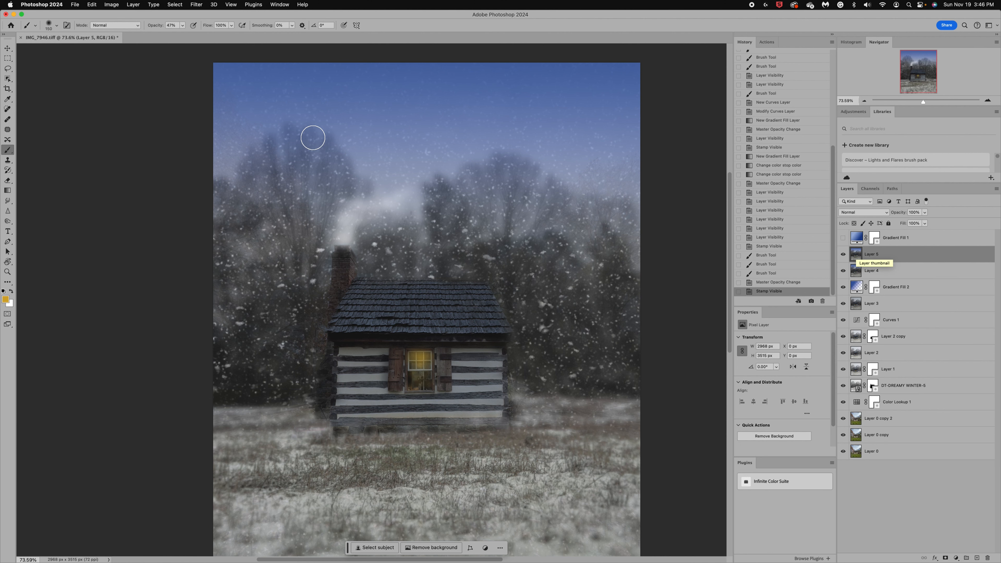
Convert the image to 8 Bits/Channel via Image > Mode.
{"action": "left_click", "coordinate": [196, 5]}
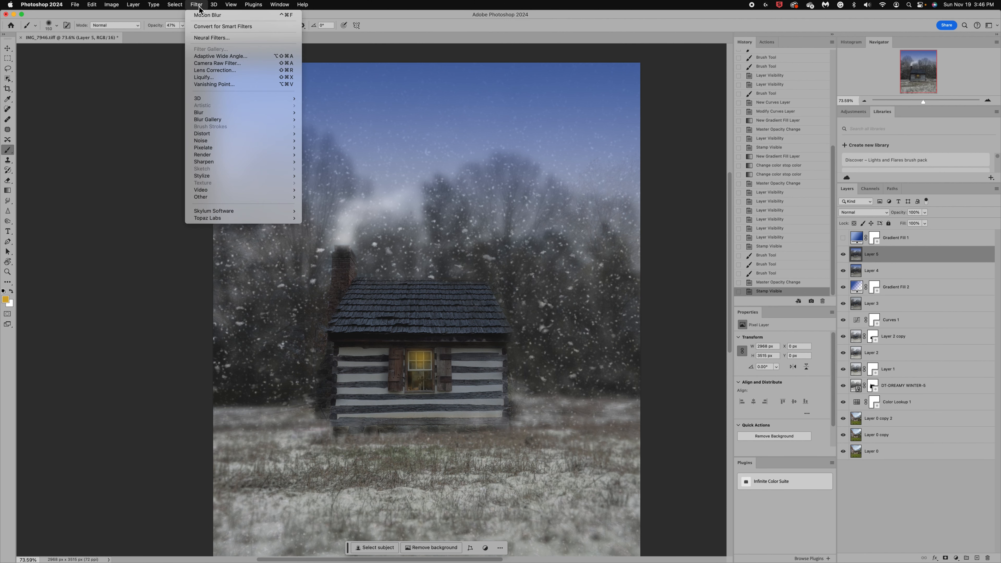
{"action": "left_click", "coordinate": [92, 5]}
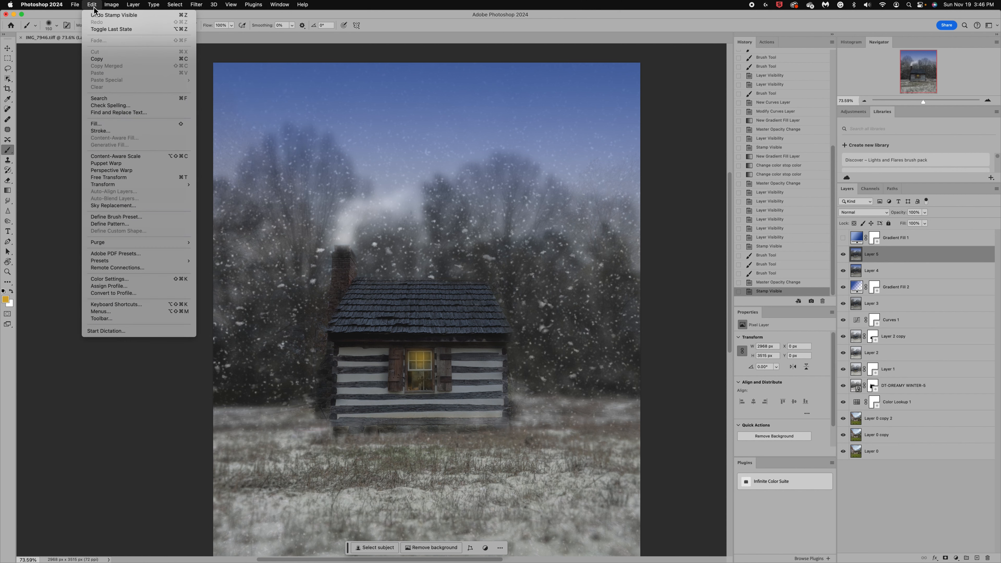
{"action": "left_click", "coordinate": [112, 4]}
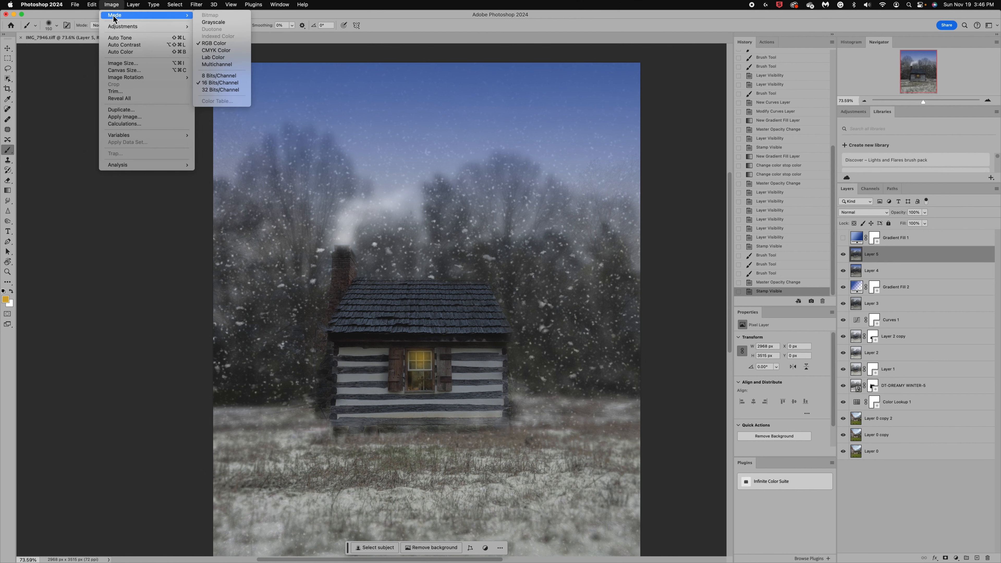
{"action": "mouse_move", "coordinate": [225, 79]}
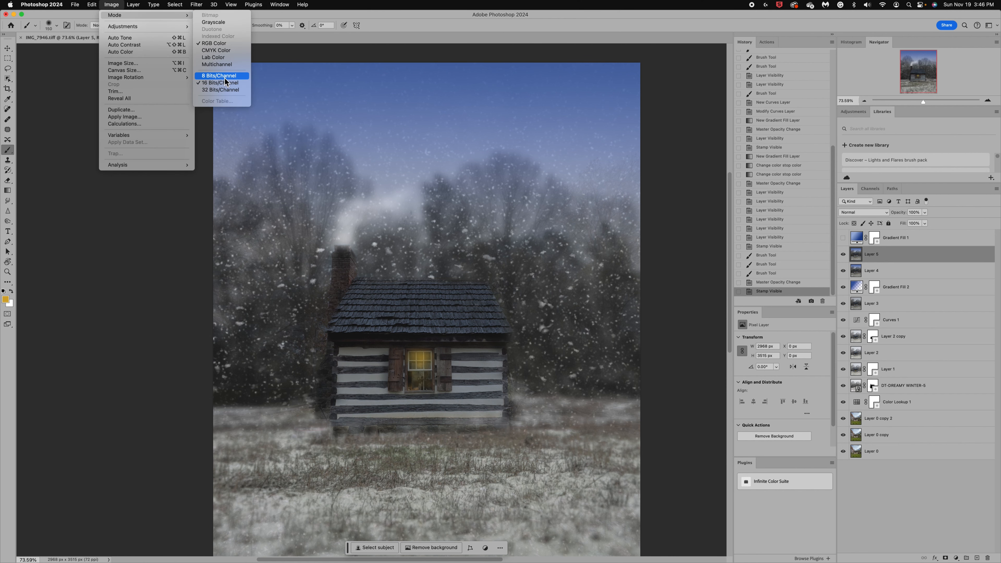
{"action": "left_click", "coordinate": [218, 82]}
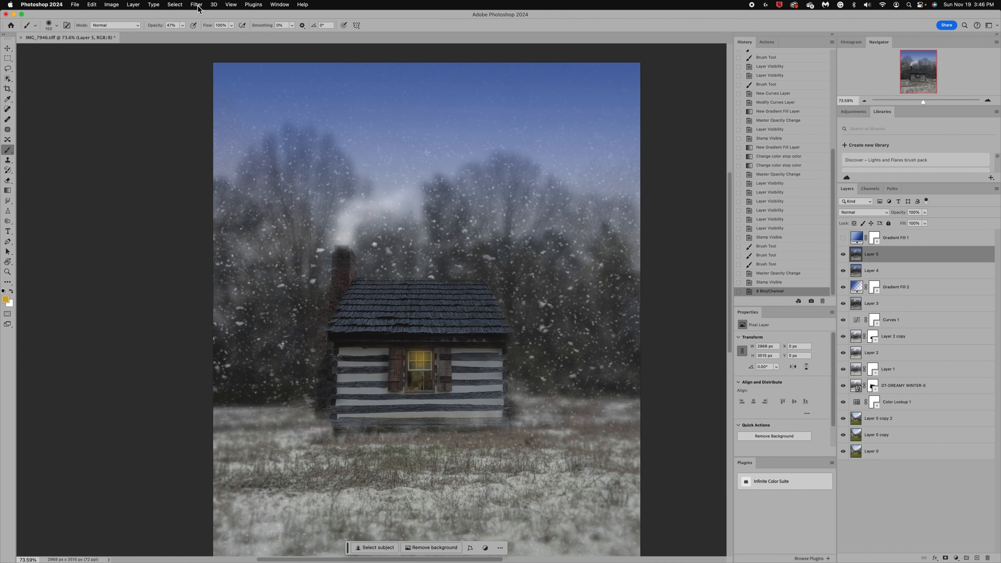
Choose the Grain texture filter from the filter gallery.
{"action": "left_click", "coordinate": [196, 4]}
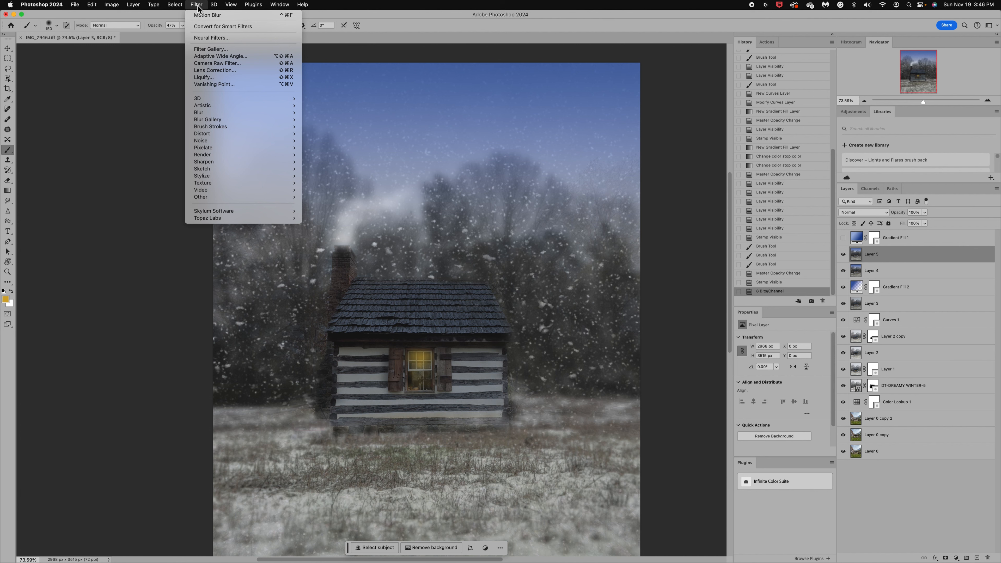
{"action": "mouse_move", "coordinate": [215, 75]}
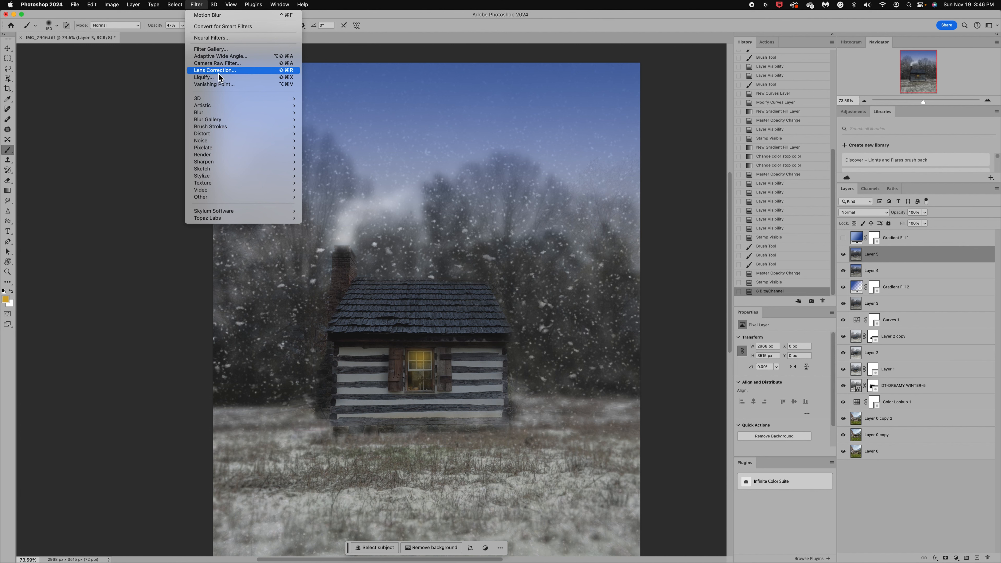
{"action": "mouse_move", "coordinate": [217, 110]}
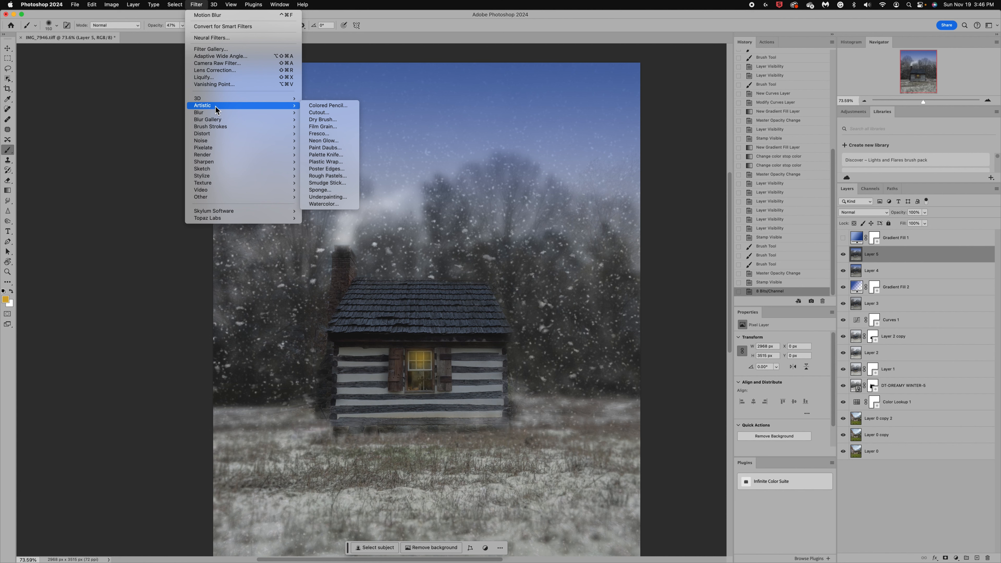
{"action": "mouse_move", "coordinate": [227, 186]}
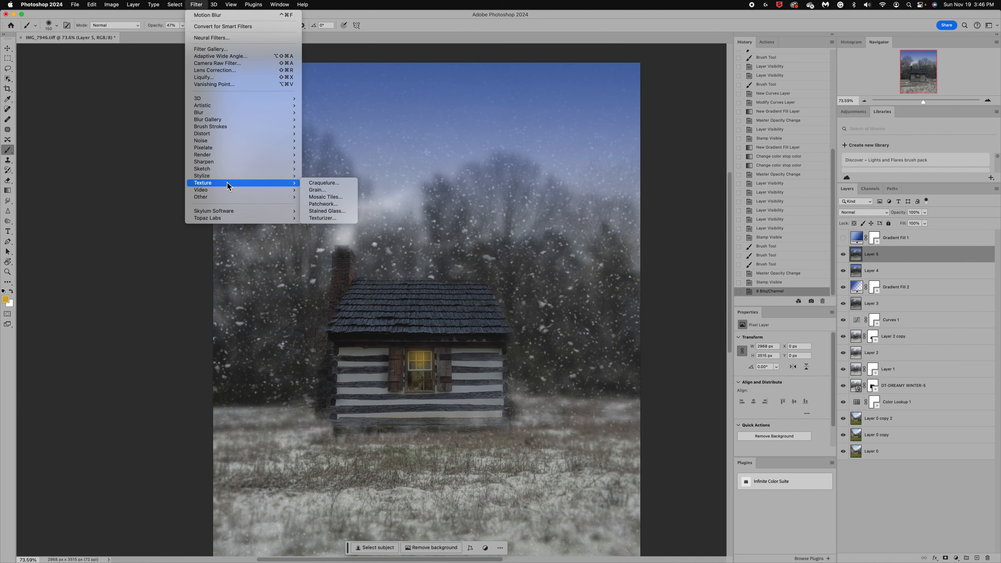
{"action": "mouse_move", "coordinate": [321, 189]}
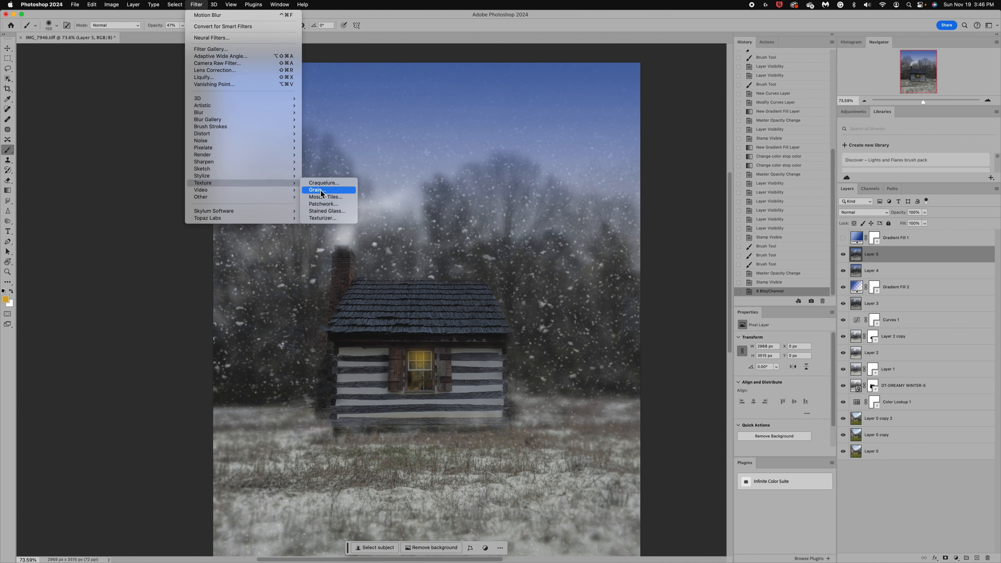
{"action": "left_click", "coordinate": [319, 189]}
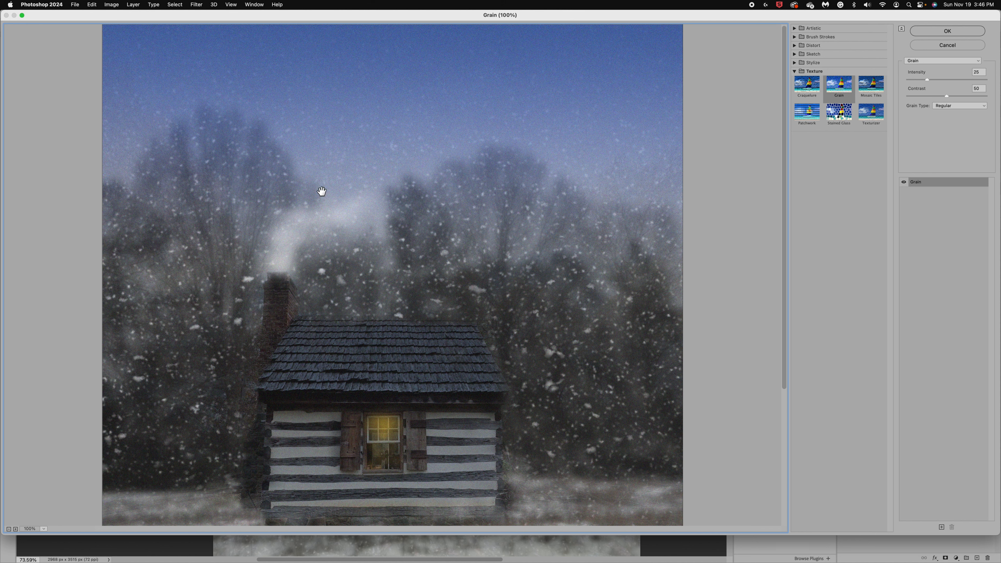
{"action": "mouse_move", "coordinate": [309, 213]}
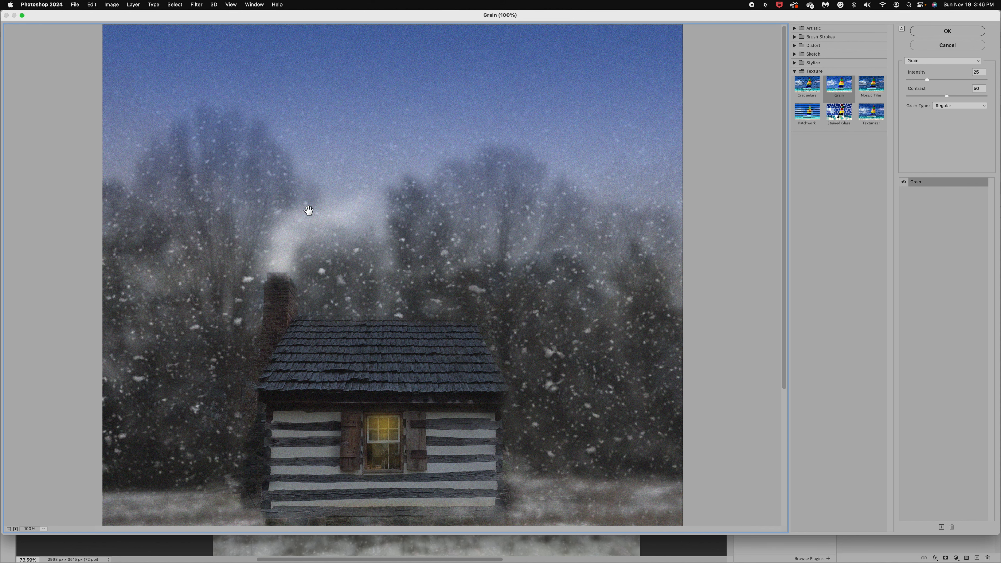
{"action": "mouse_move", "coordinate": [604, 436]}
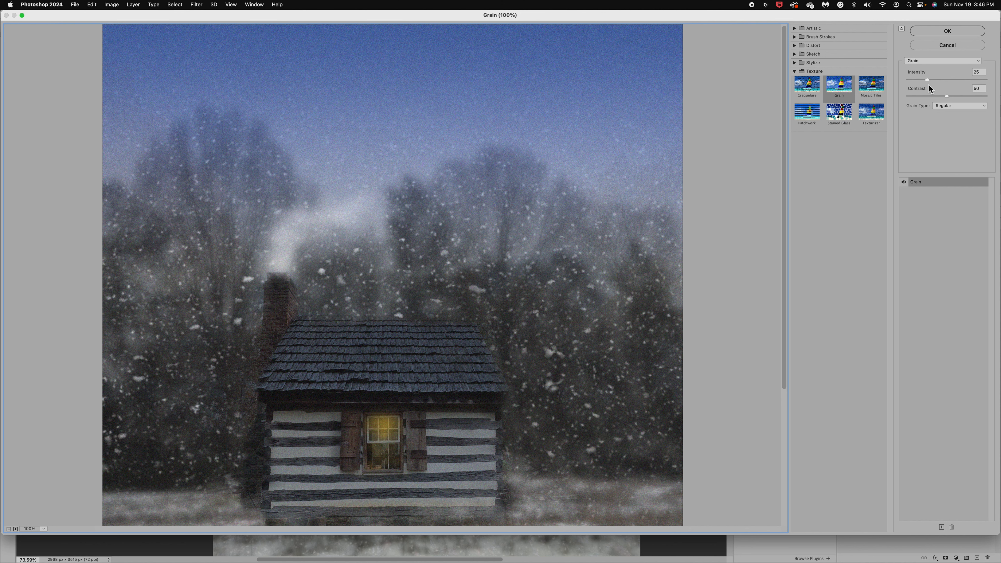
{"action": "mouse_move", "coordinate": [923, 59]}
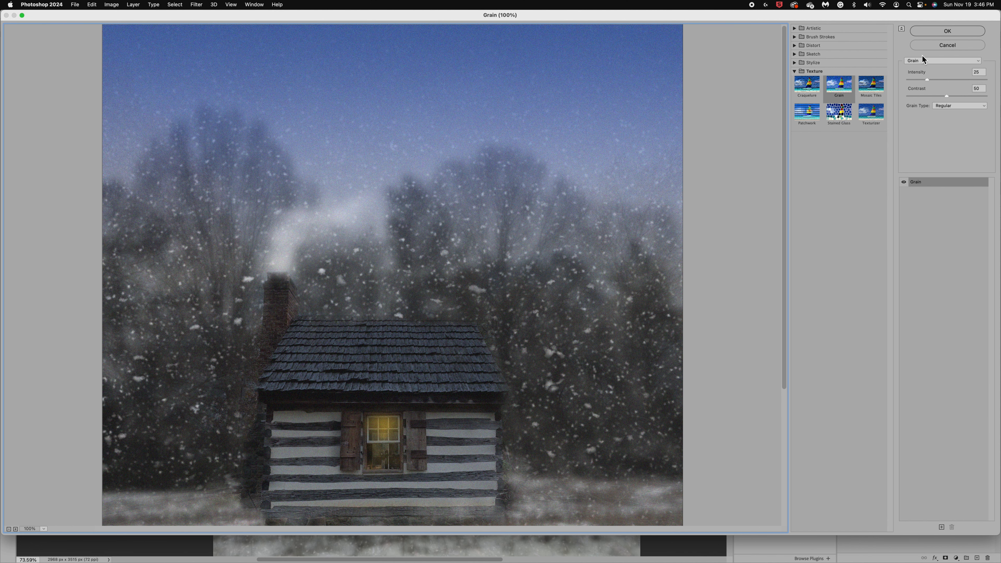
Apply Grain at Intensity 25, Contrast 50, Regular type to Layer 5.
{"action": "left_click", "coordinate": [948, 31]}
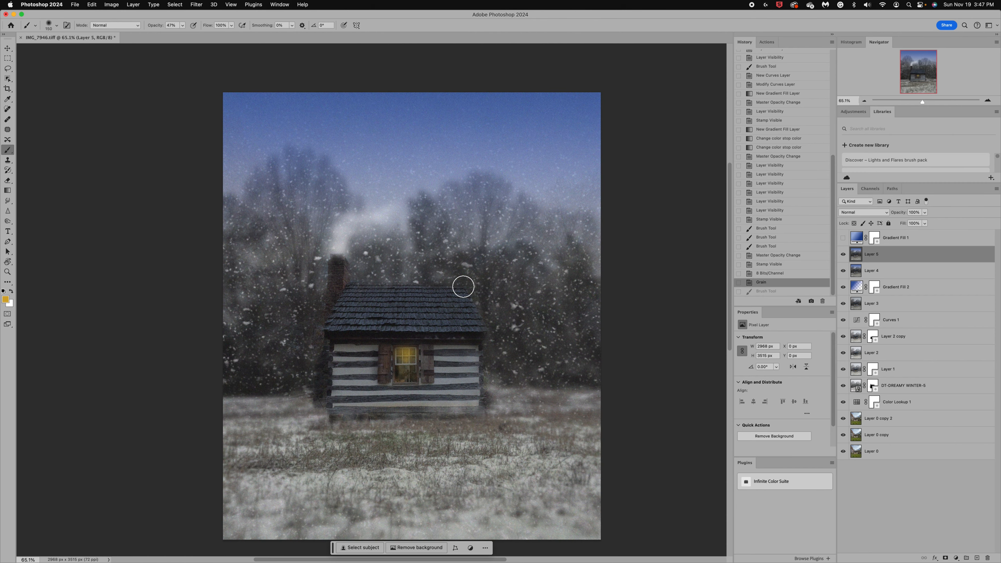
Play the Flurries action, continue past the warning, and toggle the snow layer to compare.
{"action": "left_click", "coordinate": [767, 41]}
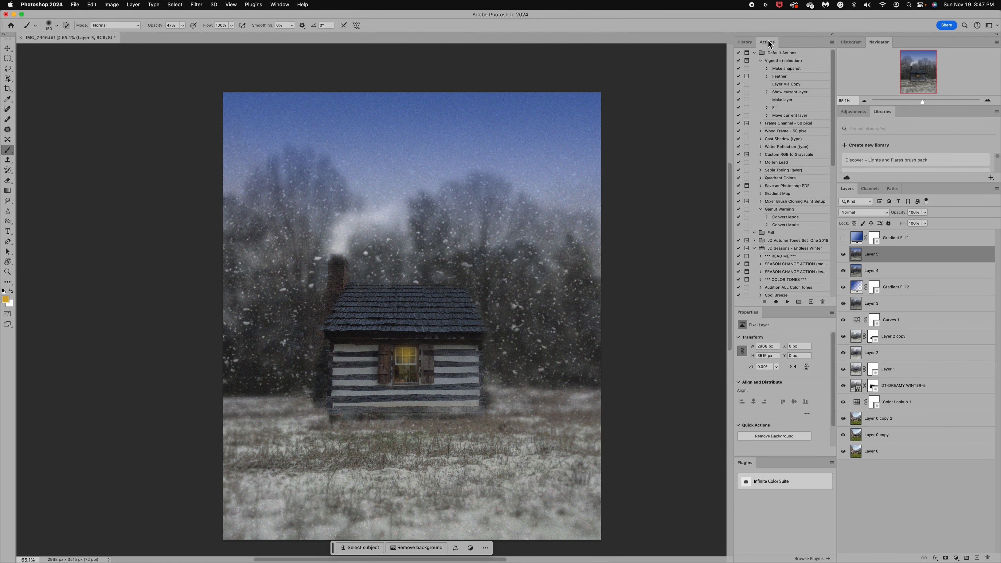
{"action": "scroll", "scroll_direction": "down", "scroll_amount": 3}
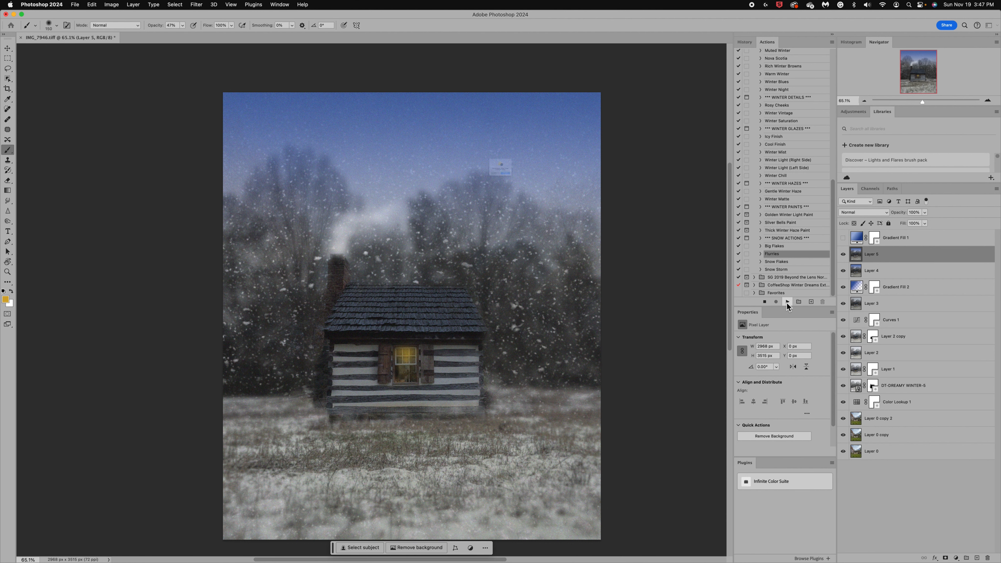
{"action": "left_click", "coordinate": [788, 301]}
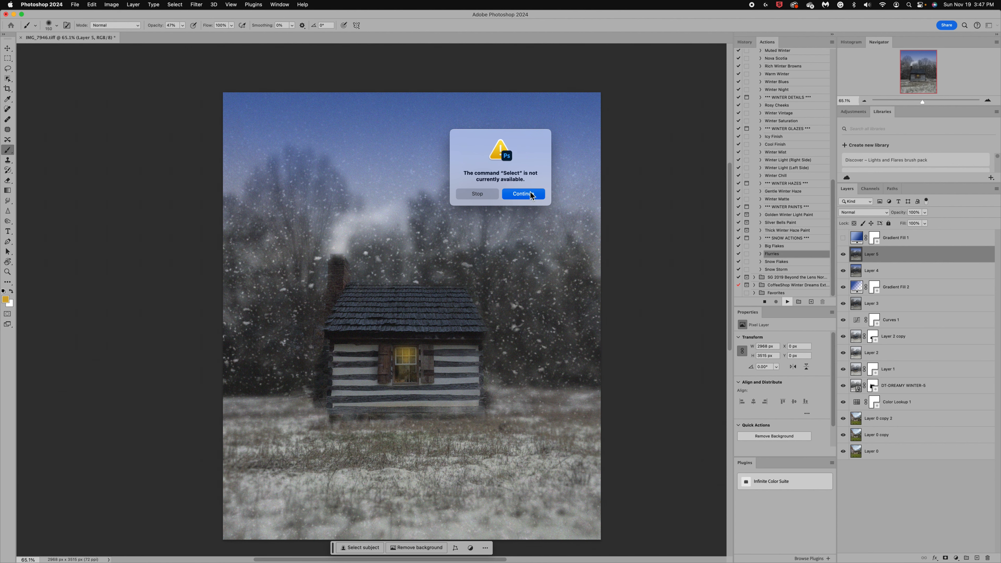
{"action": "left_click", "coordinate": [522, 194]}
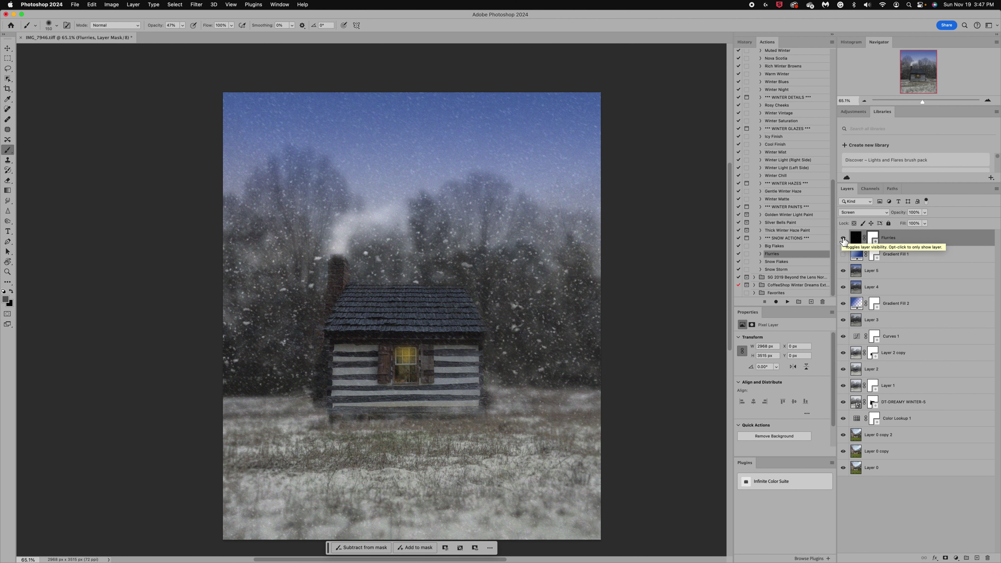
{"action": "left_click", "coordinate": [843, 238]}
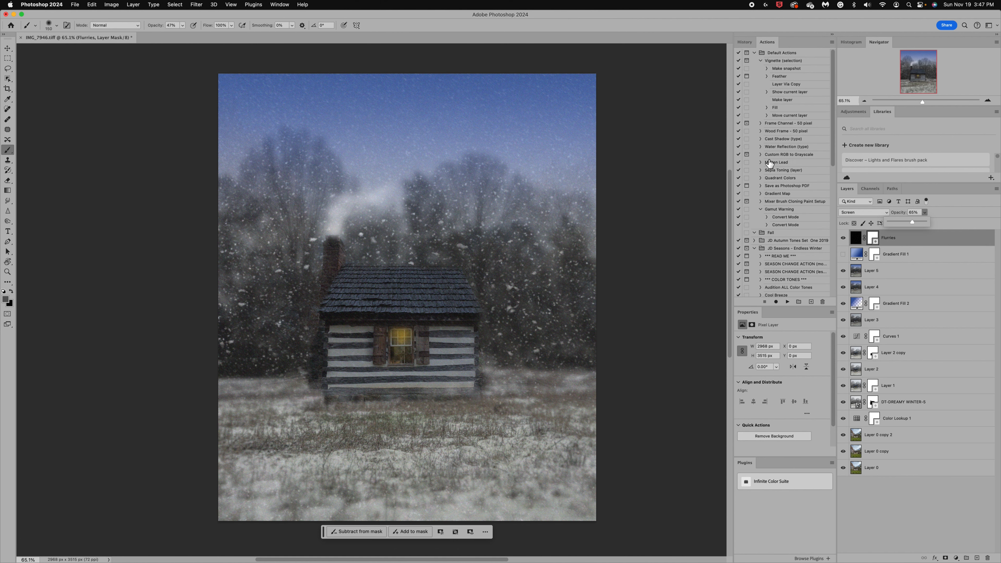
{"action": "left_click", "coordinate": [745, 42]}
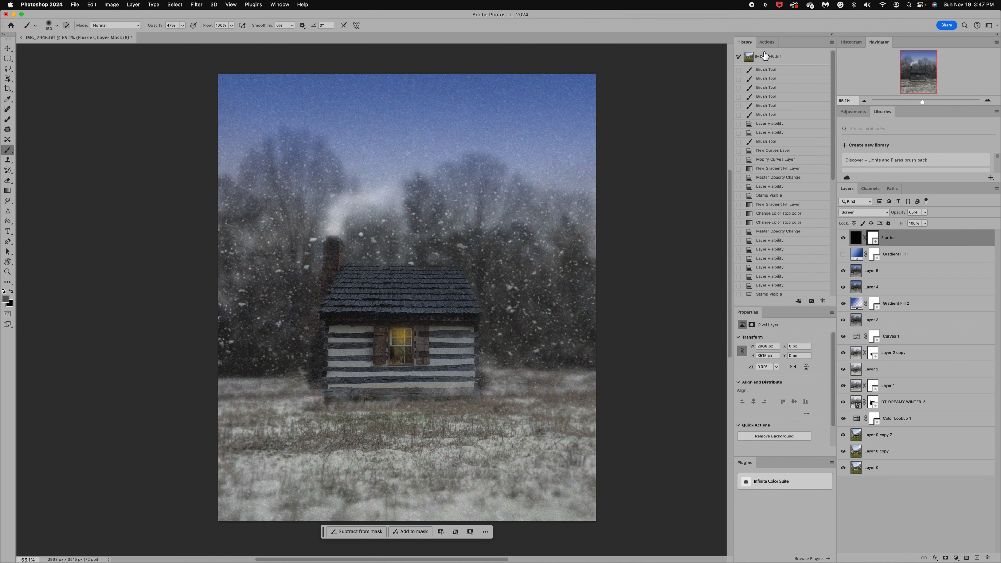
{"action": "left_click", "coordinate": [758, 57]}
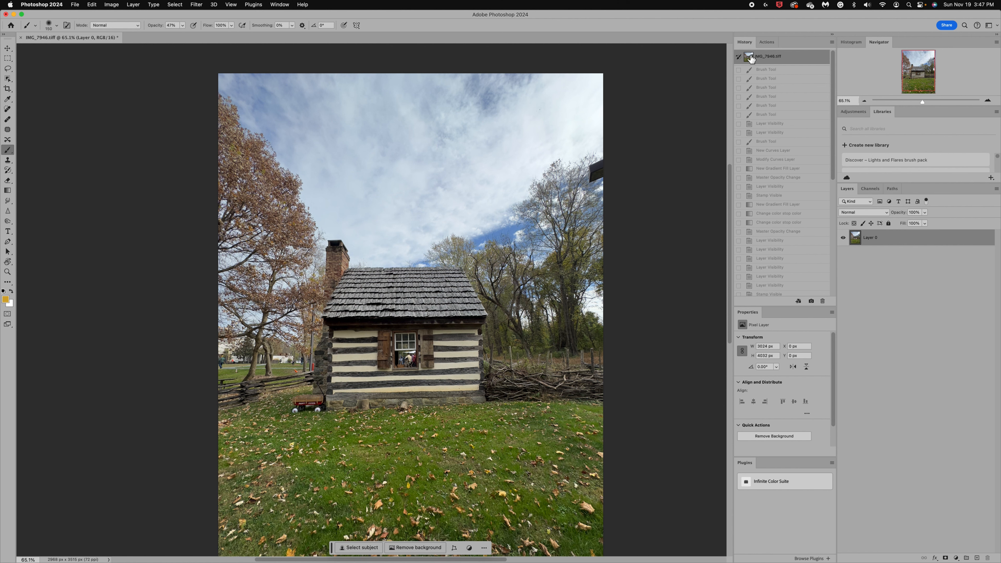
{"action": "scroll", "scroll_direction": "down", "scroll_amount": 3}
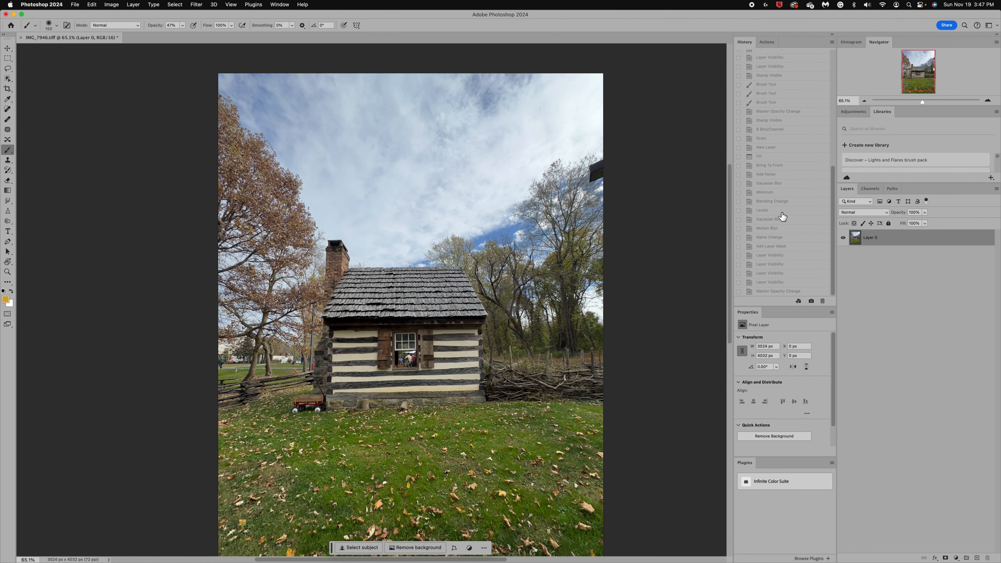
{"action": "left_click", "coordinate": [778, 291]}
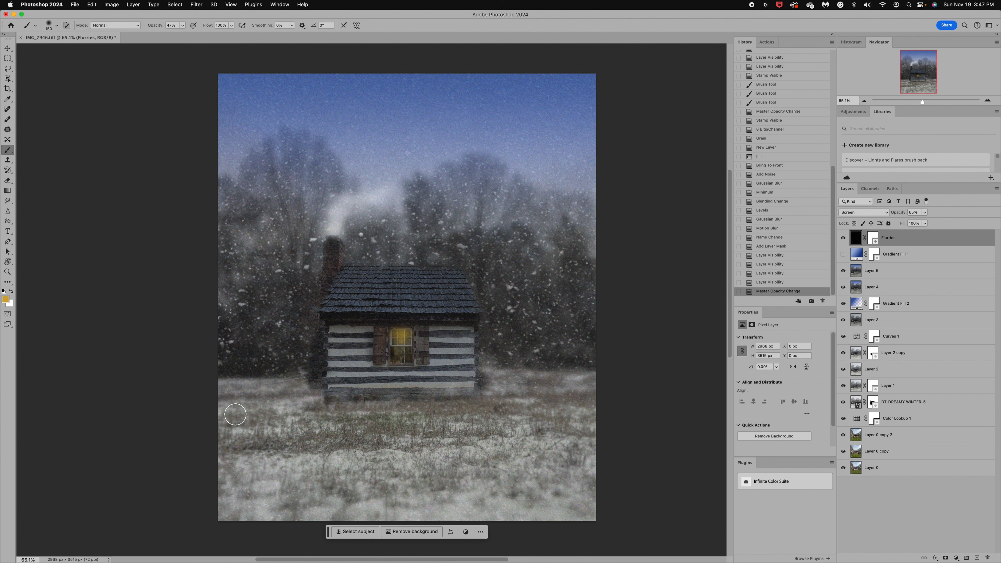
{"action": "mouse_move", "coordinate": [543, 480]}
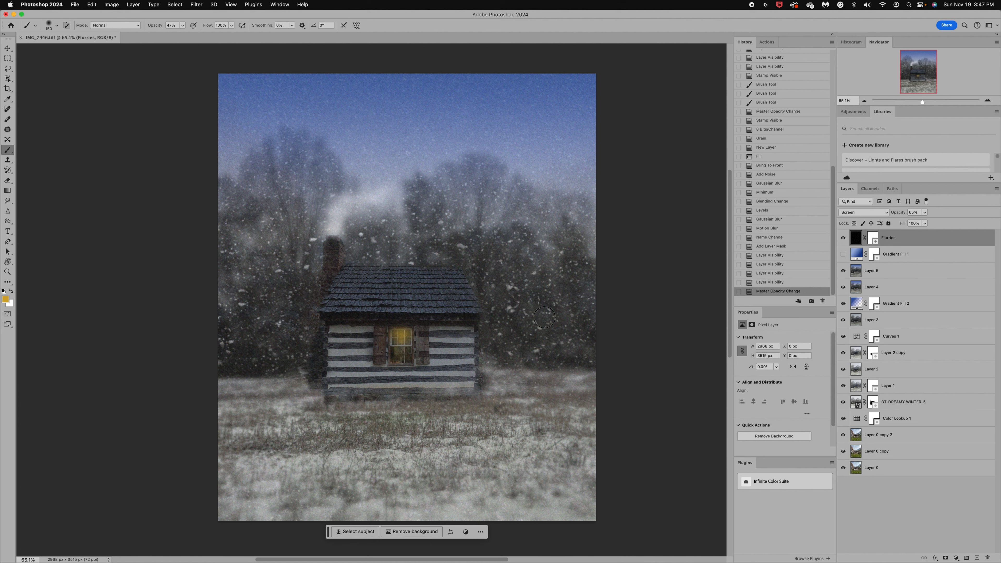
{"action": "mouse_move", "coordinate": [613, 322]}
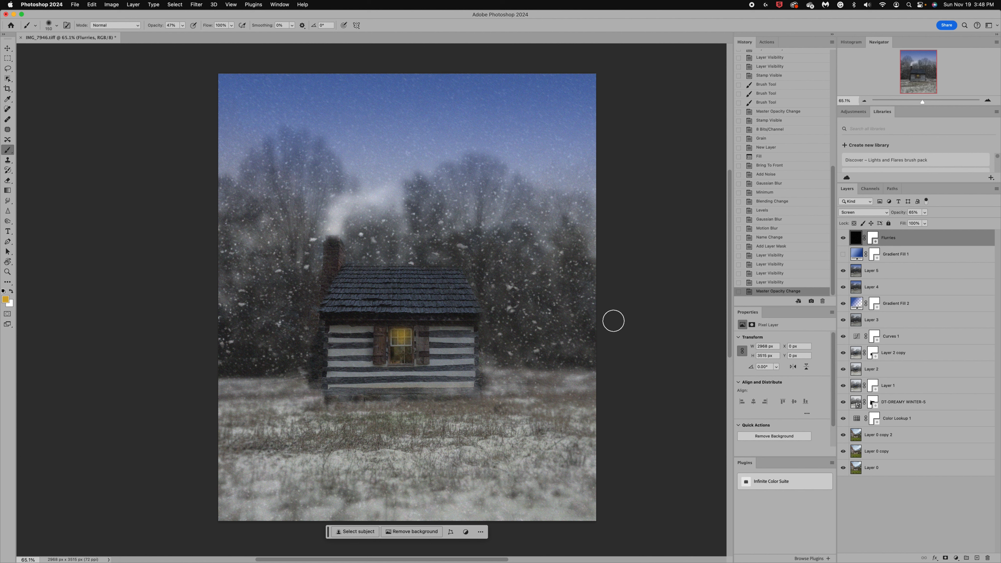
{"action": "mouse_move", "coordinate": [644, 311]}
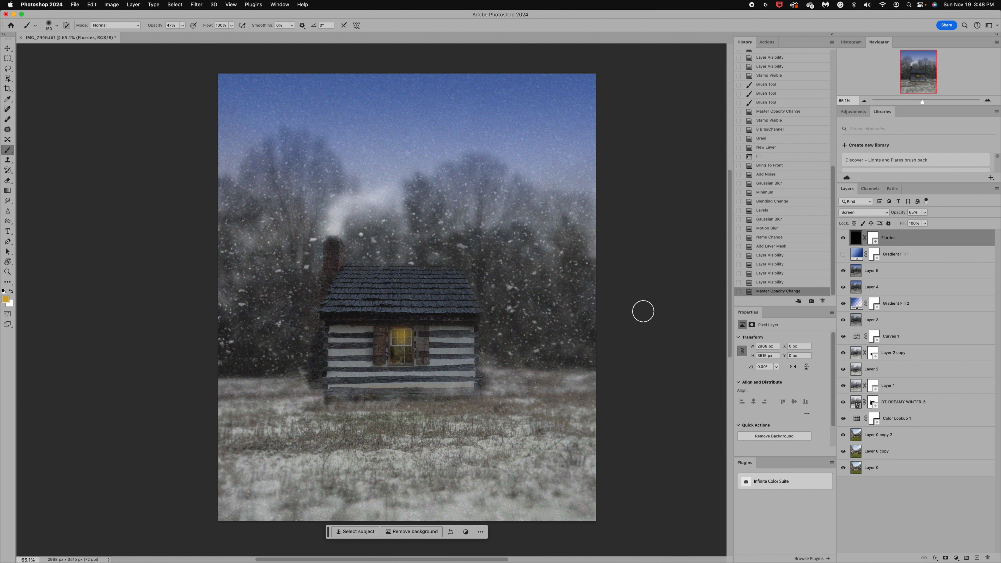